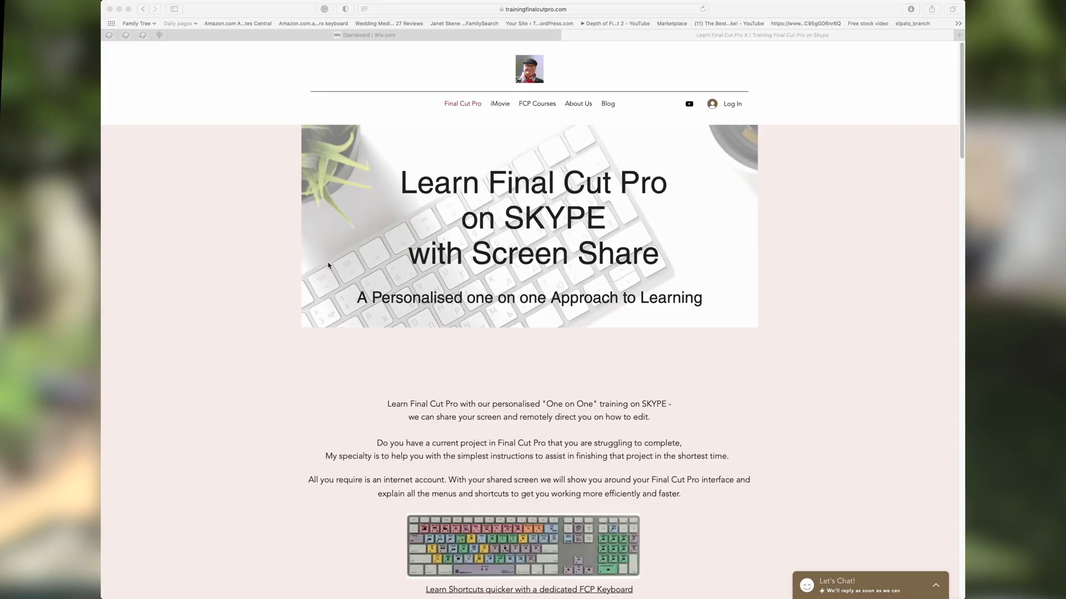
- Browse the People folder and the Cam 1 smart collection in the Wedding Template library
{"action": "scroll", "scroll_direction": "down", "scroll_amount": 3}
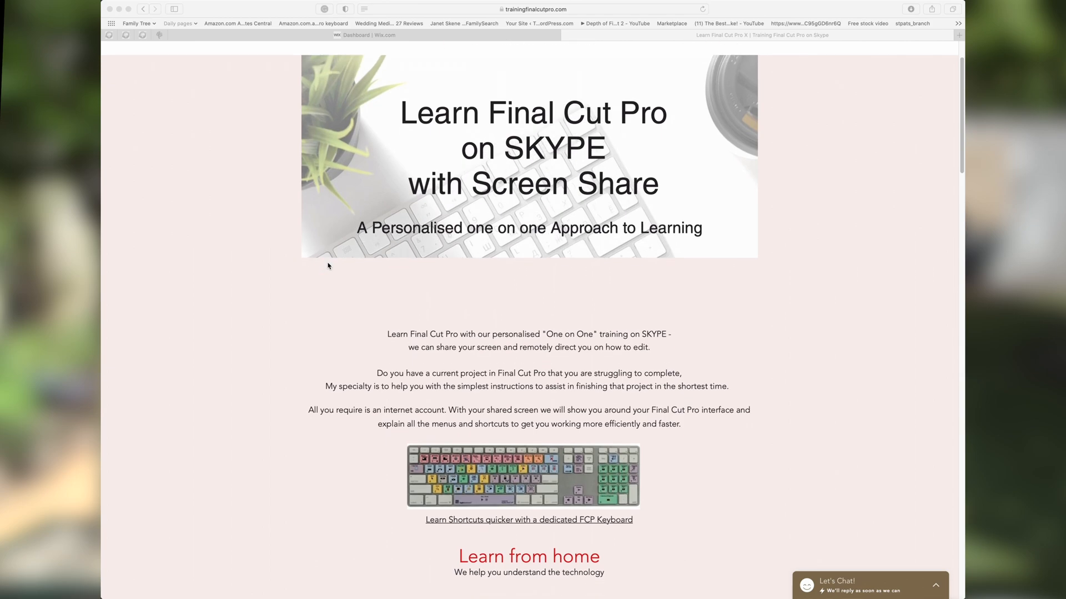
{"action": "scroll", "scroll_direction": "down", "scroll_amount": 3}
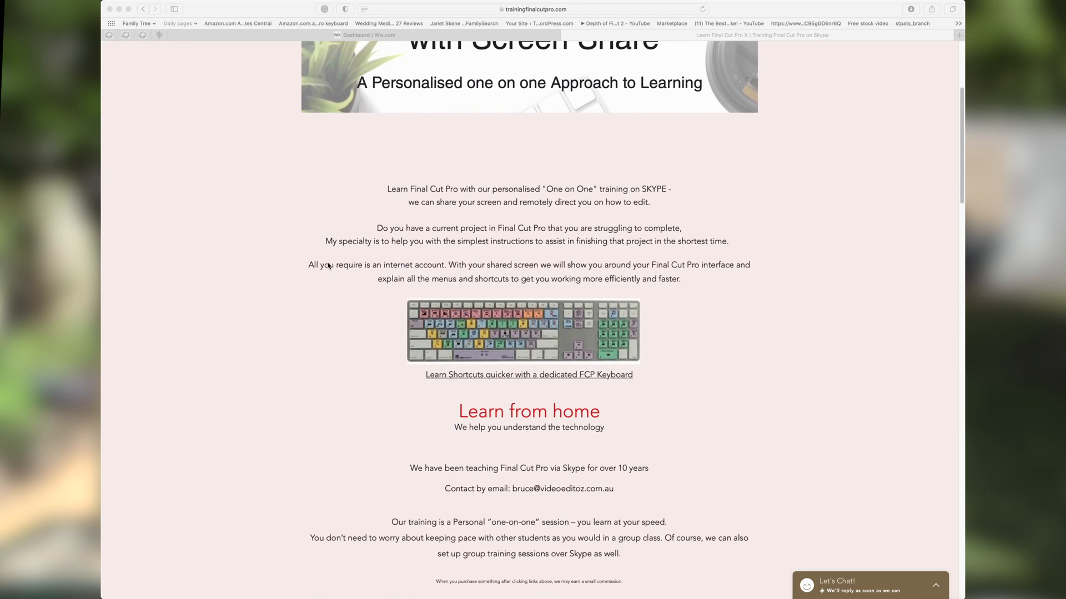
{"action": "scroll", "scroll_direction": "down", "scroll_amount": 3}
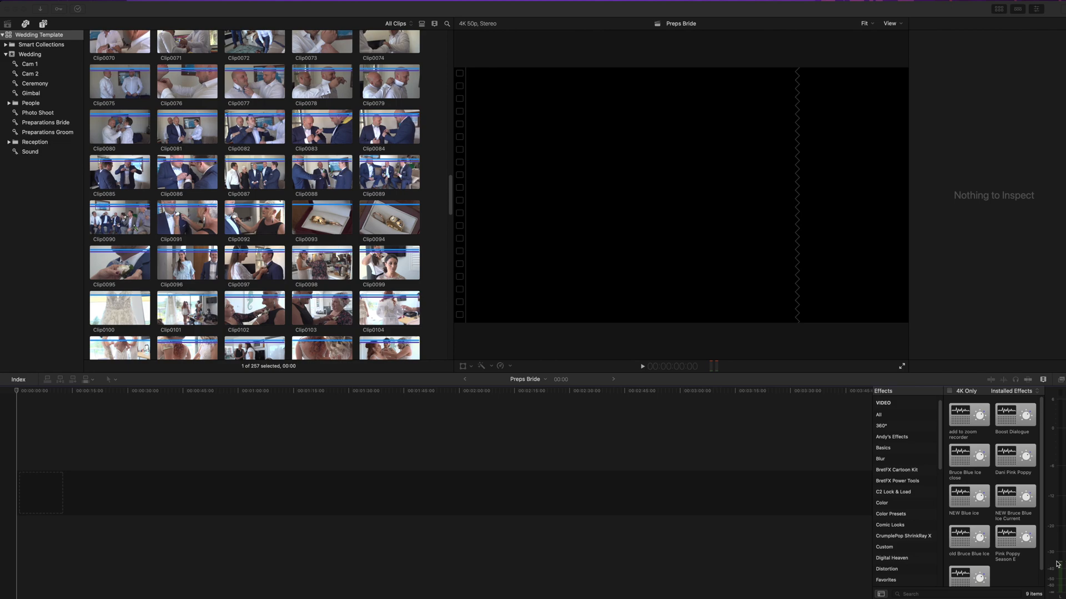
{"action": "mouse_move", "coordinate": [420, 535]}
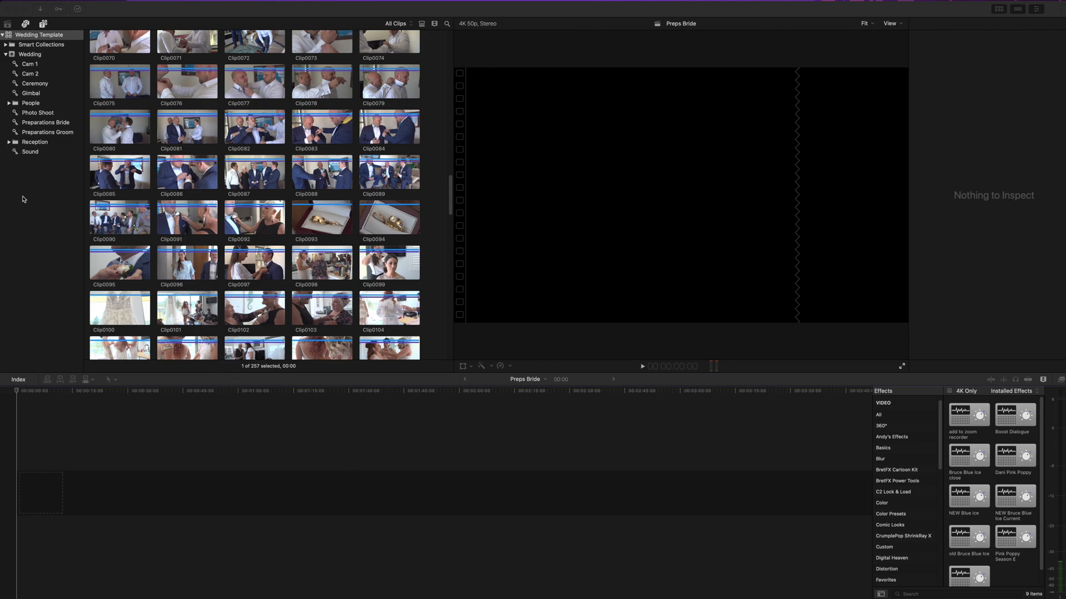
{"action": "mouse_move", "coordinate": [55, 208]}
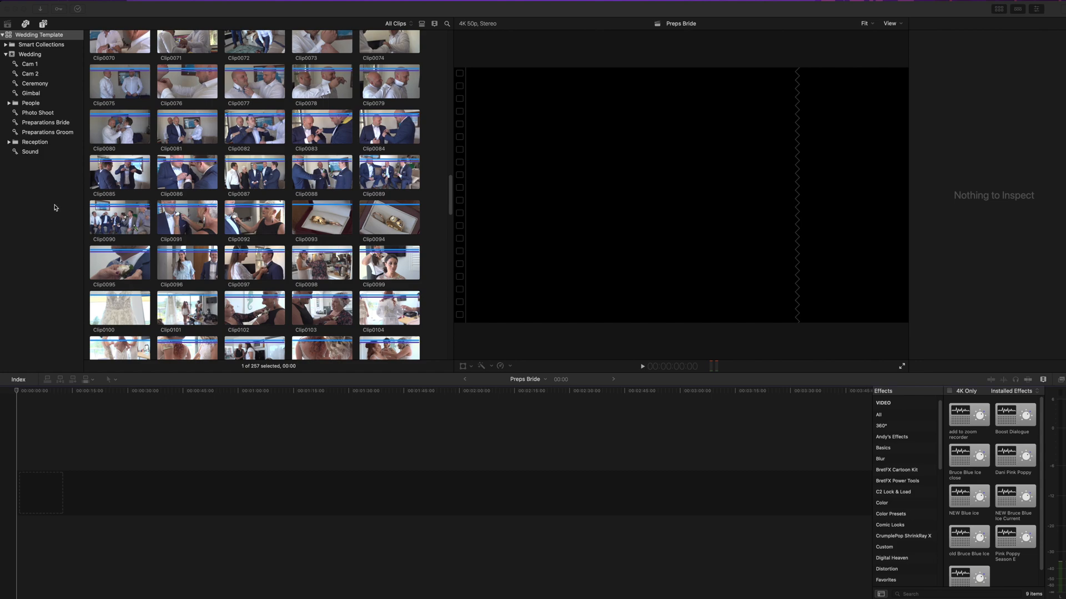
{"action": "mouse_move", "coordinate": [53, 215]}
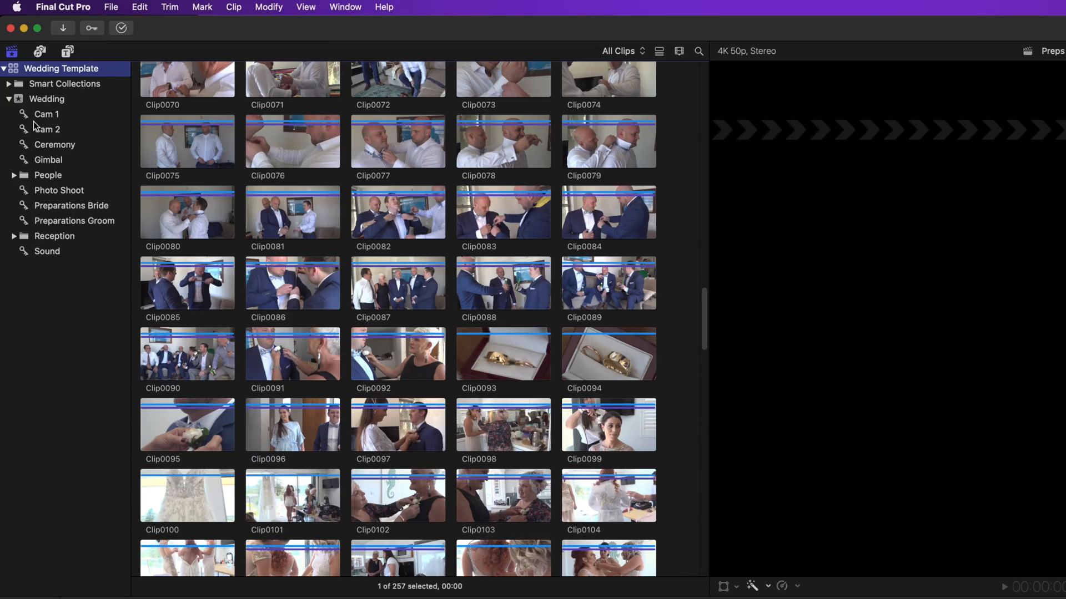
{"action": "left_click", "coordinate": [47, 175]}
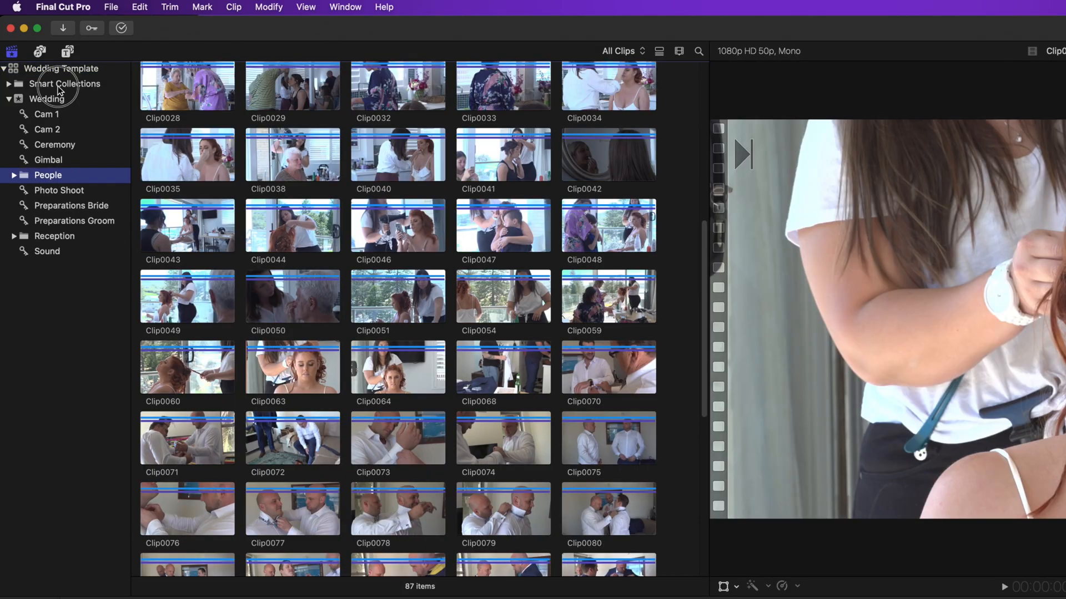
{"action": "left_click", "coordinate": [67, 84]}
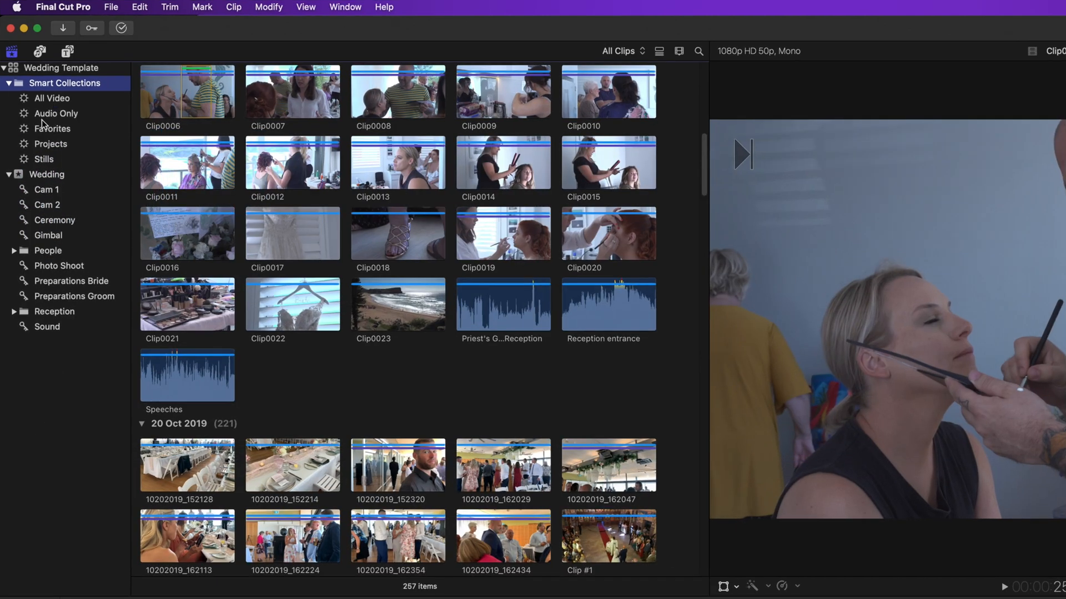
{"action": "left_click", "coordinate": [46, 190]}
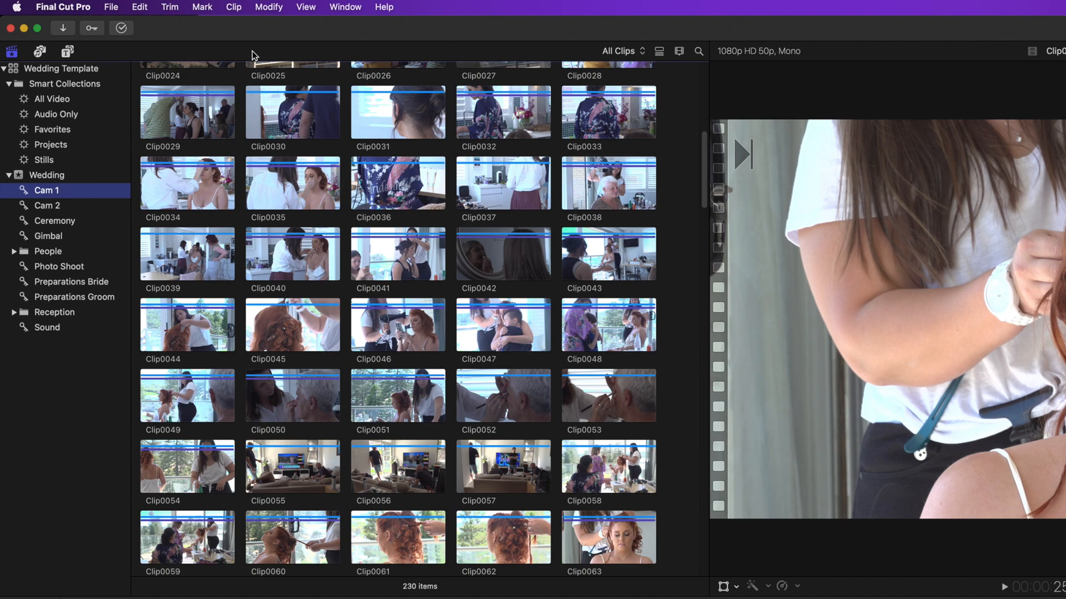
{"action": "left_click", "coordinate": [61, 68]}
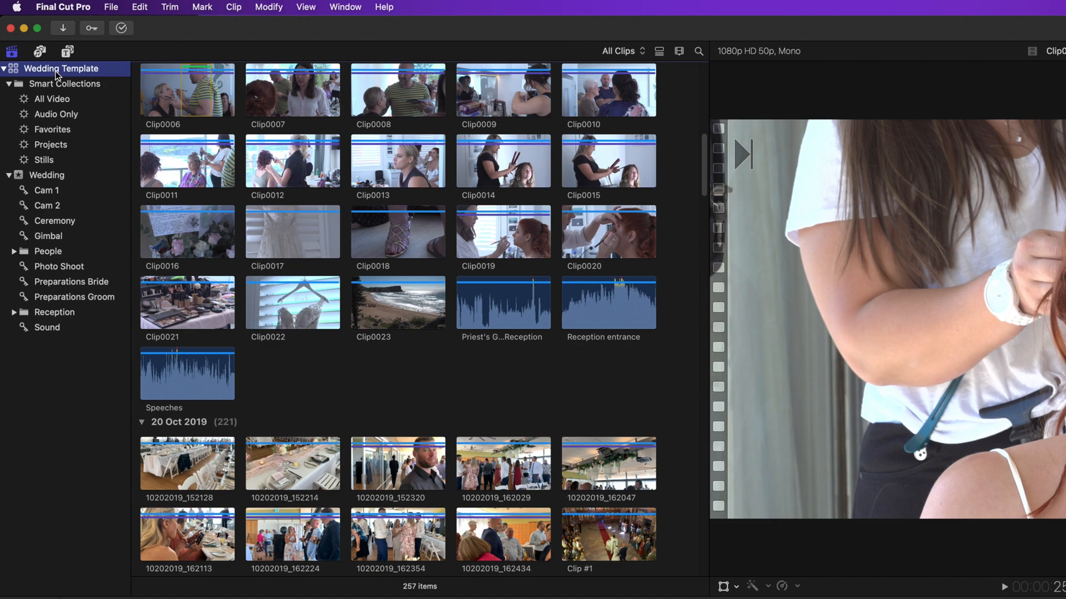
{"action": "mouse_move", "coordinate": [127, 242]}
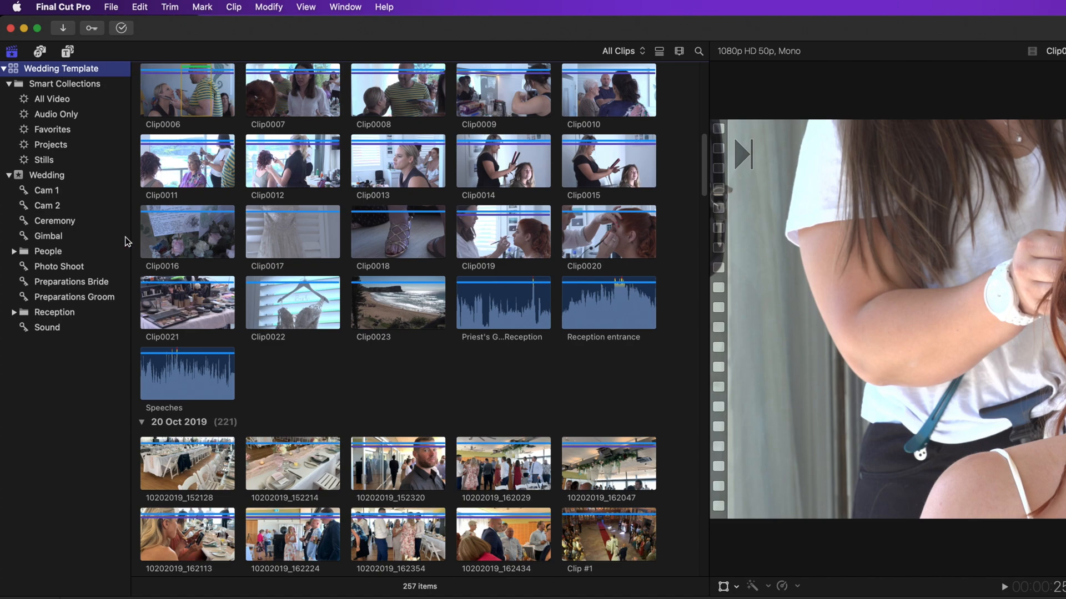
- Review the Gimbal, Favorites and Cam 2 collections, then bring up the Media Import window
{"action": "left_click", "coordinate": [48, 236]}
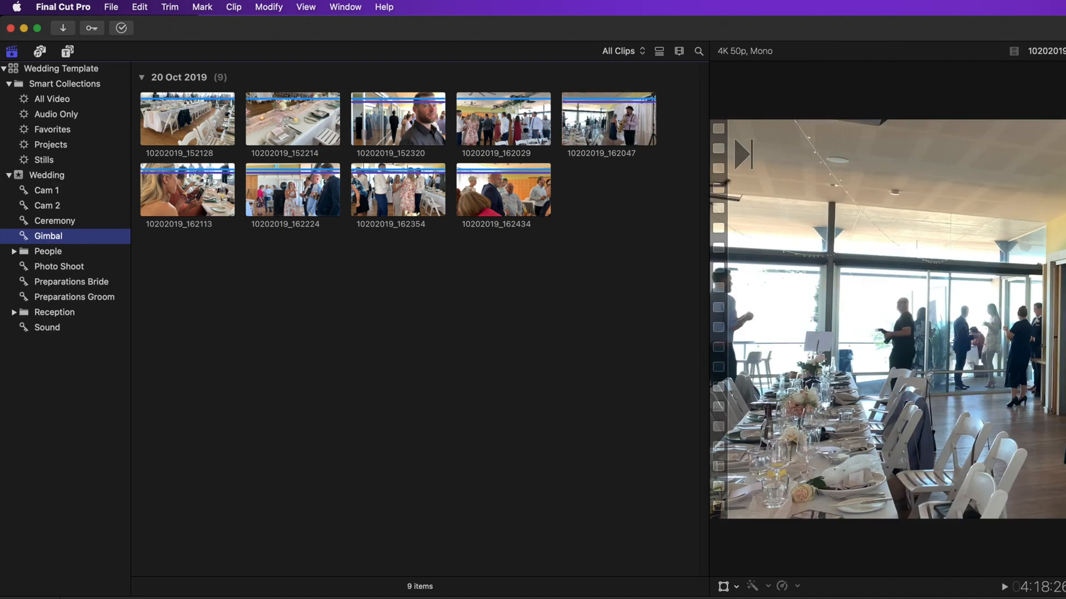
{"action": "left_click", "coordinate": [53, 68]}
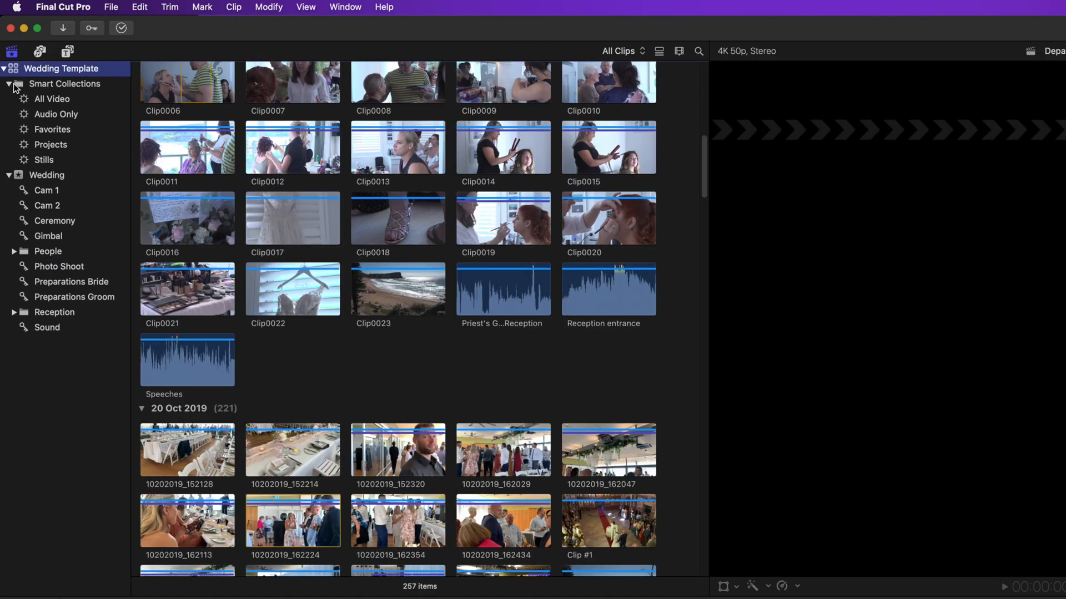
{"action": "mouse_move", "coordinate": [32, 125]}
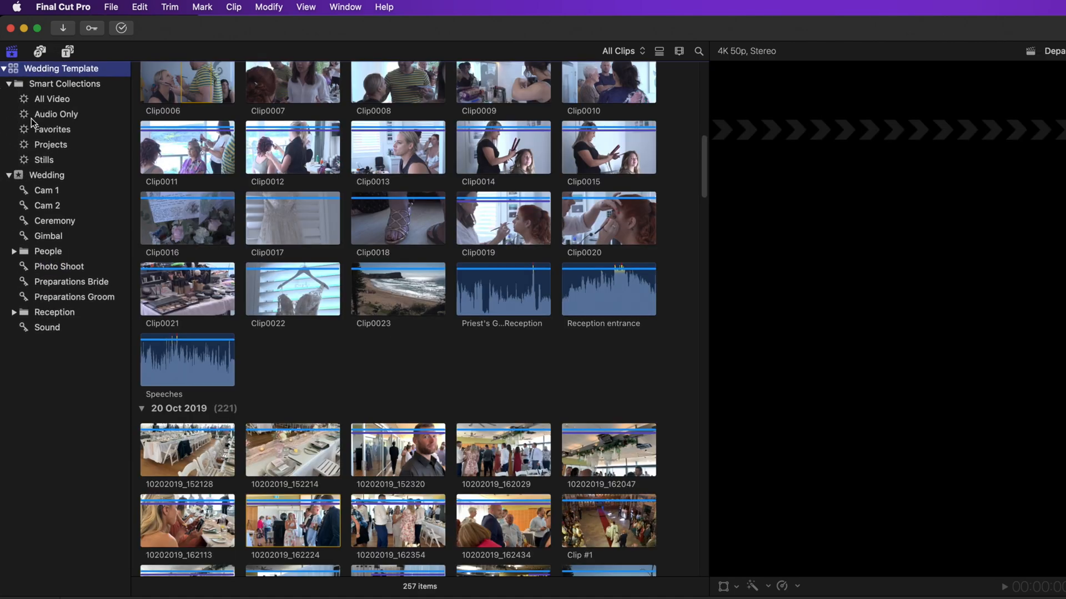
{"action": "left_click", "coordinate": [53, 129]}
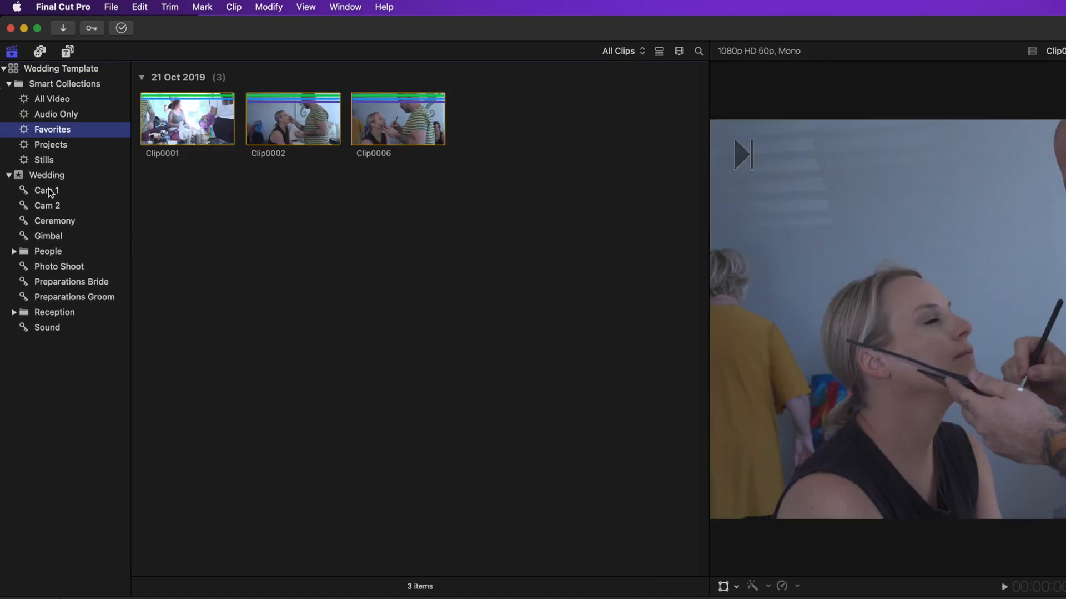
{"action": "left_click", "coordinate": [46, 205]}
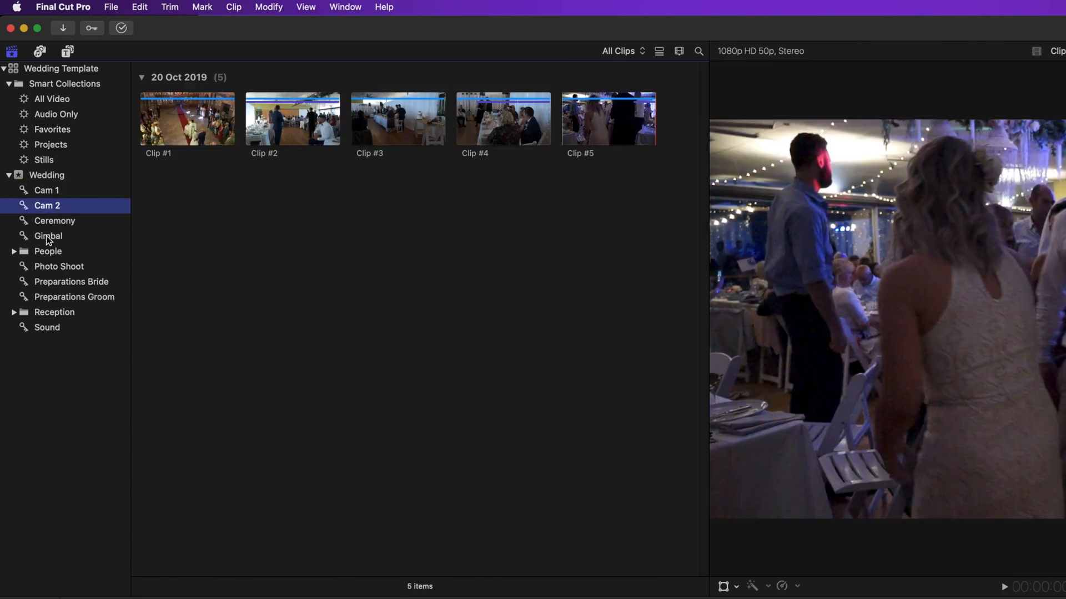
{"action": "left_click", "coordinate": [48, 236]}
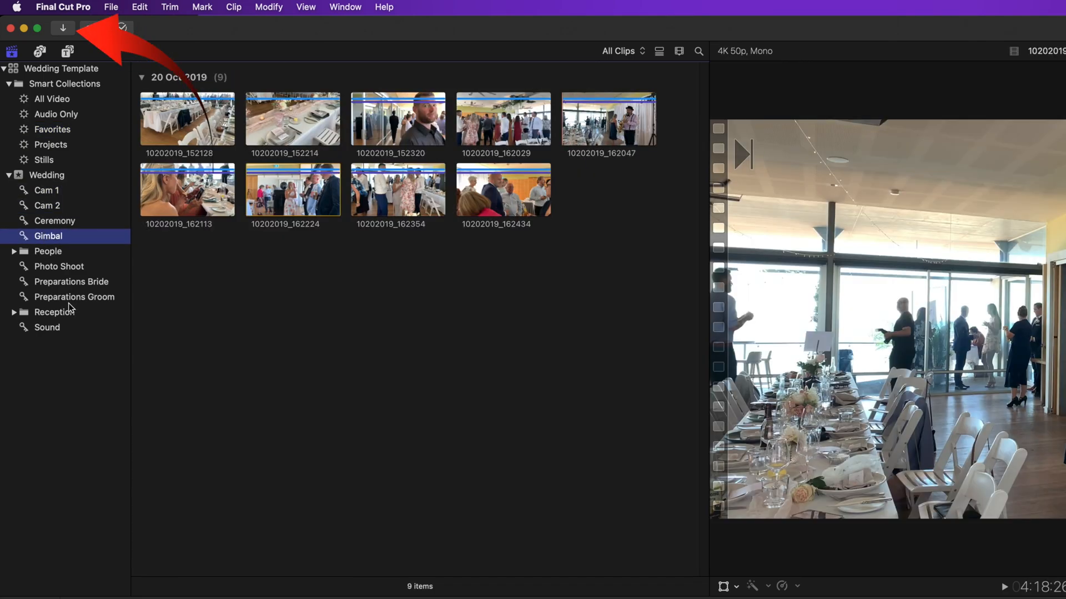
{"action": "left_click", "coordinate": [65, 26]}
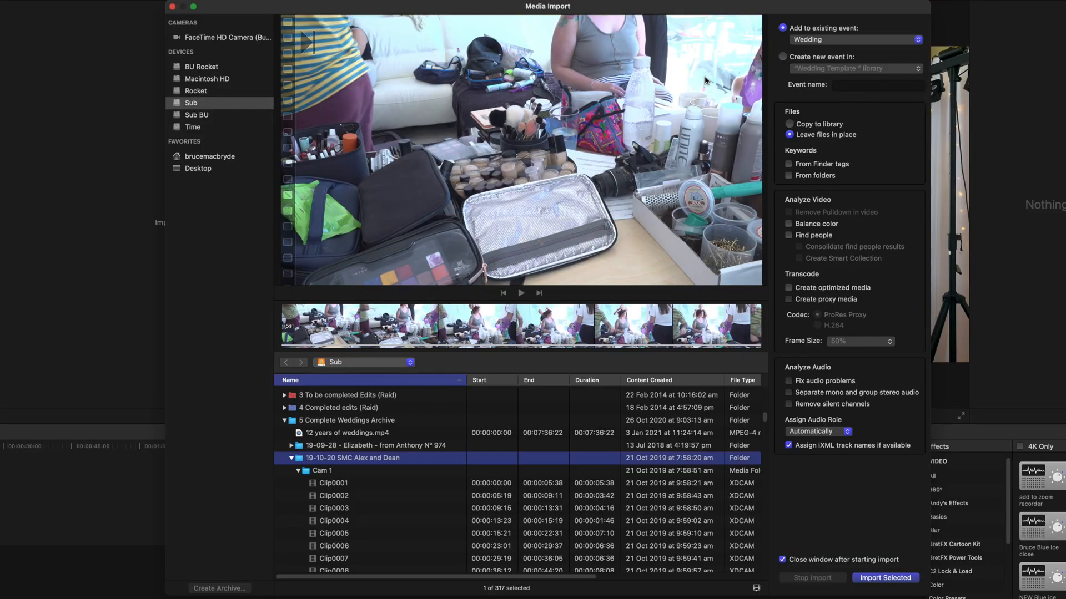
{"action": "mouse_move", "coordinate": [420, 92]}
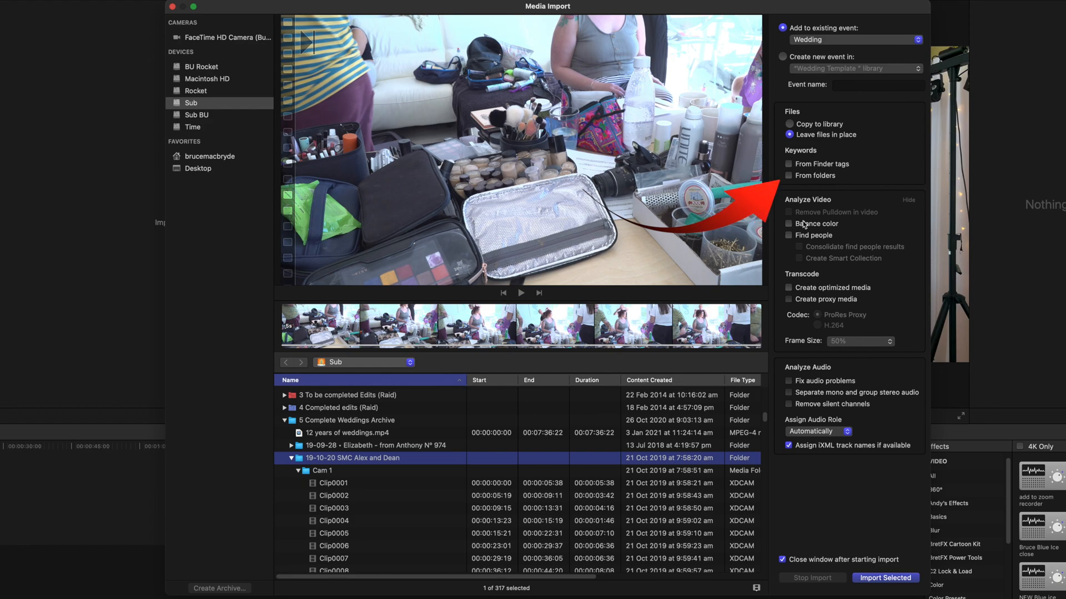
- Import the selected media with folder keywords, find people (consolidated) and smart collections enabled
{"action": "left_click", "coordinate": [787, 175]}
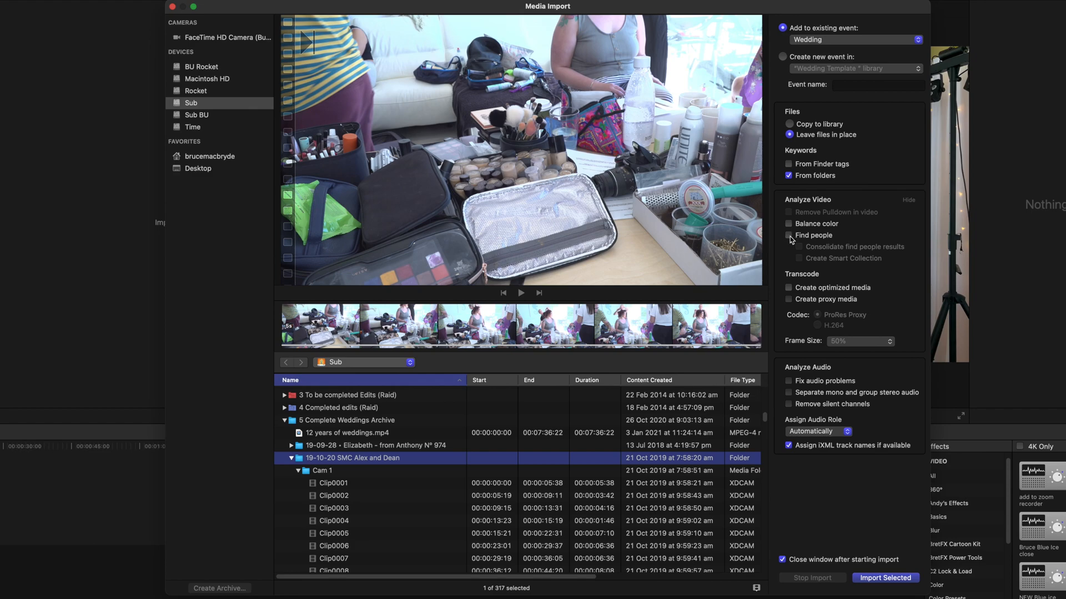
{"action": "left_click", "coordinate": [789, 235]}
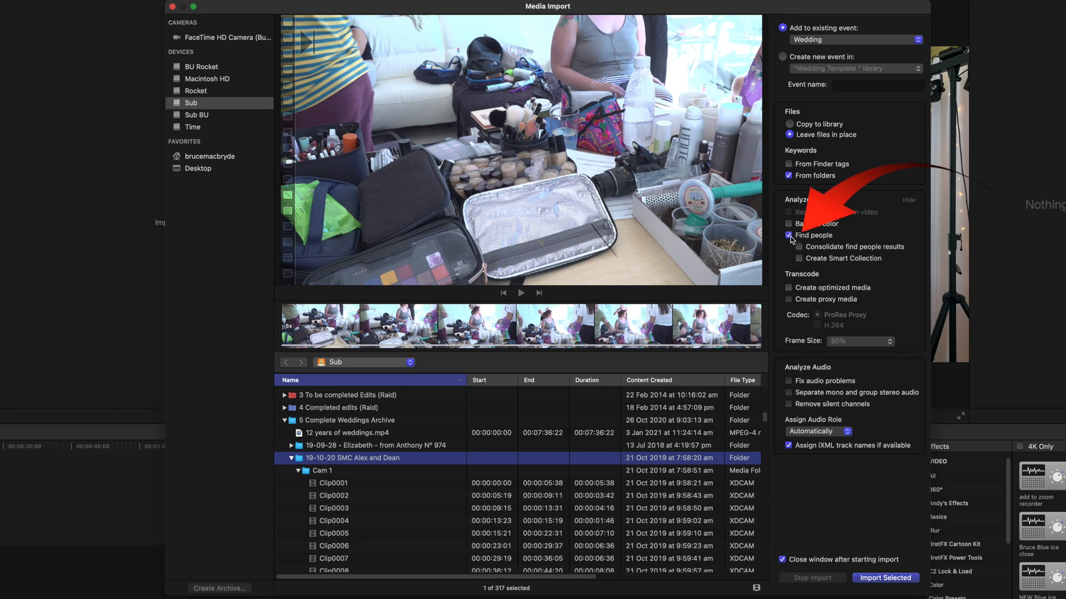
{"action": "left_click", "coordinate": [799, 246]}
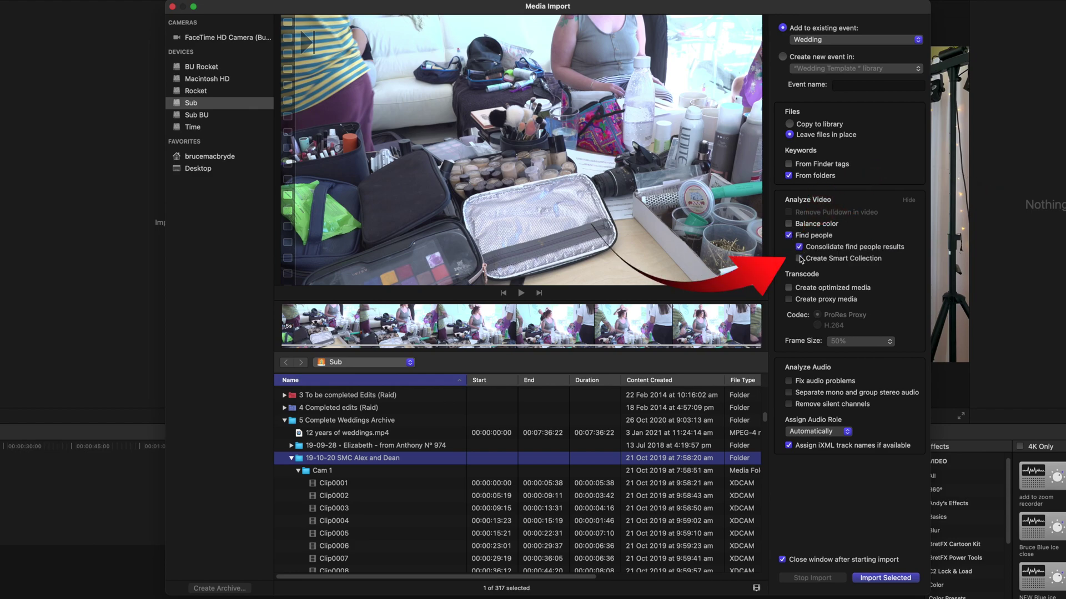
{"action": "left_click", "coordinate": [799, 258]}
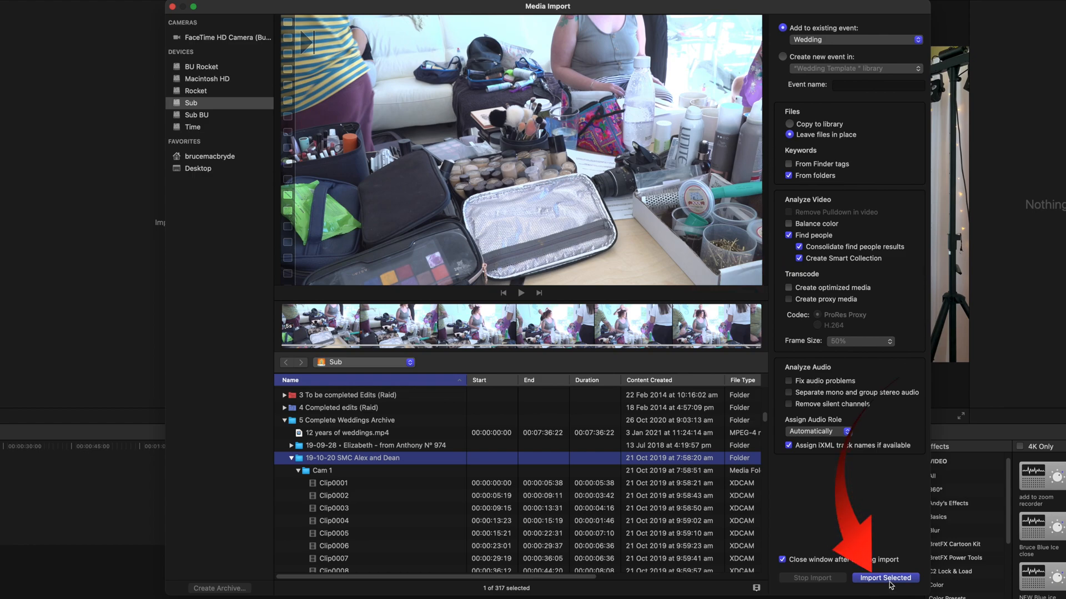
{"action": "left_click", "coordinate": [885, 578]}
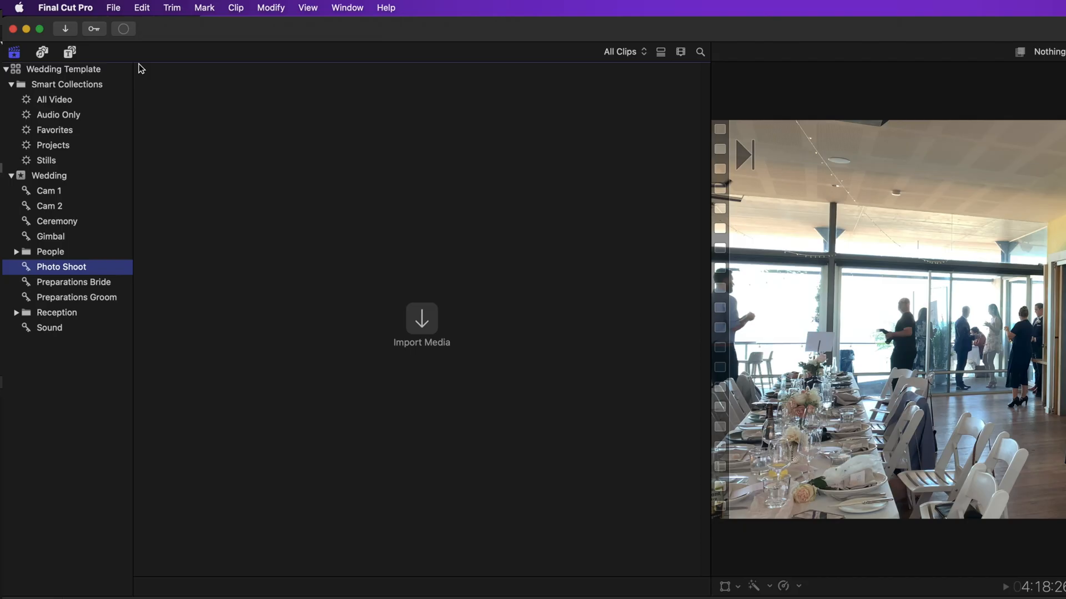
- Check the Video, Audio, Projects, Favorites and Stills smart collections, ending on the Wedding event's 257 clips
{"action": "left_click", "coordinate": [65, 69]}
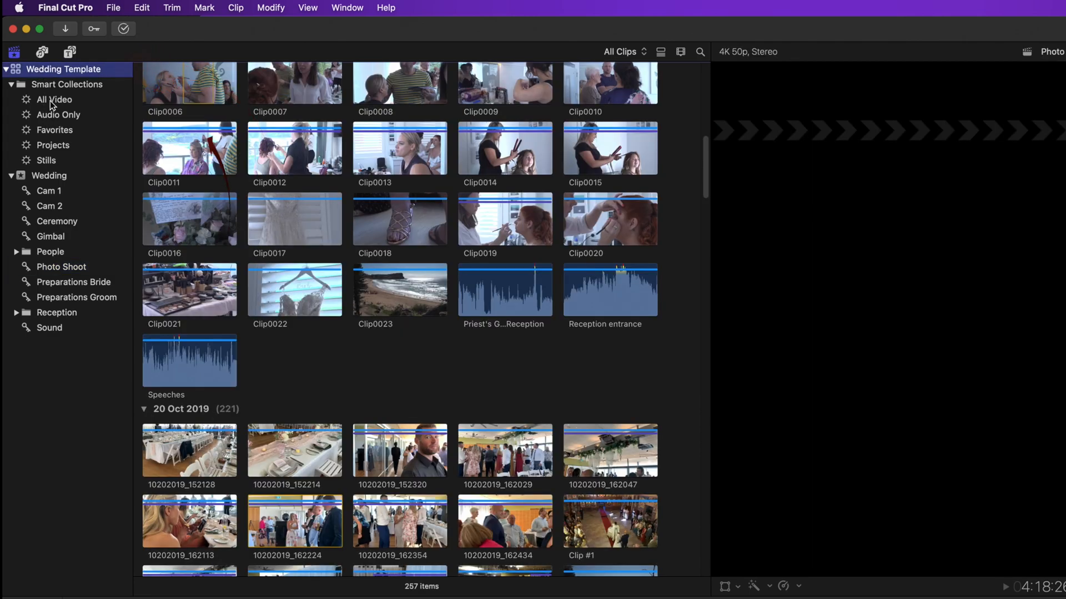
{"action": "left_click", "coordinate": [54, 100]}
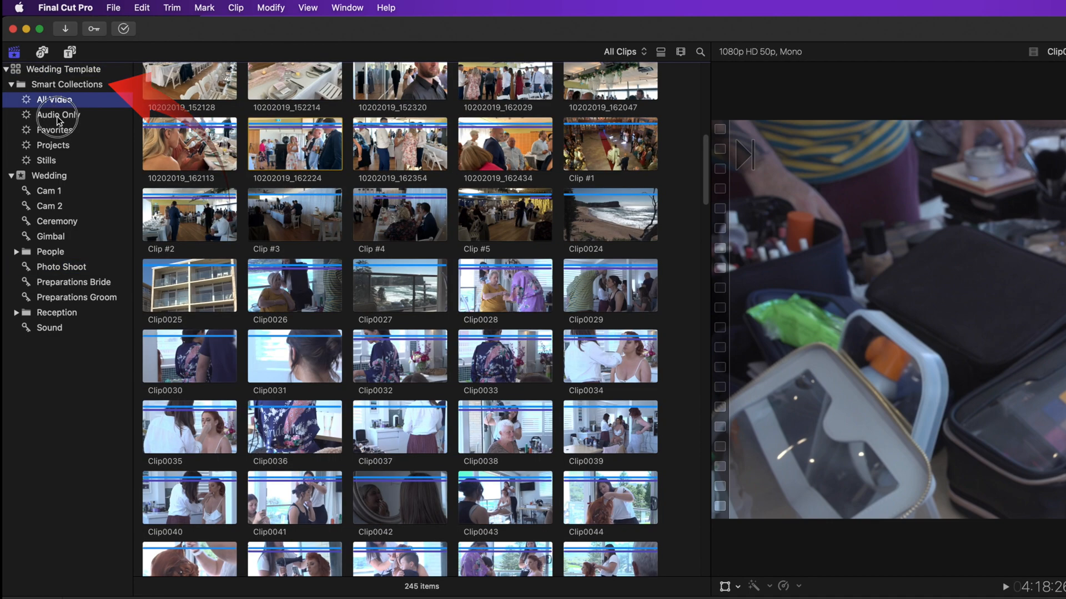
{"action": "left_click", "coordinate": [58, 115]}
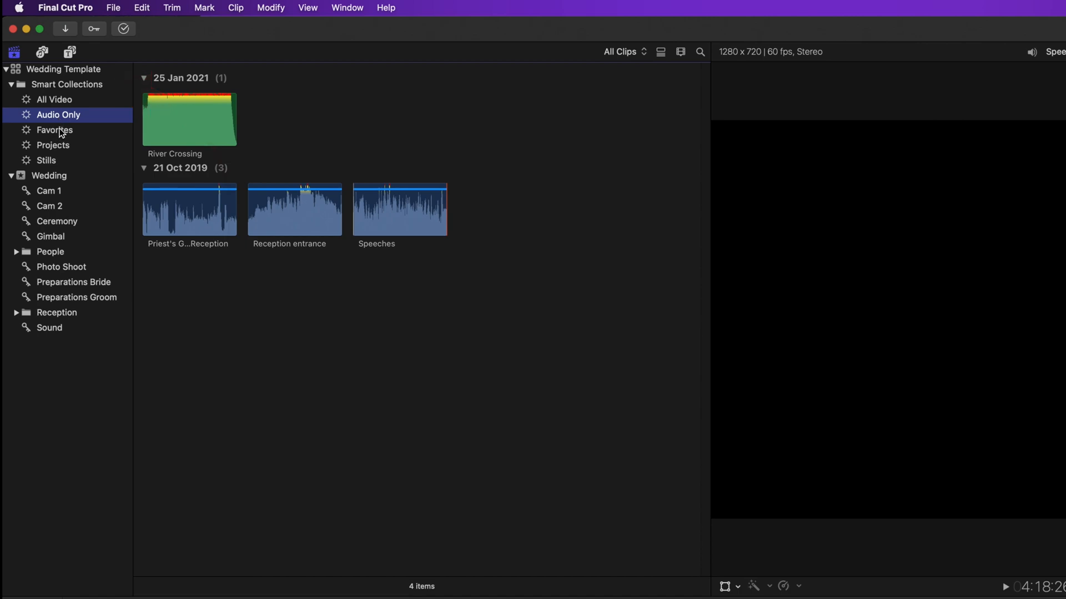
{"action": "left_click", "coordinate": [52, 145]}
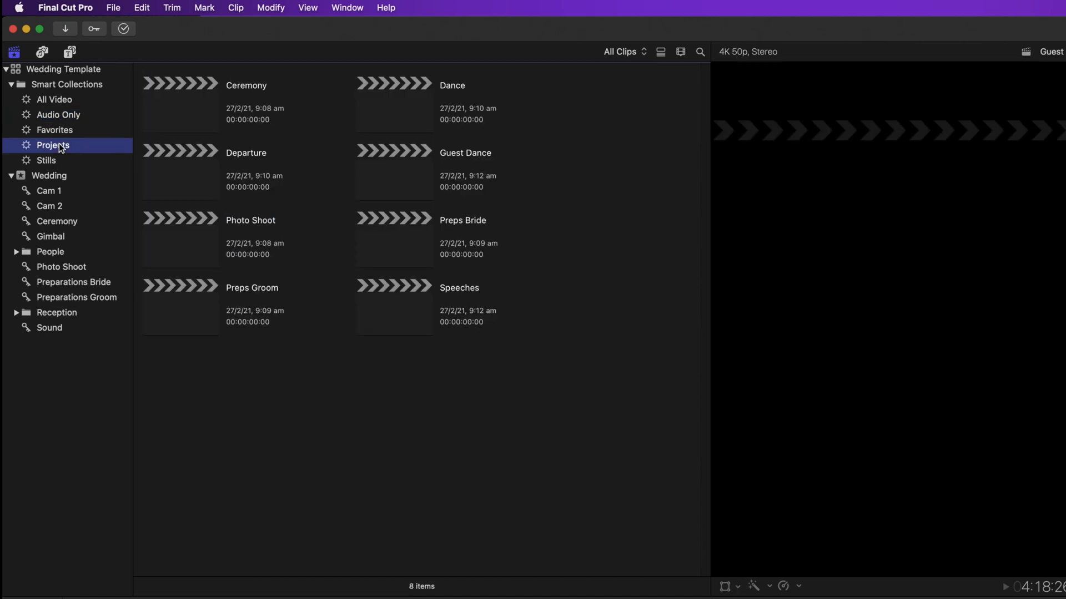
{"action": "left_click", "coordinate": [54, 130]}
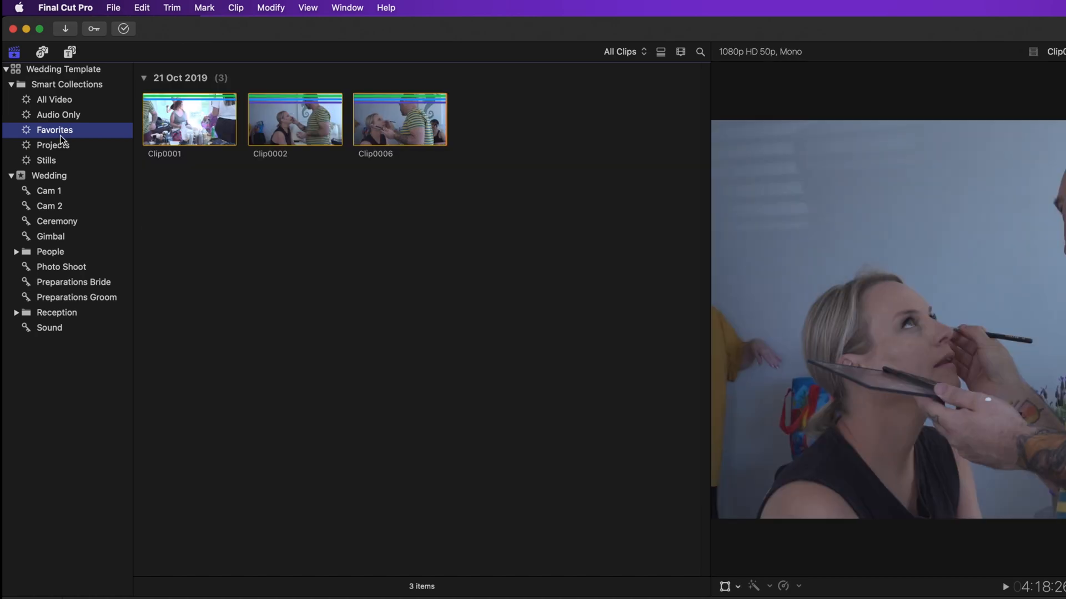
{"action": "left_click", "coordinate": [38, 161]}
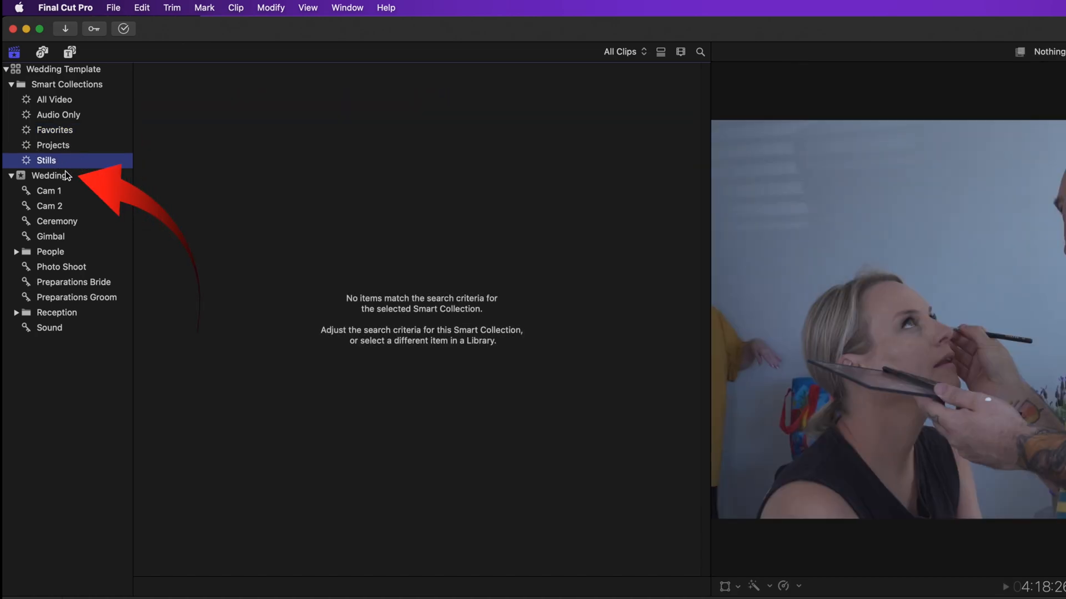
{"action": "left_click", "coordinate": [49, 176]}
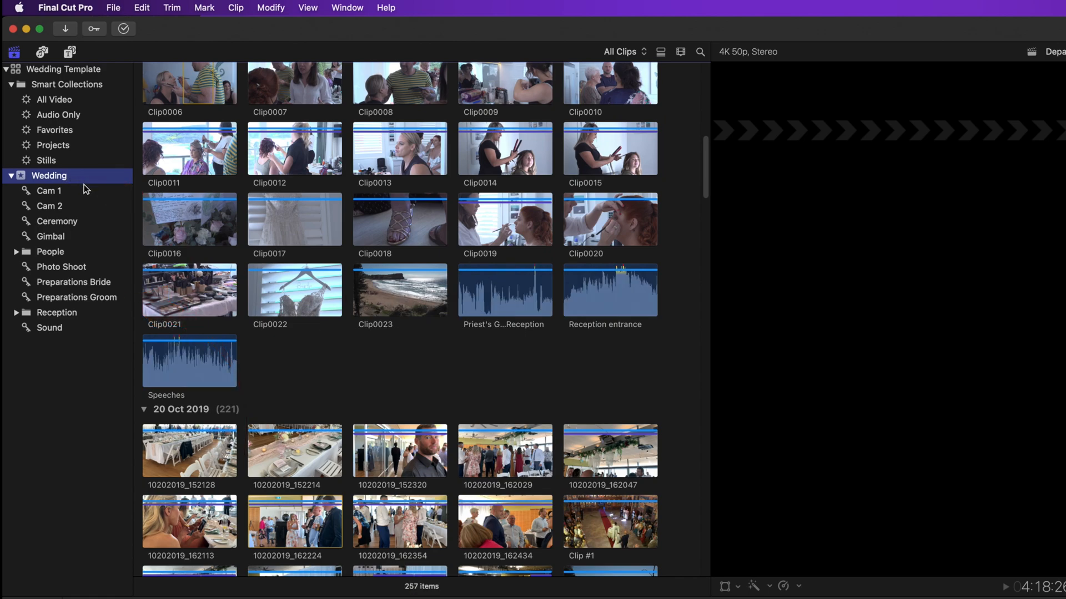
{"action": "mouse_move", "coordinate": [63, 202]}
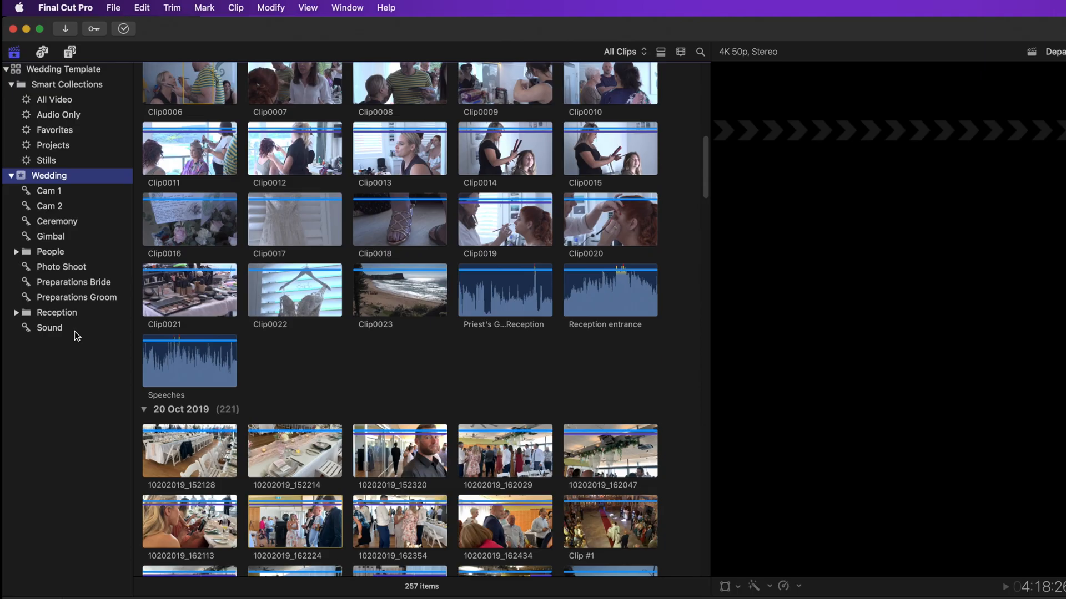
{"action": "mouse_move", "coordinate": [76, 335]}
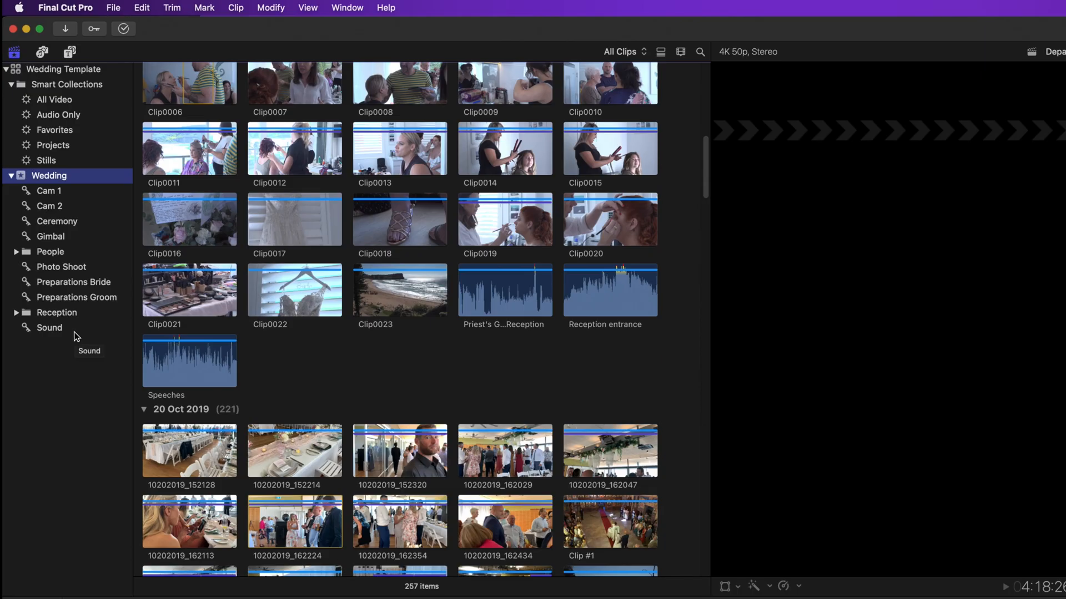
{"action": "mouse_move", "coordinate": [81, 431]}
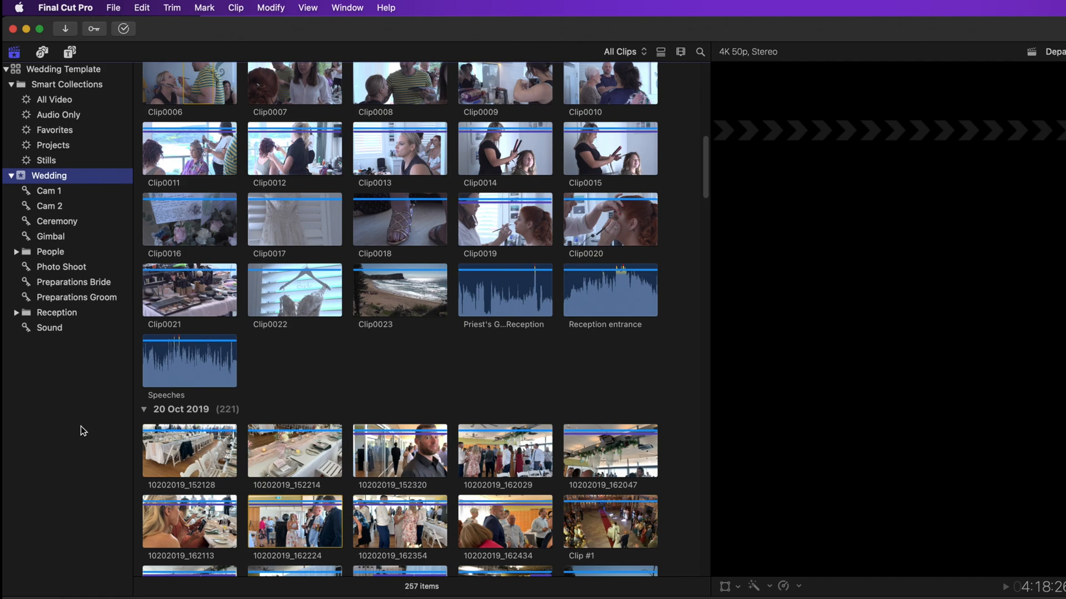
- Create a Cameras folder in the Wedding event grouping the camera and sound collections, and expand People
{"action": "right_click", "coordinate": [49, 176]}
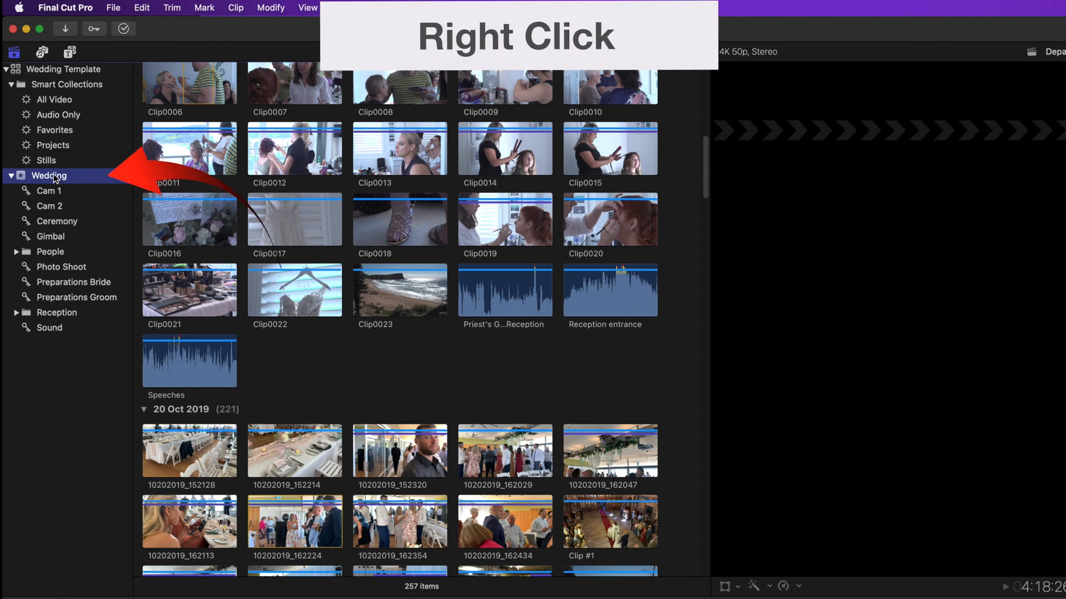
{"action": "right_click", "coordinate": [52, 175]}
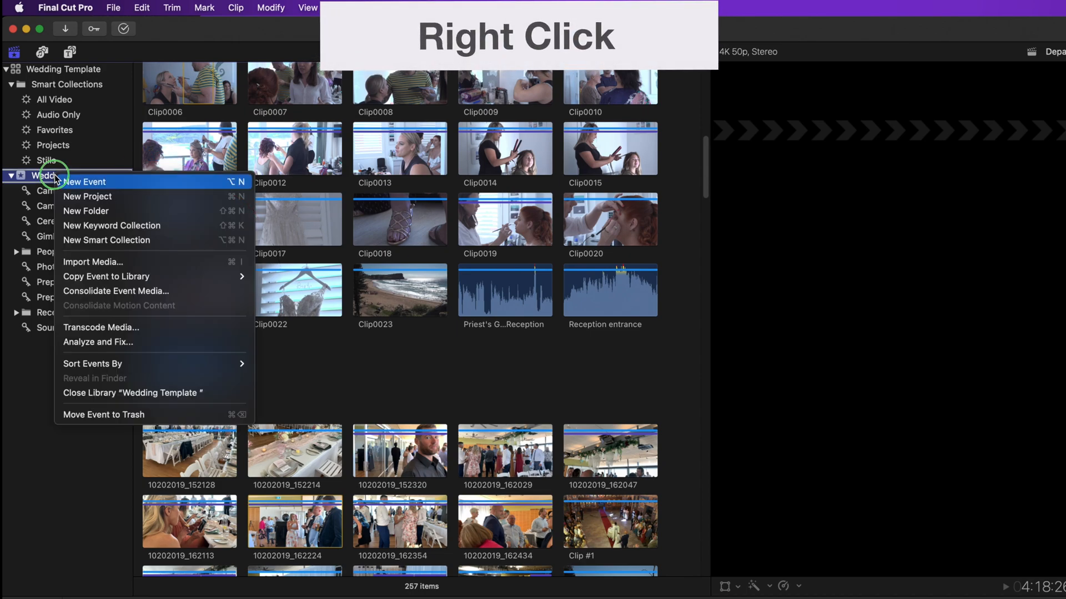
{"action": "mouse_move", "coordinate": [122, 211]}
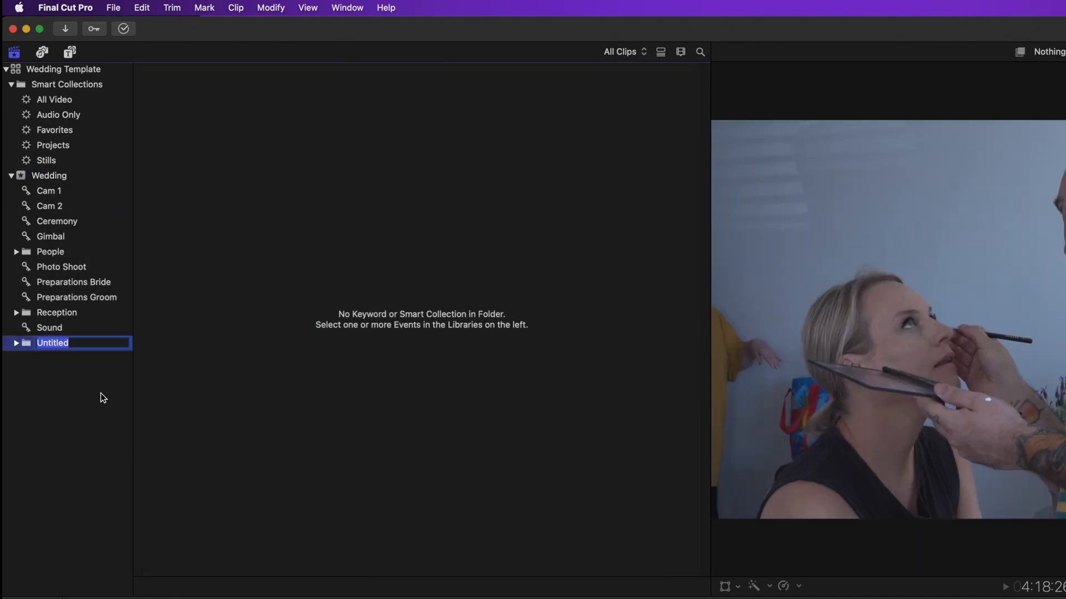
{"action": "type", "text": "Cameras"}
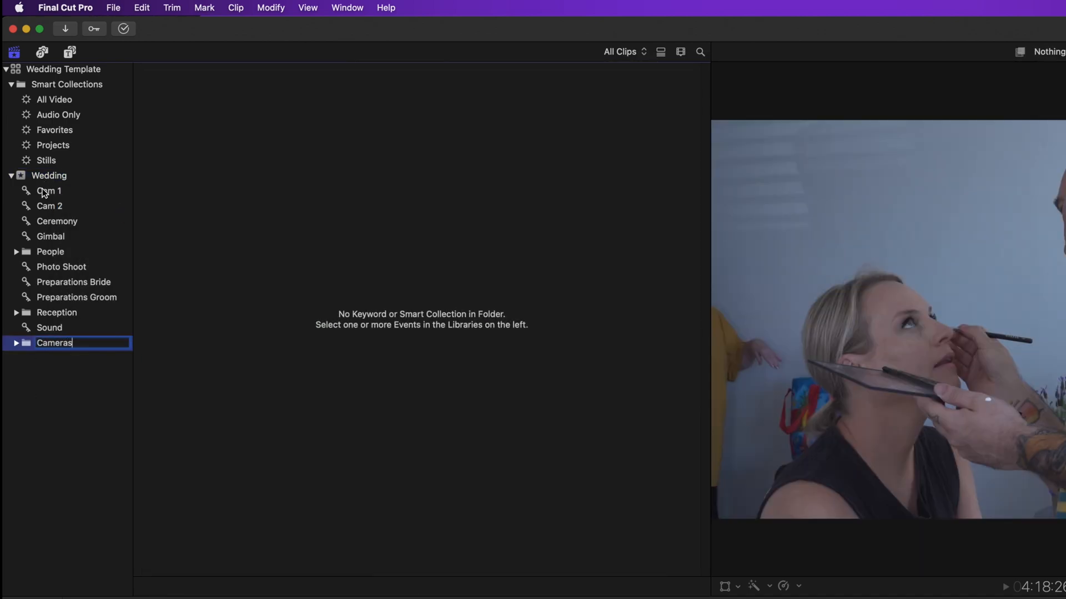
{"action": "left_click", "coordinate": [54, 342]}
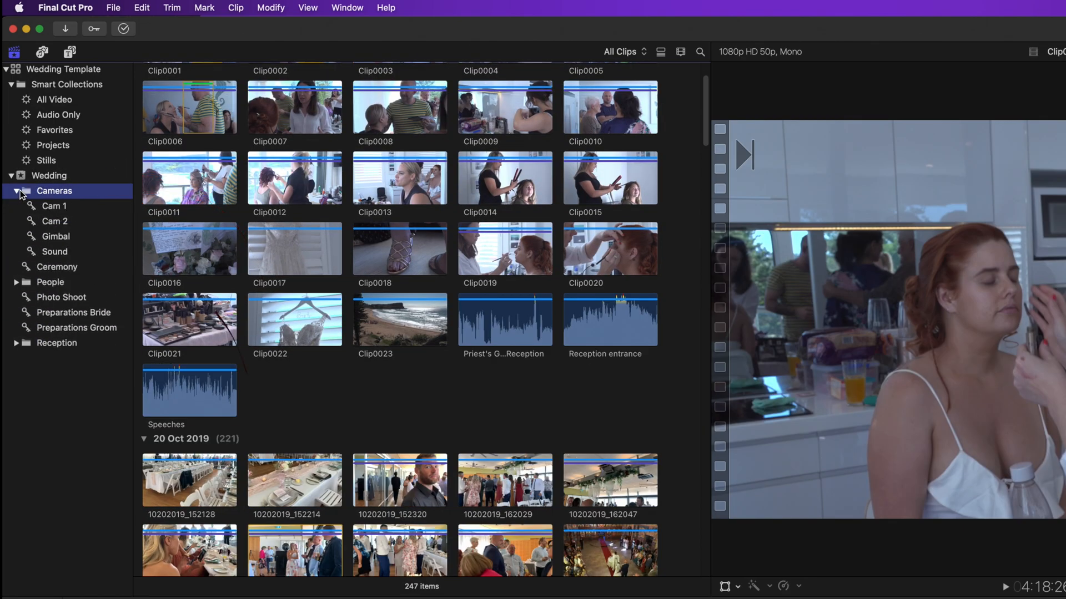
{"action": "left_click", "coordinate": [17, 282]}
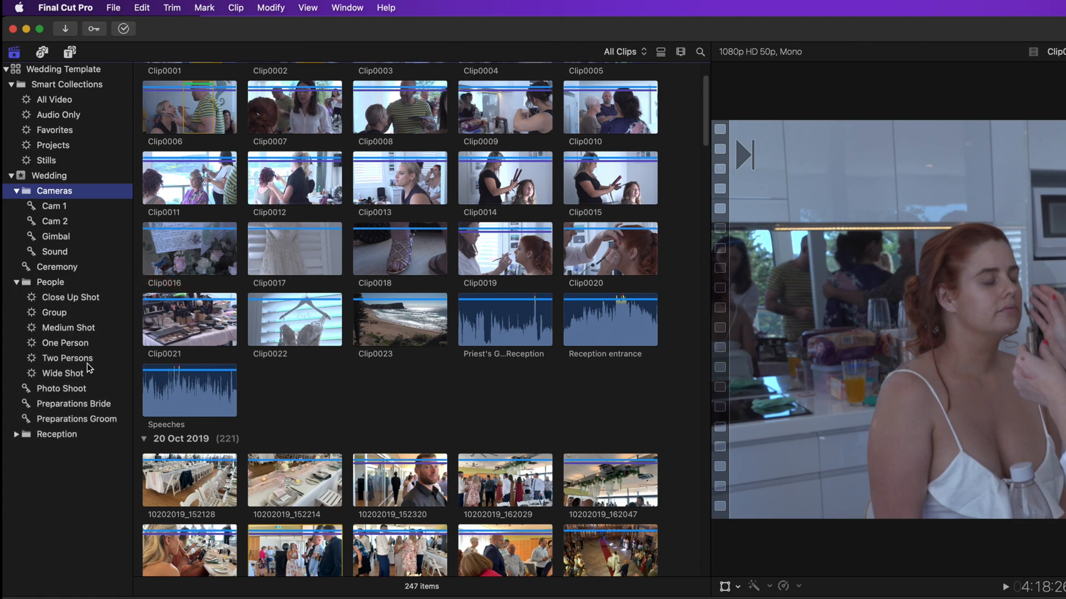
{"action": "mouse_move", "coordinate": [103, 380]}
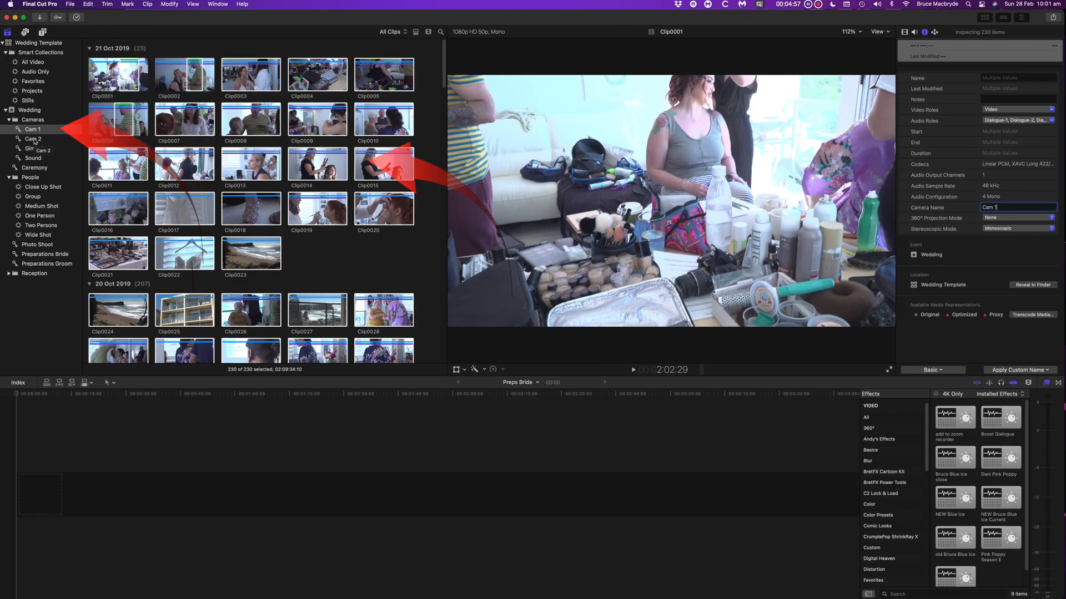
- View the Gimbal collection's clips, then the Cam 1 collection inside the Cameras folder
{"action": "left_click", "coordinate": [34, 149]}
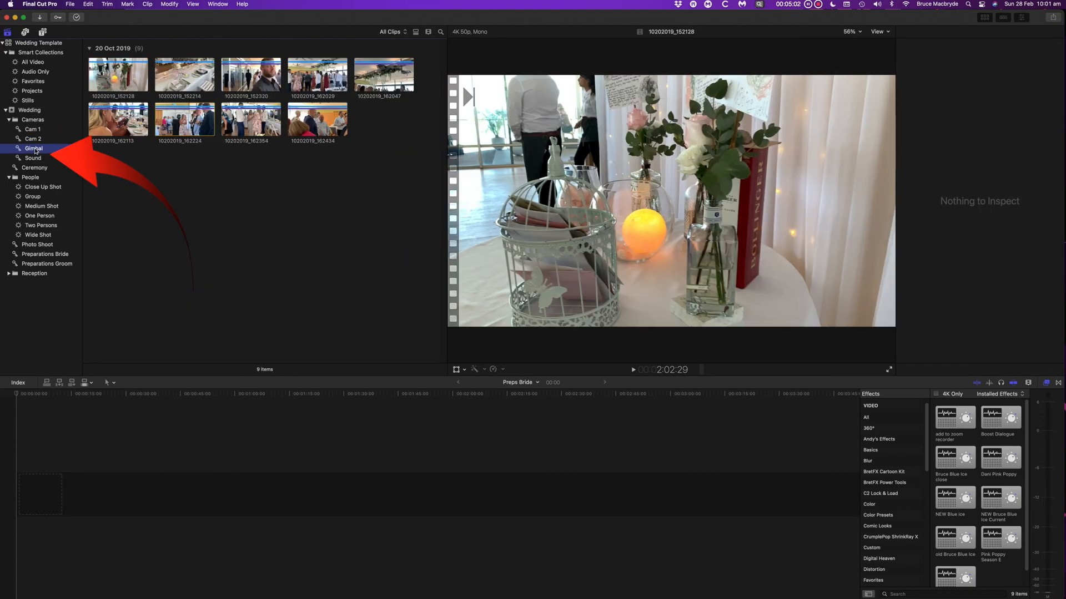
{"action": "left_click", "coordinate": [45, 212]}
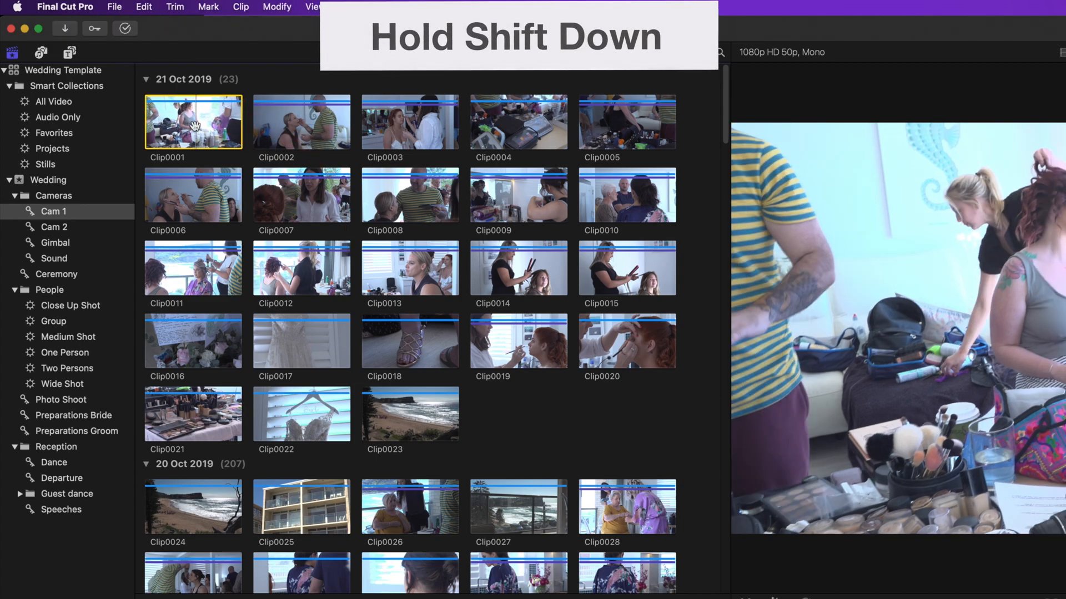
{"action": "scroll", "scroll_direction": "down", "scroll_amount": 3}
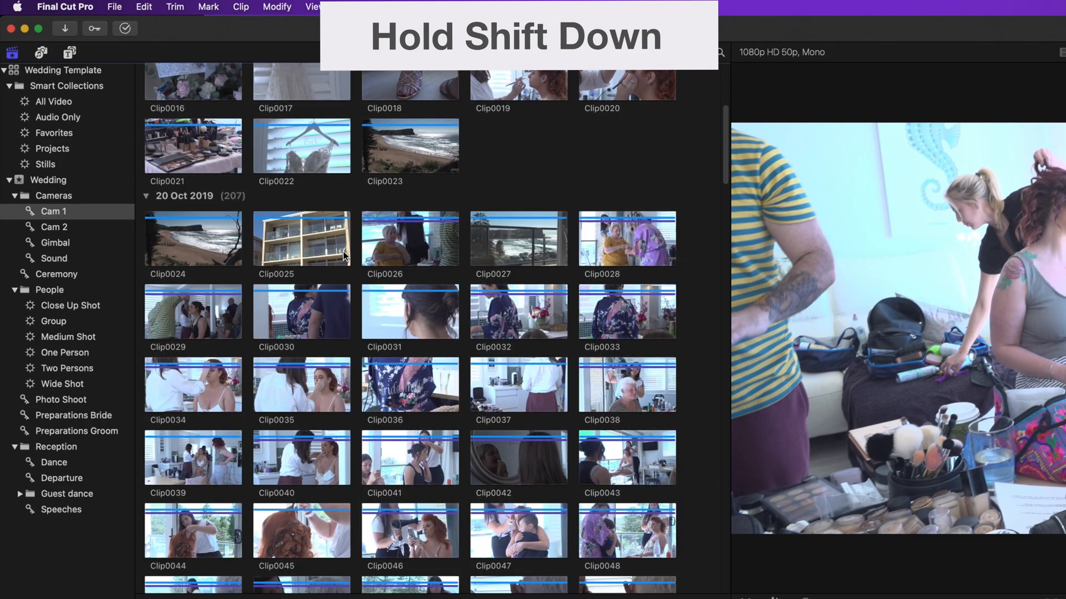
{"action": "scroll", "scroll_direction": "down", "scroll_amount": 3}
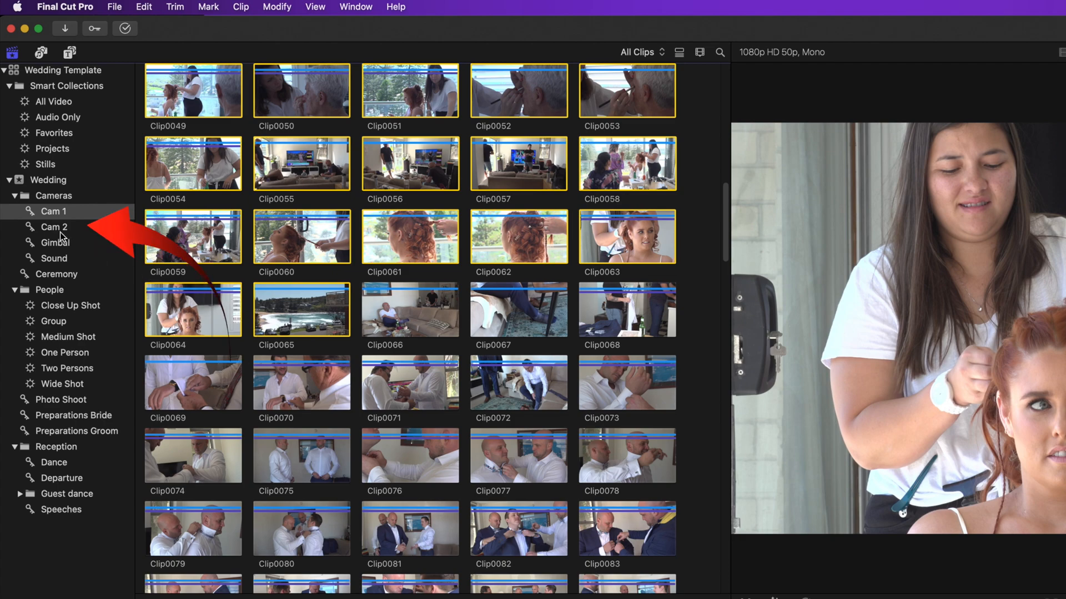
{"action": "left_click", "coordinate": [54, 227]}
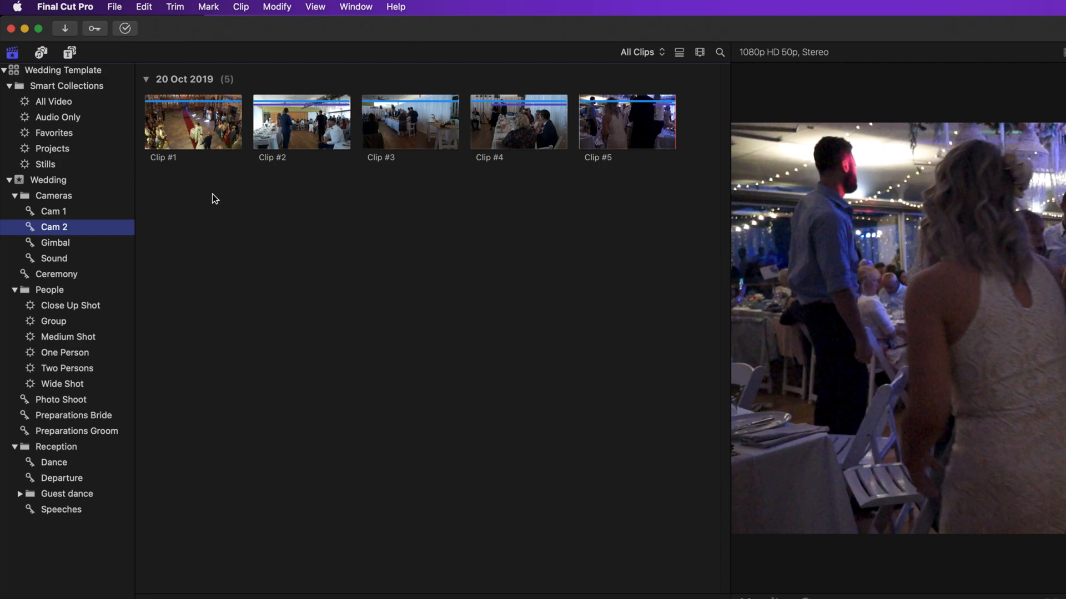
{"action": "left_click", "coordinate": [55, 242]}
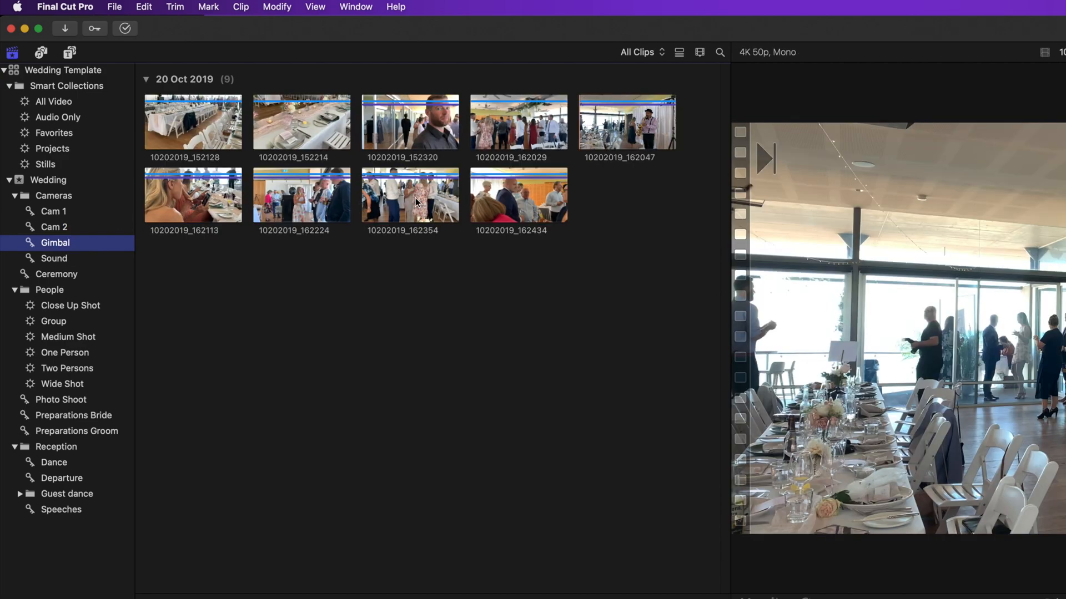
{"action": "mouse_move", "coordinate": [53, 259]}
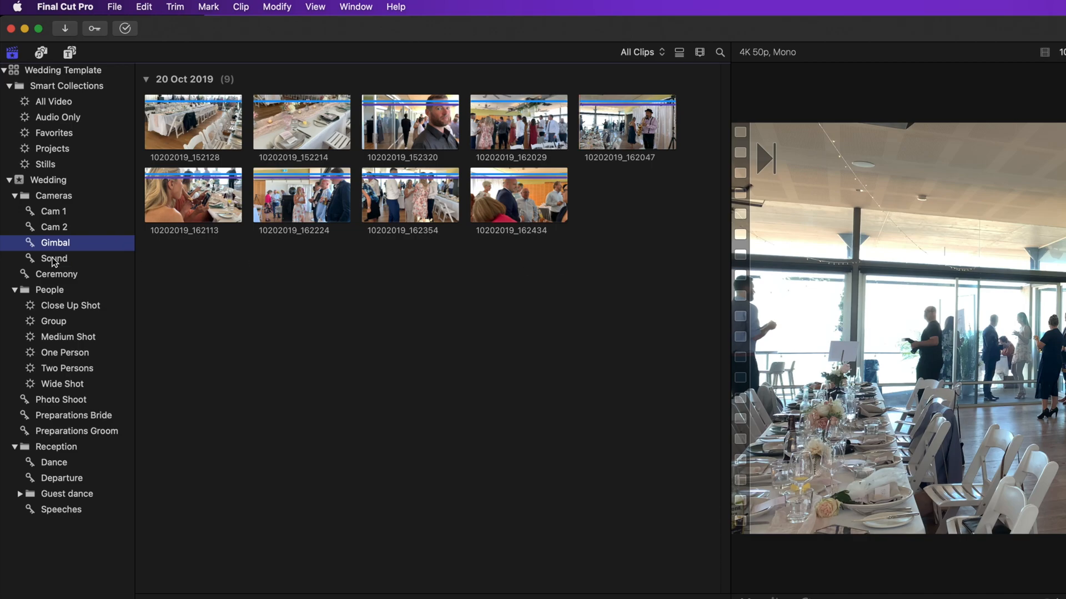
{"action": "left_click", "coordinate": [53, 212]}
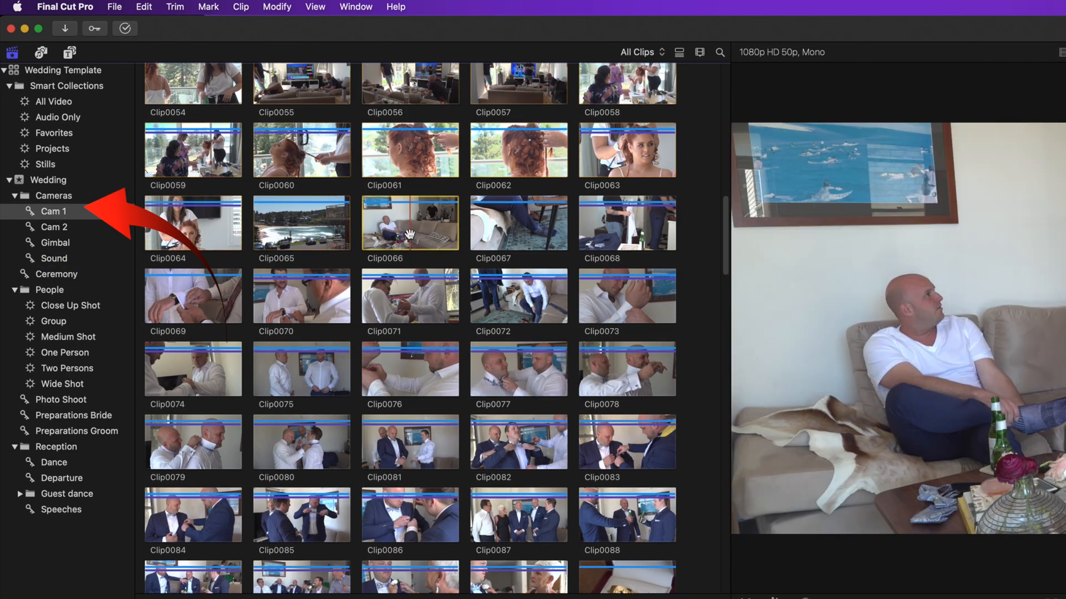
- Gather speech clips alongside Clip0179, check Cam 2 and Gimbal, then view the Speeches collection
{"action": "scroll", "scroll_direction": "down", "scroll_amount": 3}
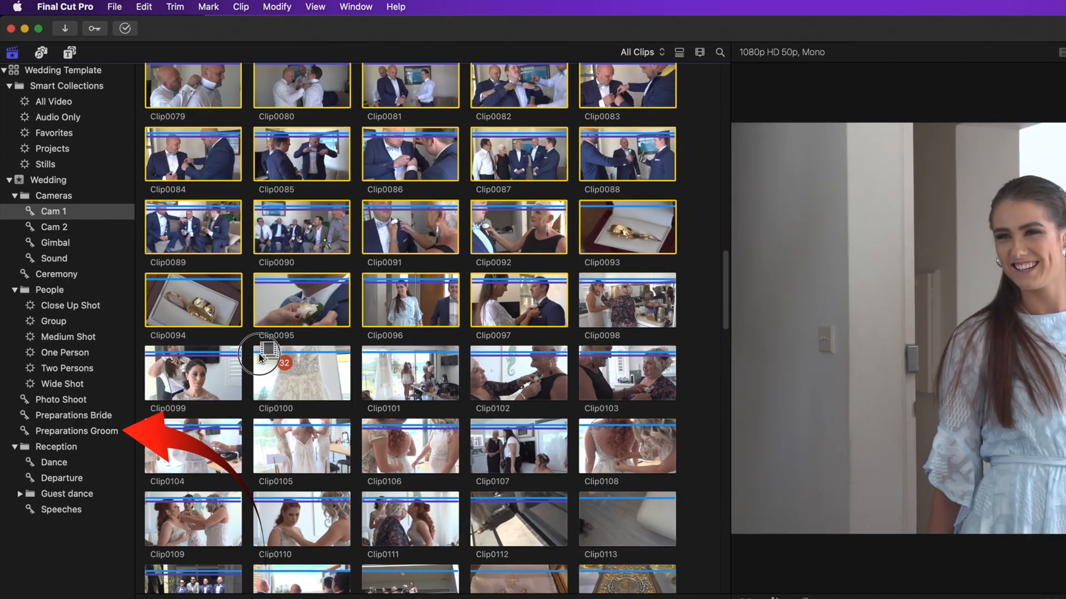
{"action": "scroll", "scroll_direction": "down", "scroll_amount": 3}
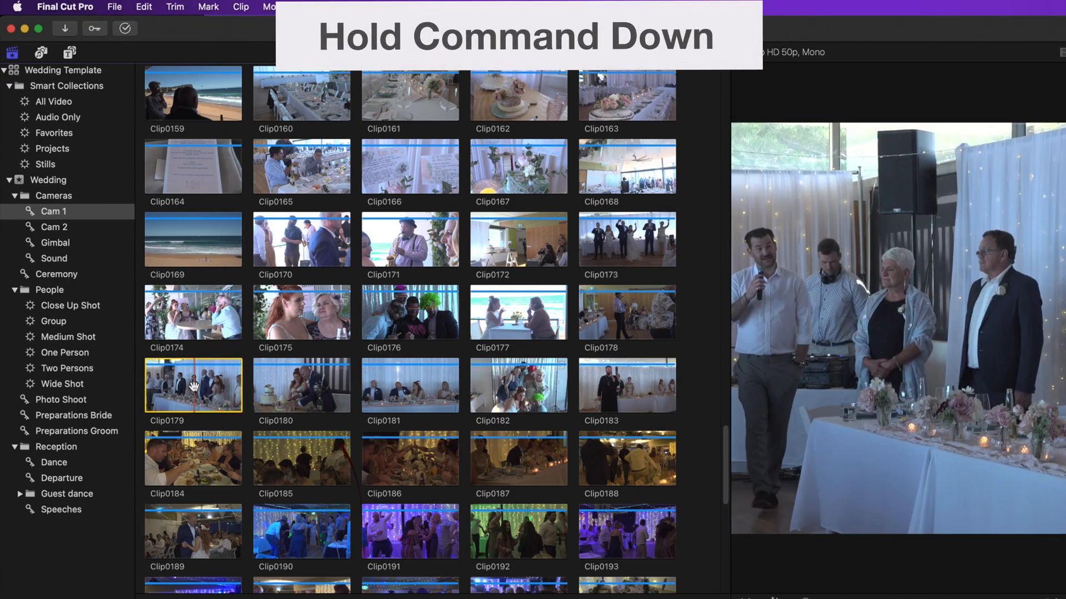
{"action": "left_click", "coordinate": [410, 386]}
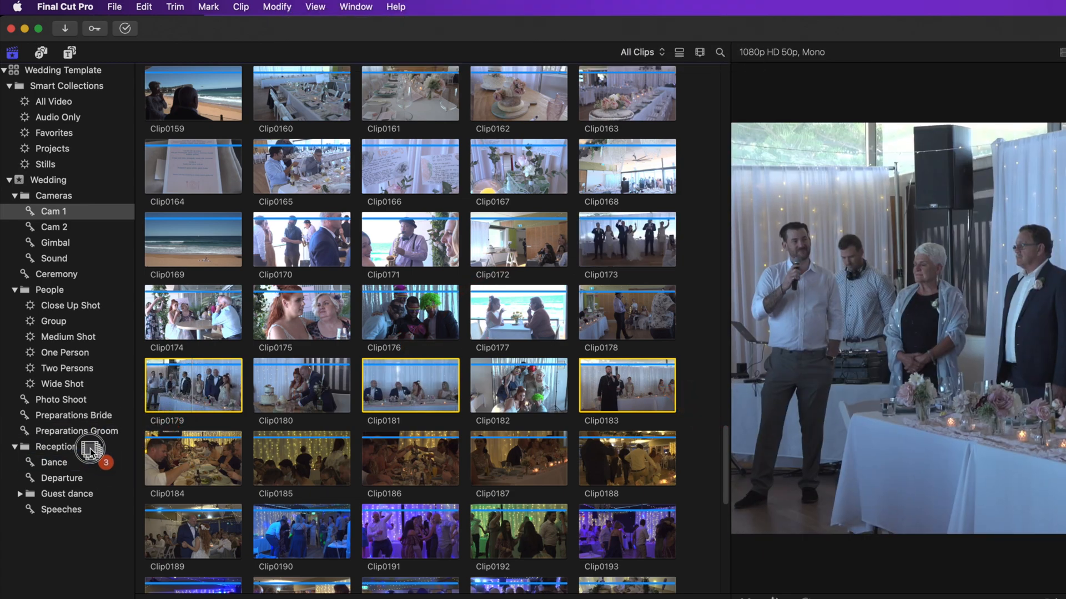
{"action": "left_click", "coordinate": [54, 226]}
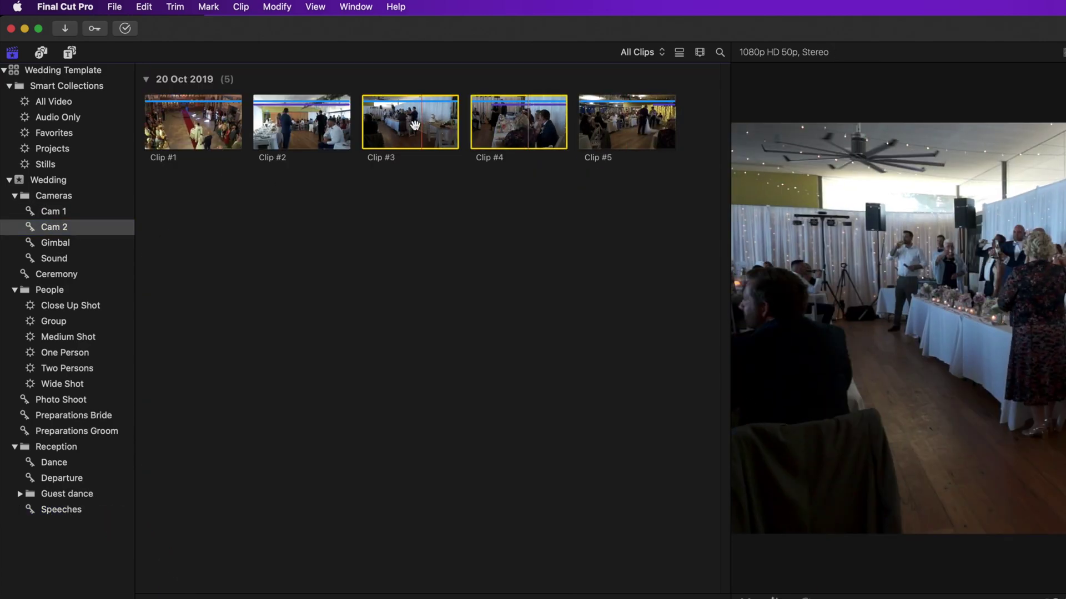
{"action": "left_click", "coordinate": [55, 242]}
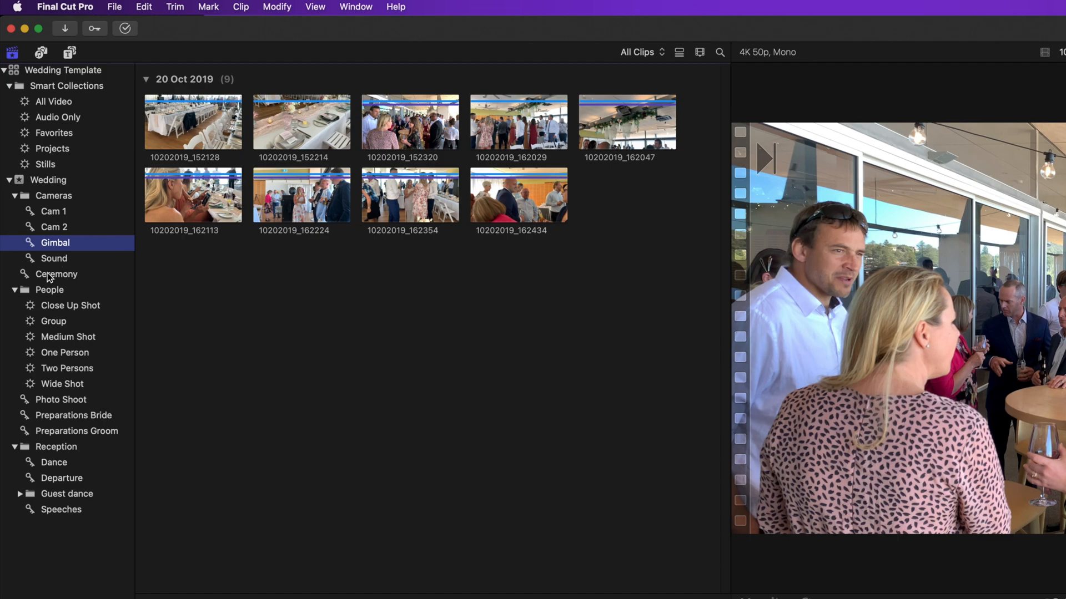
{"action": "left_click", "coordinate": [60, 509]}
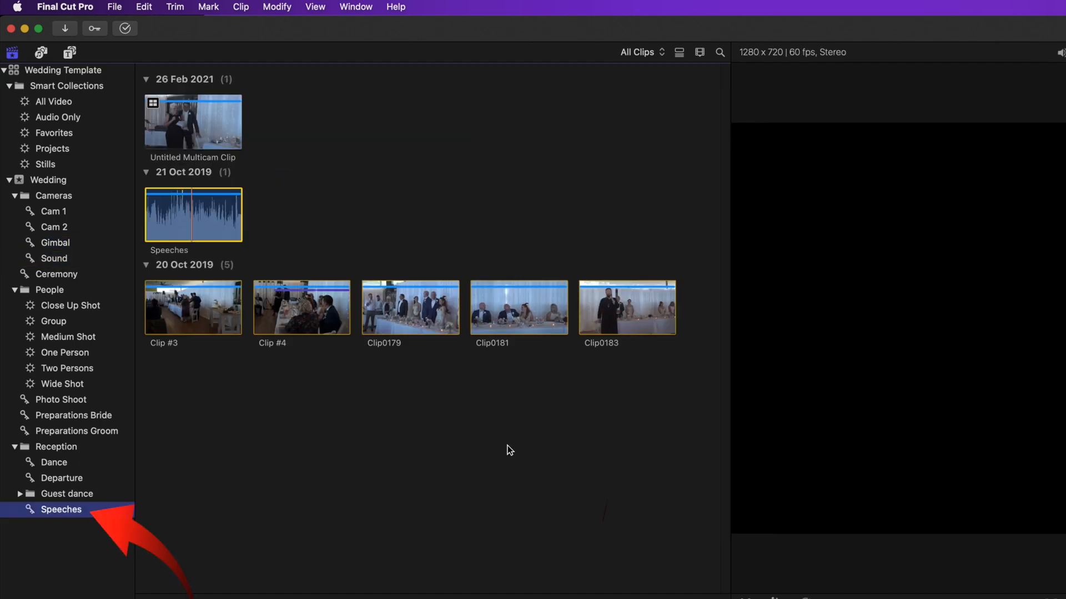
- Create a multicam clip named Speeches in the Wedding event, angles assembled by camera name
{"action": "right_click", "coordinate": [215, 299]}
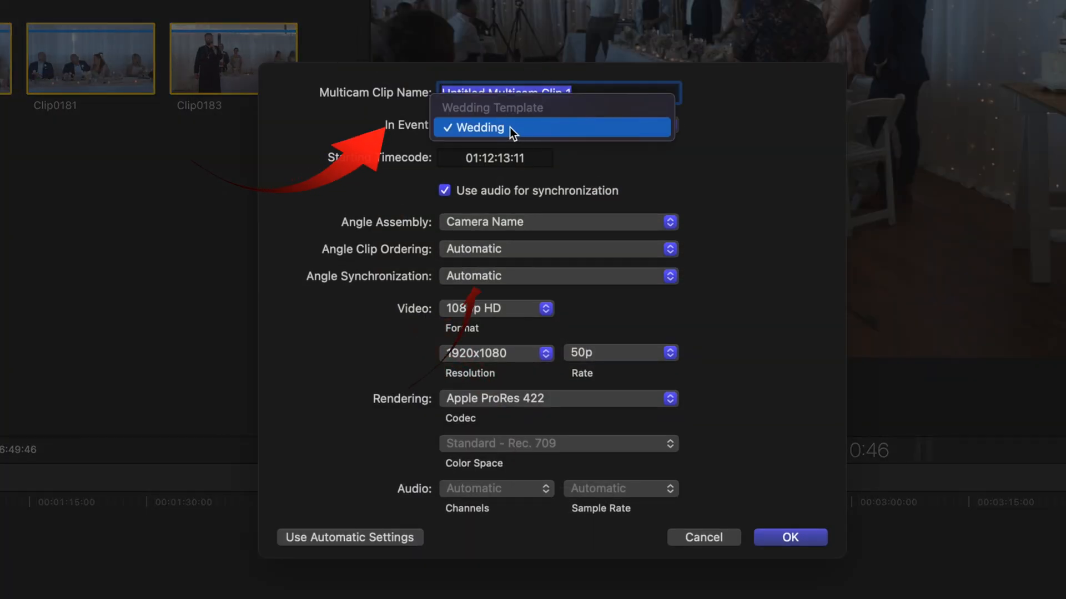
{"action": "left_click", "coordinate": [480, 127]}
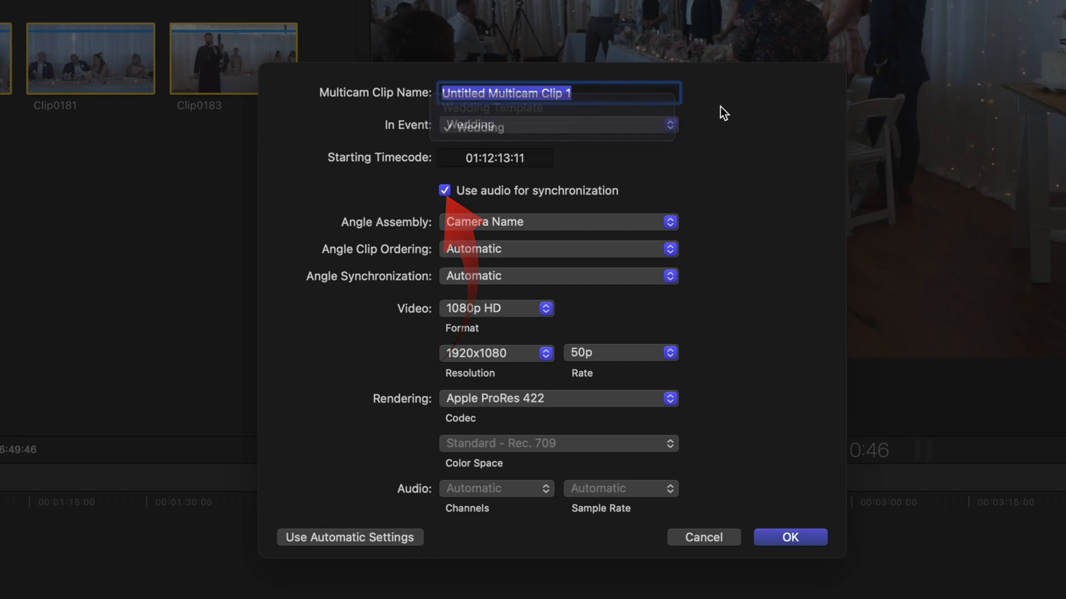
{"action": "type", "text": "Speeches"}
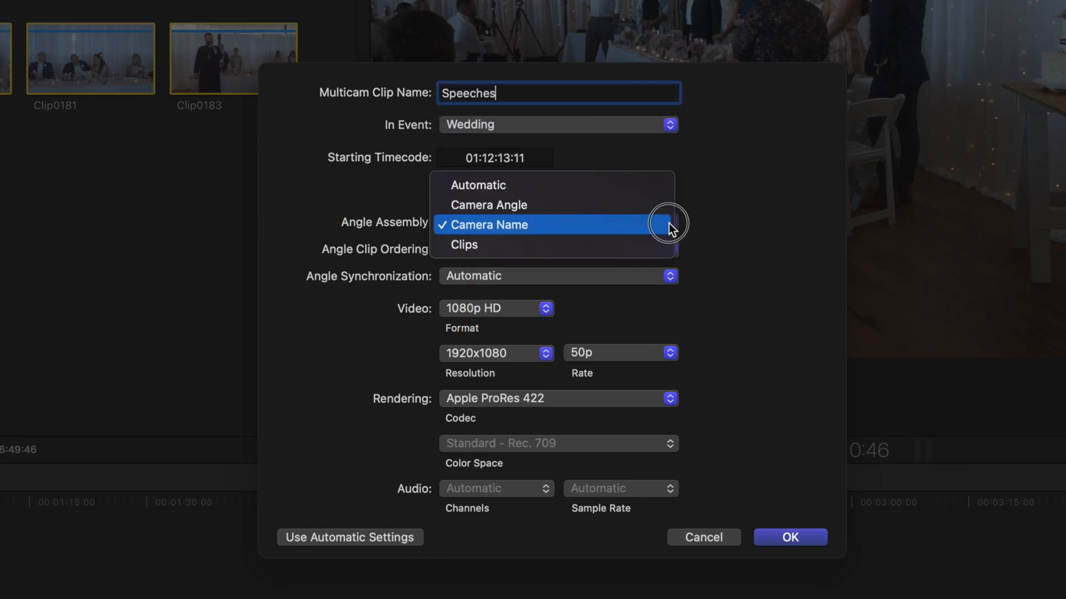
{"action": "left_click", "coordinate": [489, 225]}
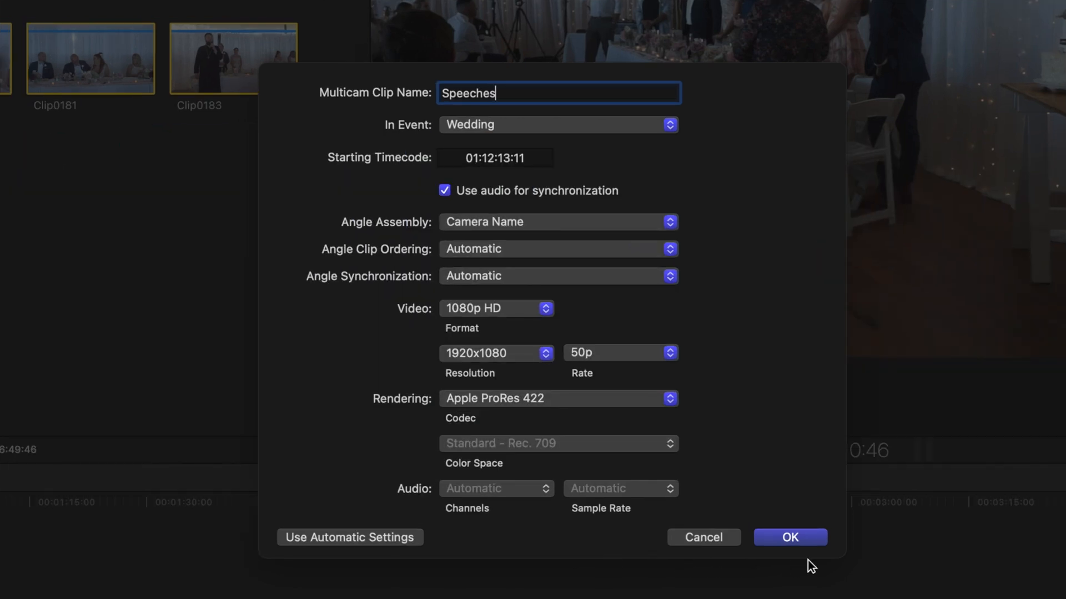
{"action": "left_click", "coordinate": [791, 537]}
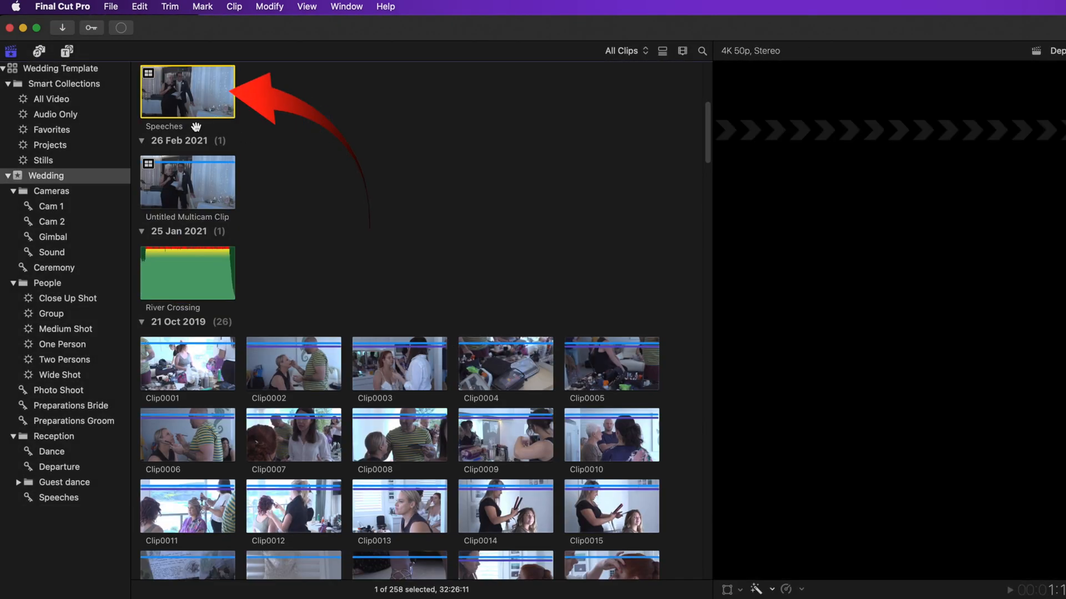
- Select the Speeches multicam clip and skim through its footage in the viewer
{"action": "left_click", "coordinate": [182, 93]}
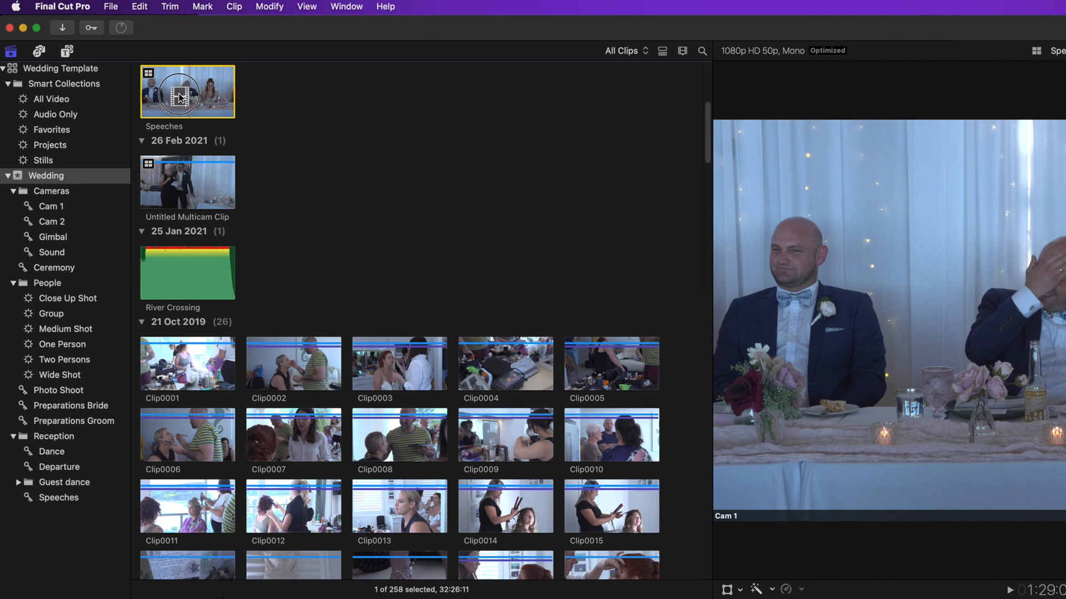
{"action": "left_click_drag", "start_coordinate": [187, 91], "coordinate": [61, 497]}
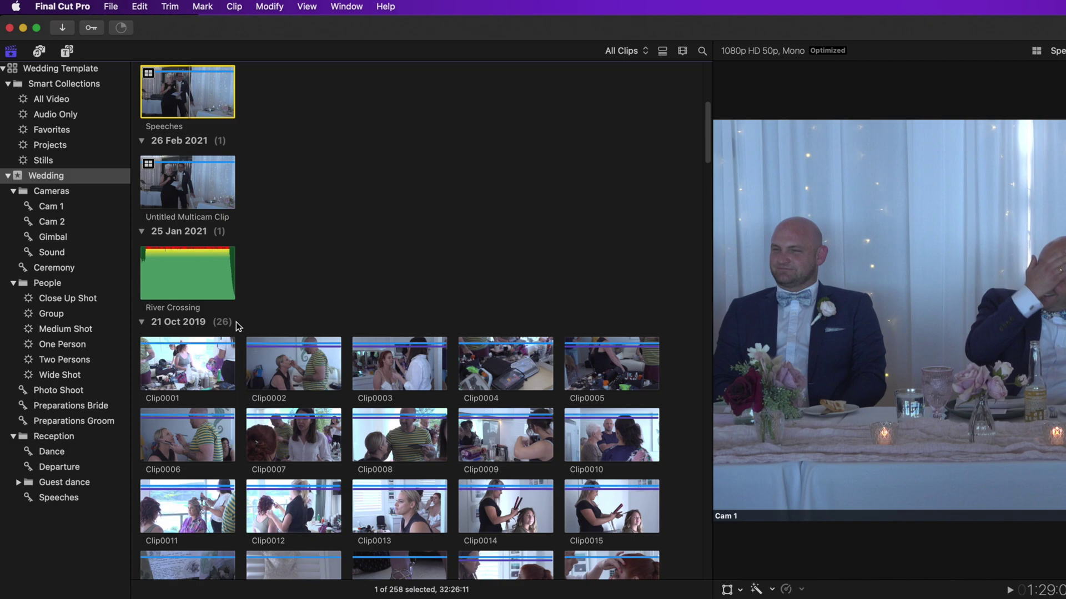
{"action": "mouse_move", "coordinate": [351, 249]}
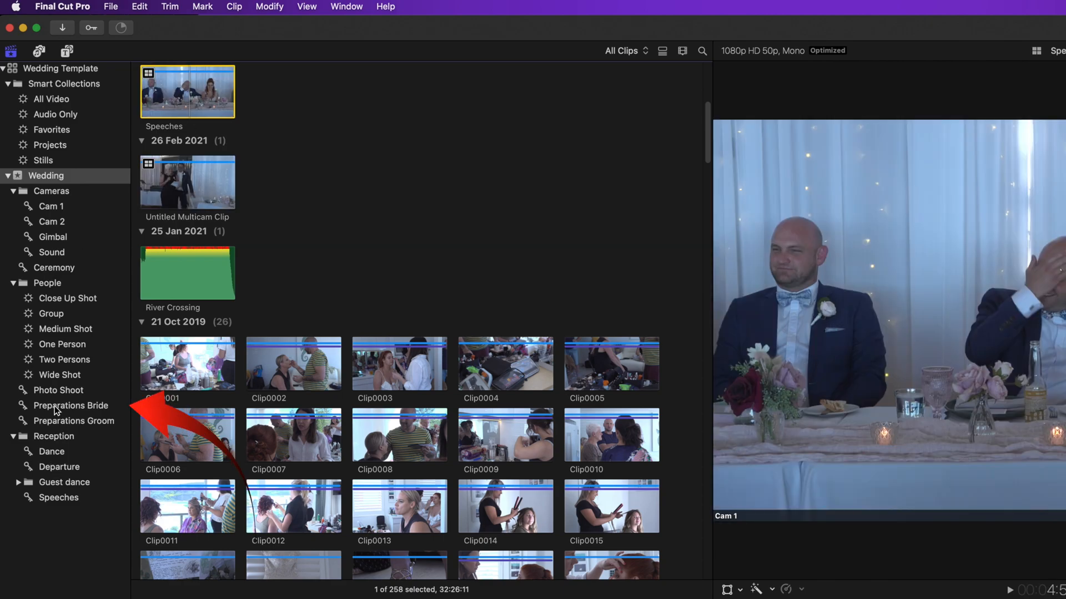
- In the Preparations Bride collection, mark a short range in Clip0002 and rate it as a favorite
{"action": "left_click", "coordinate": [71, 406]}
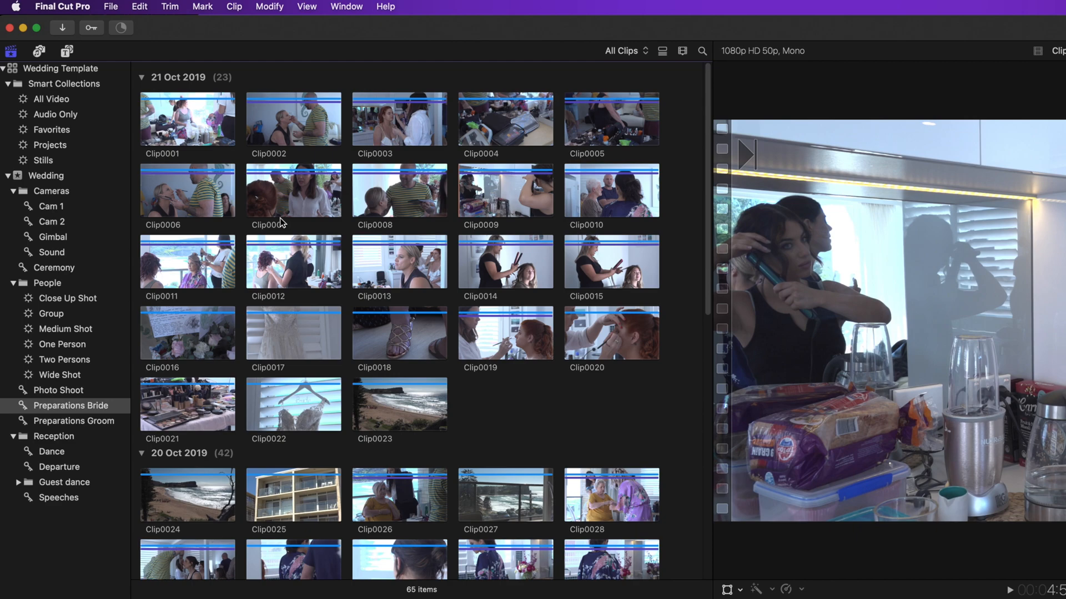
{"action": "mouse_move", "coordinate": [262, 125]}
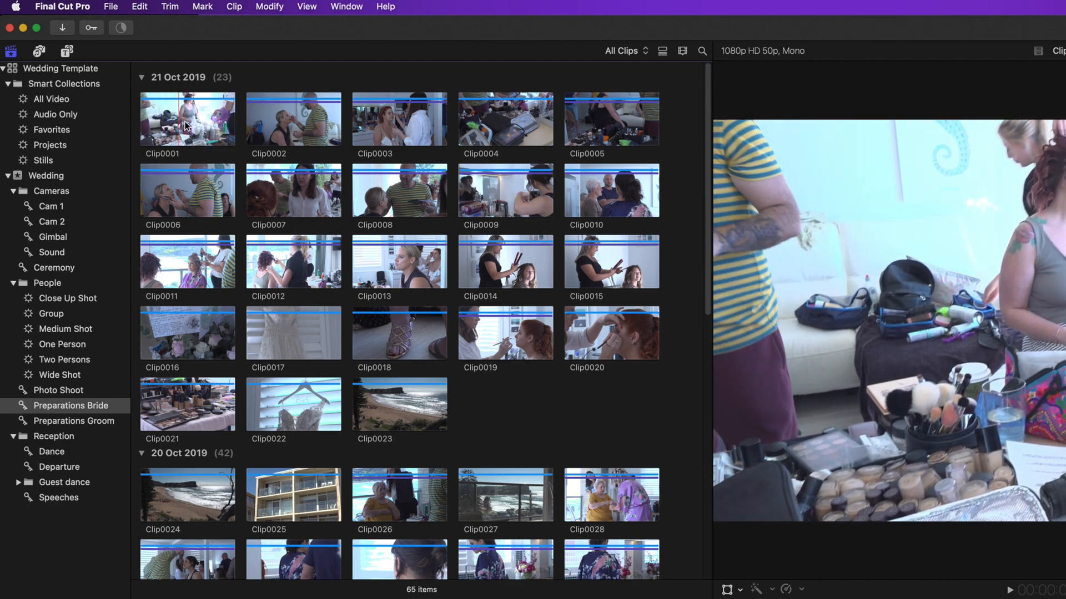
{"action": "mouse_move", "coordinate": [269, 129]}
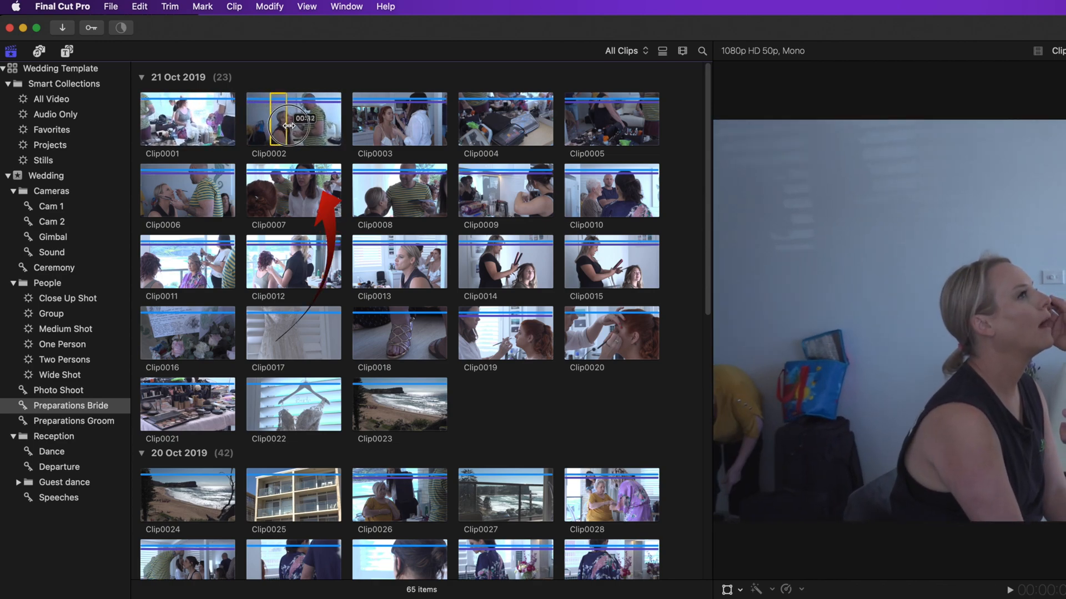
{"action": "left_click", "coordinate": [293, 119]}
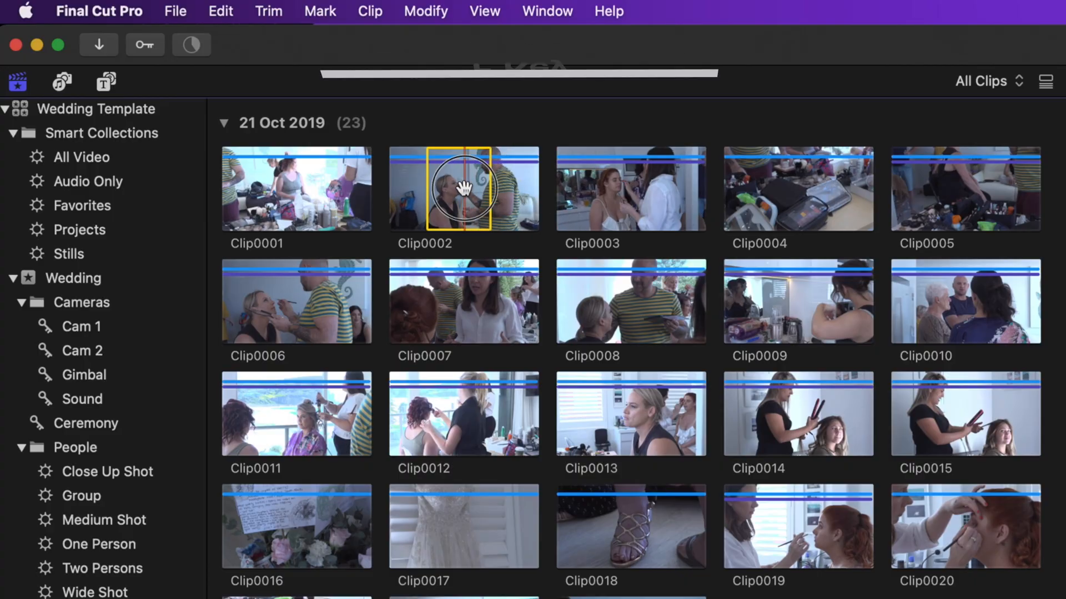
{"action": "key", "text": "f"}
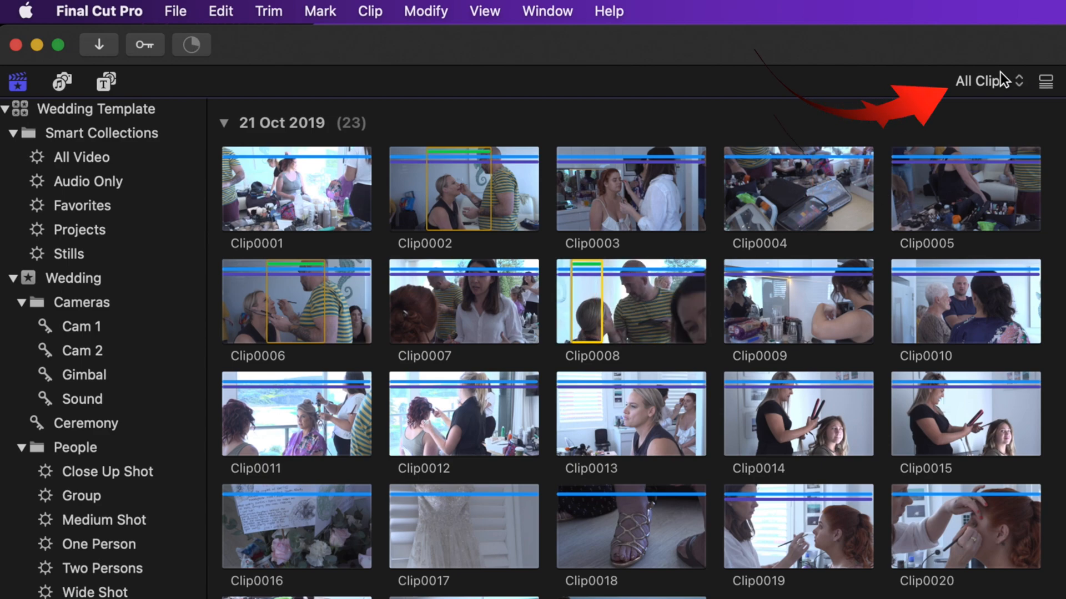
{"action": "left_click", "coordinate": [988, 81]}
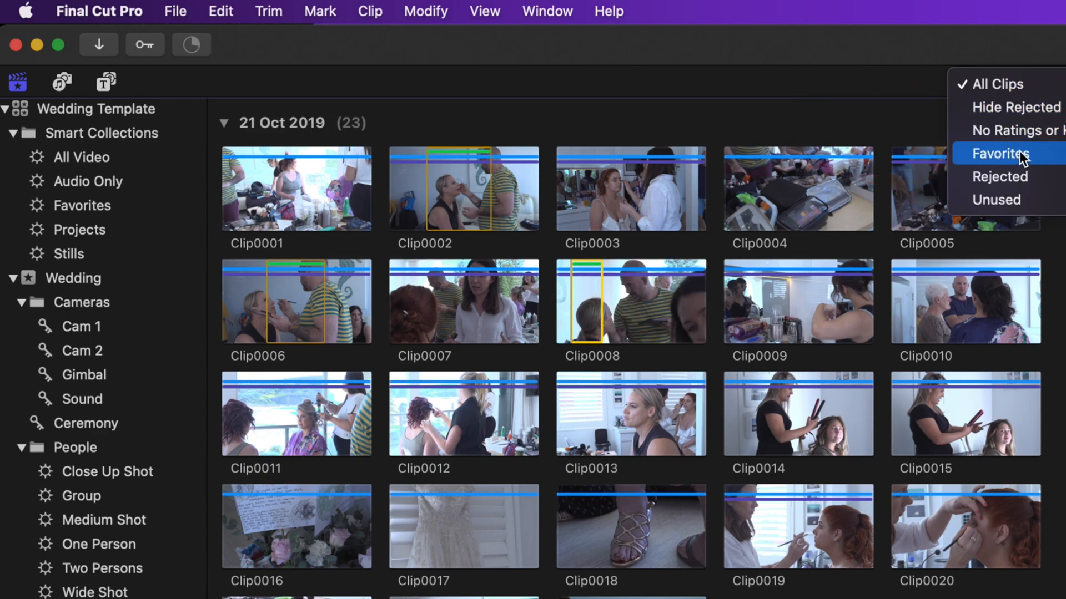
{"action": "left_click", "coordinate": [999, 153]}
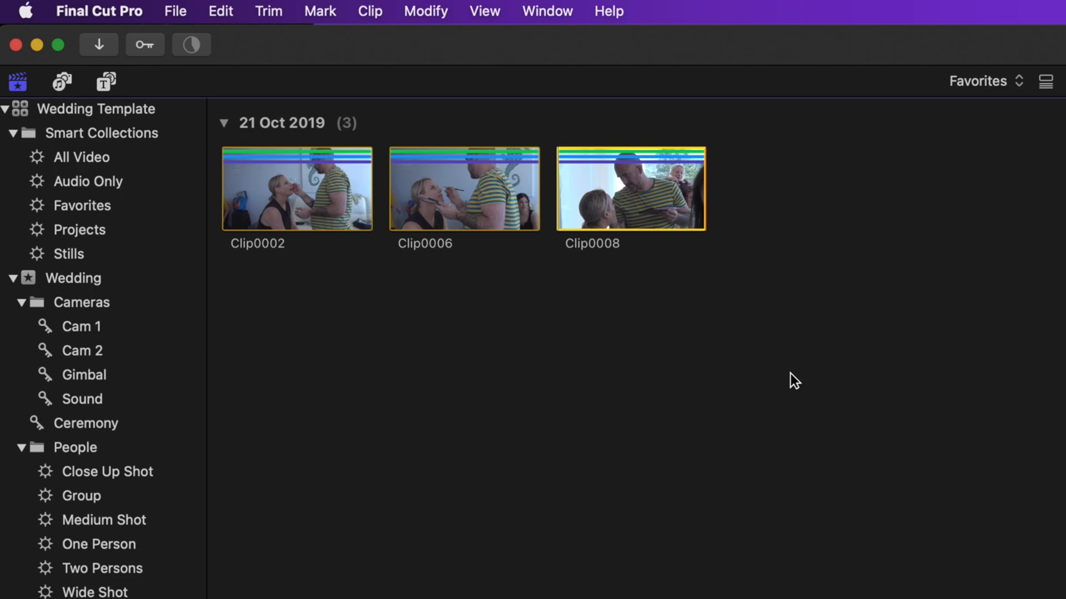
{"action": "mouse_move", "coordinate": [617, 370]}
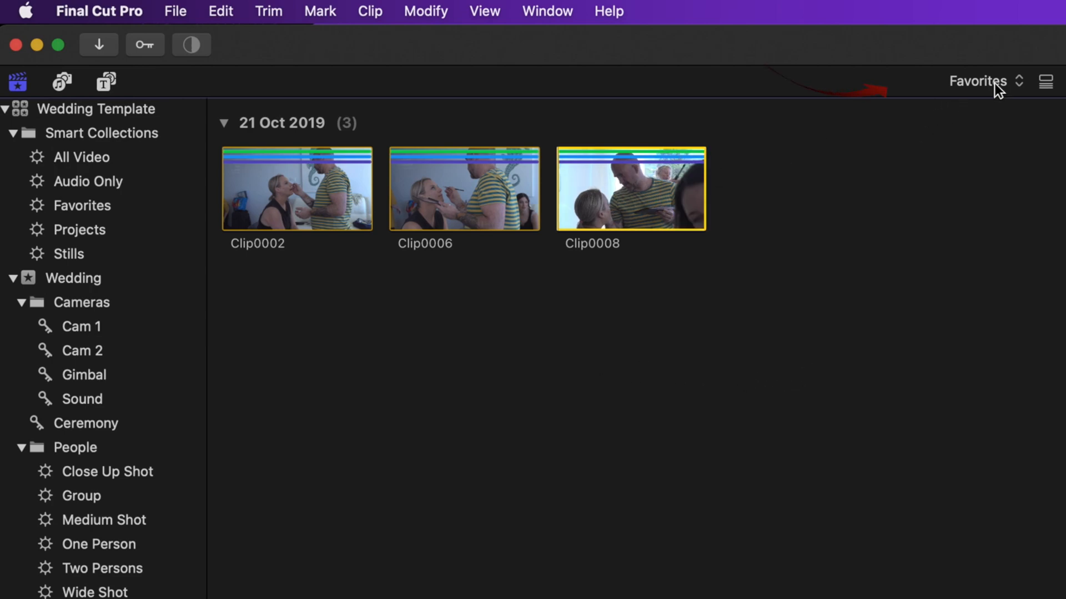
{"action": "left_click", "coordinate": [978, 81]}
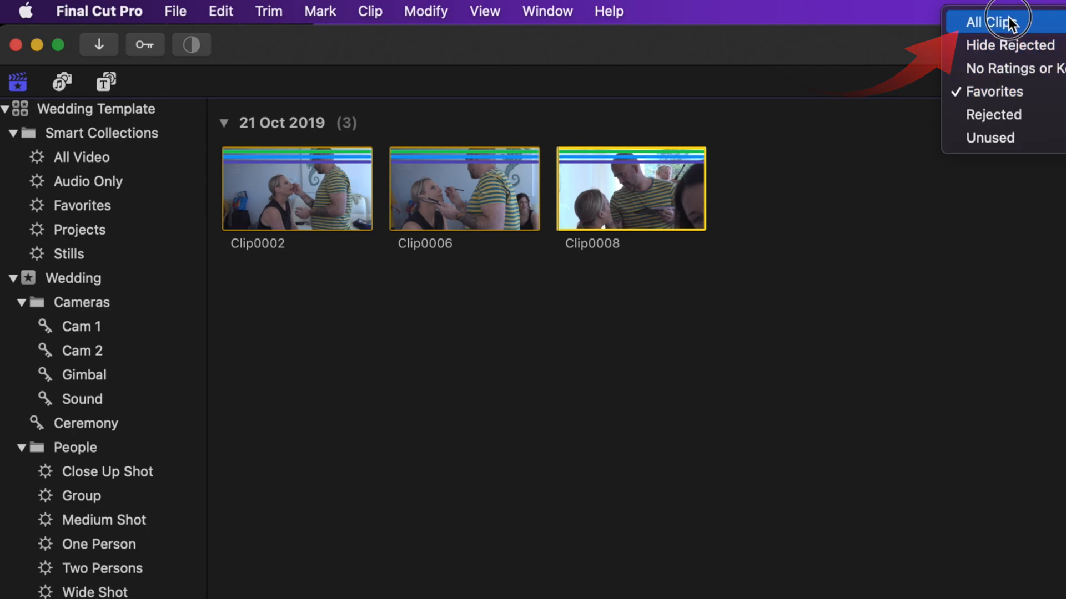
{"action": "left_click", "coordinate": [989, 19]}
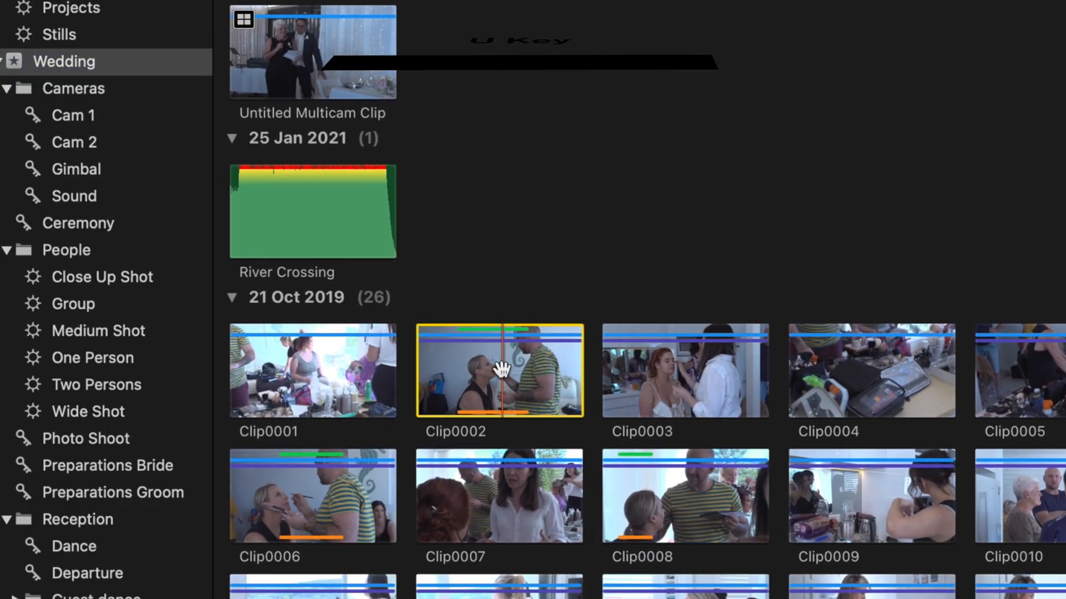
- Unrate the marked range in Clip0002 with U
{"action": "key", "text": "u"}
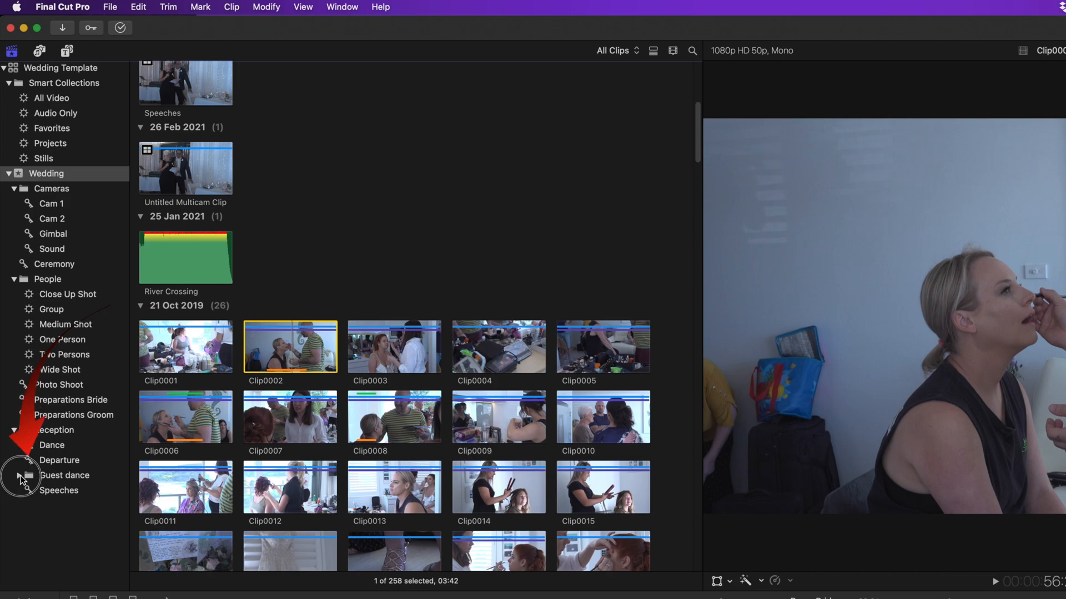
- Expand the Guest dance folder to reveal Best, Better and Good Guest dance collections
{"action": "left_click", "coordinate": [23, 475]}
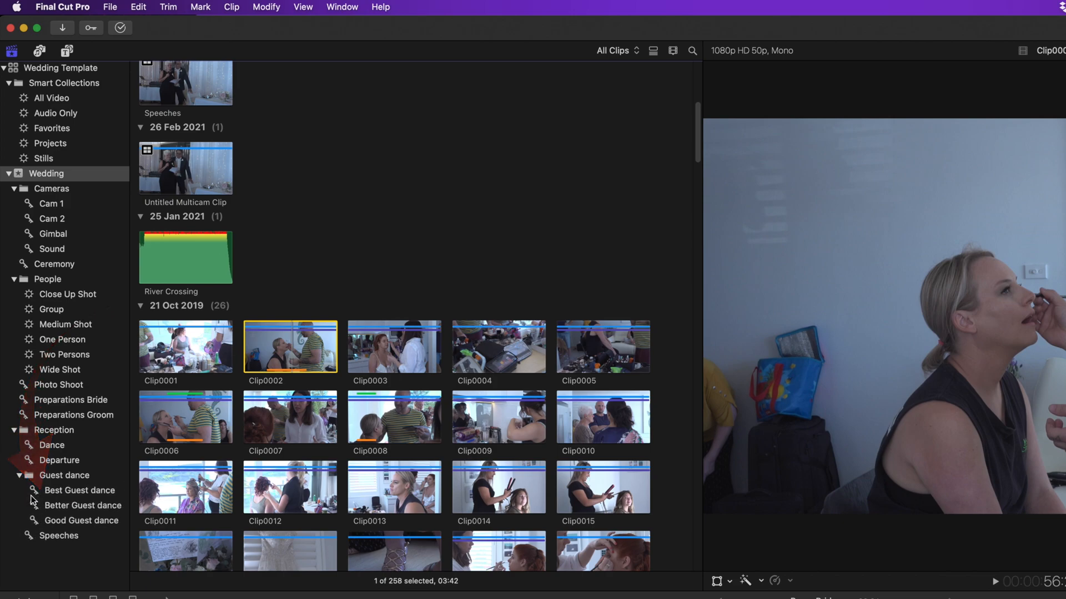
{"action": "mouse_move", "coordinate": [43, 503]}
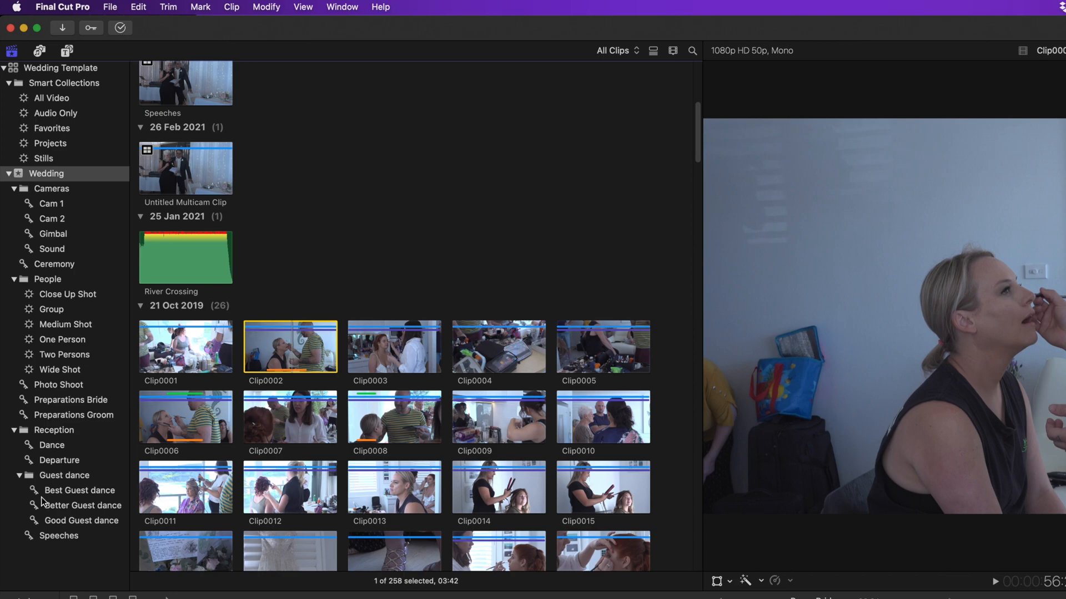
{"action": "mouse_move", "coordinate": [21, 548]}
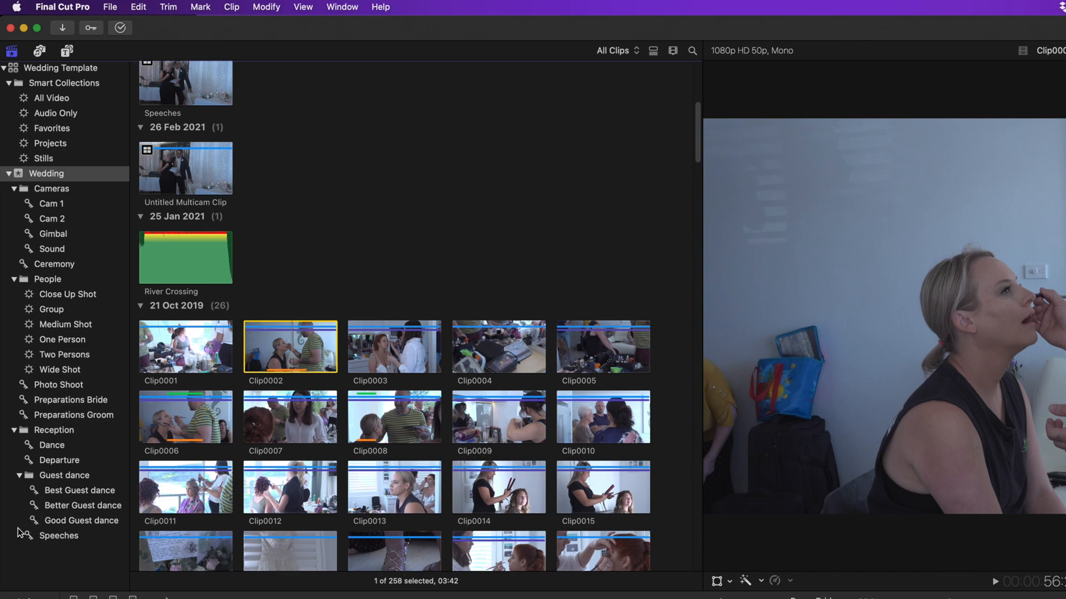
{"action": "mouse_move", "coordinate": [153, 501]}
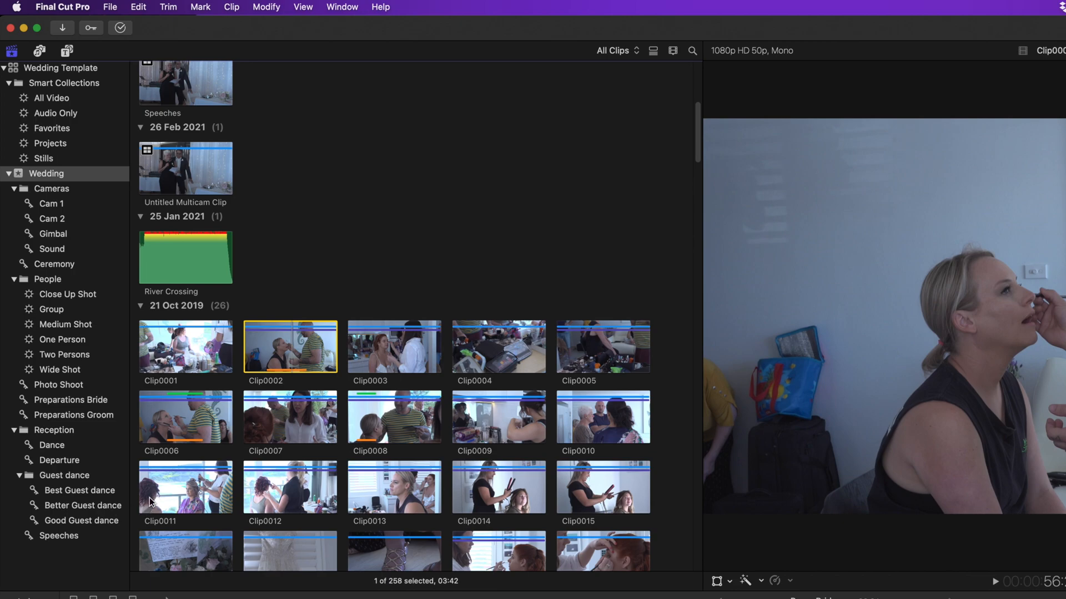
{"action": "mouse_move", "coordinate": [132, 508]}
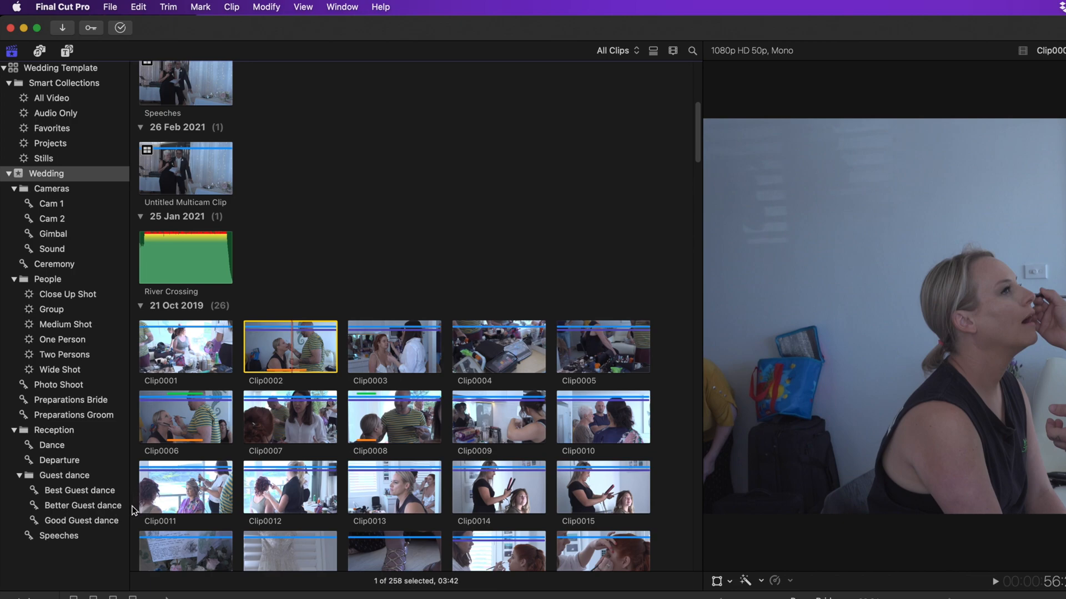
{"action": "mouse_move", "coordinate": [129, 527]}
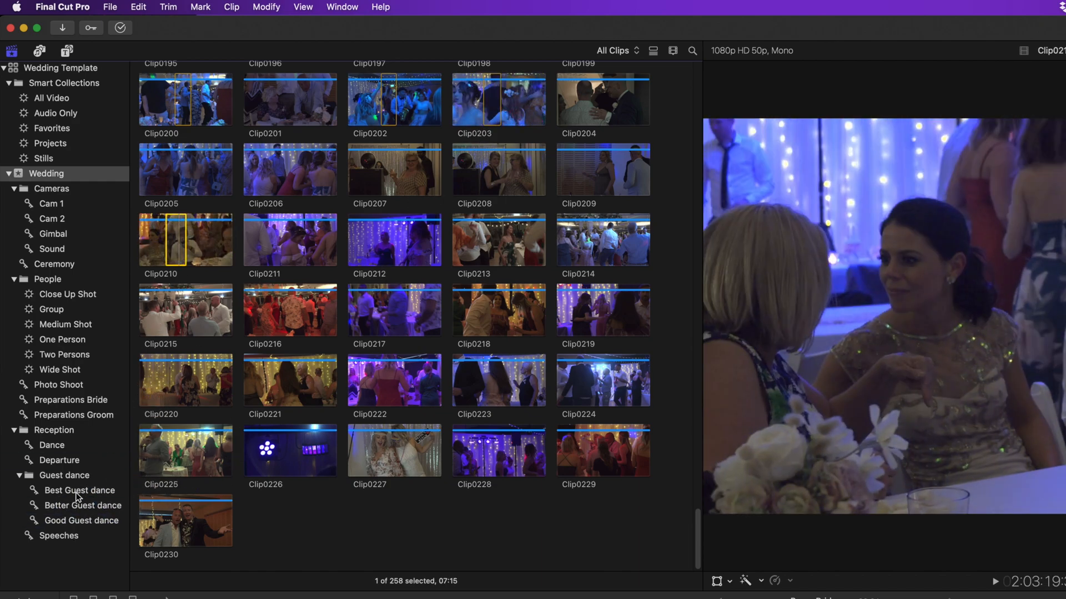
- View the clips in the Good Guest dance and then the Better Guest dance collections
{"action": "left_click", "coordinate": [80, 521]}
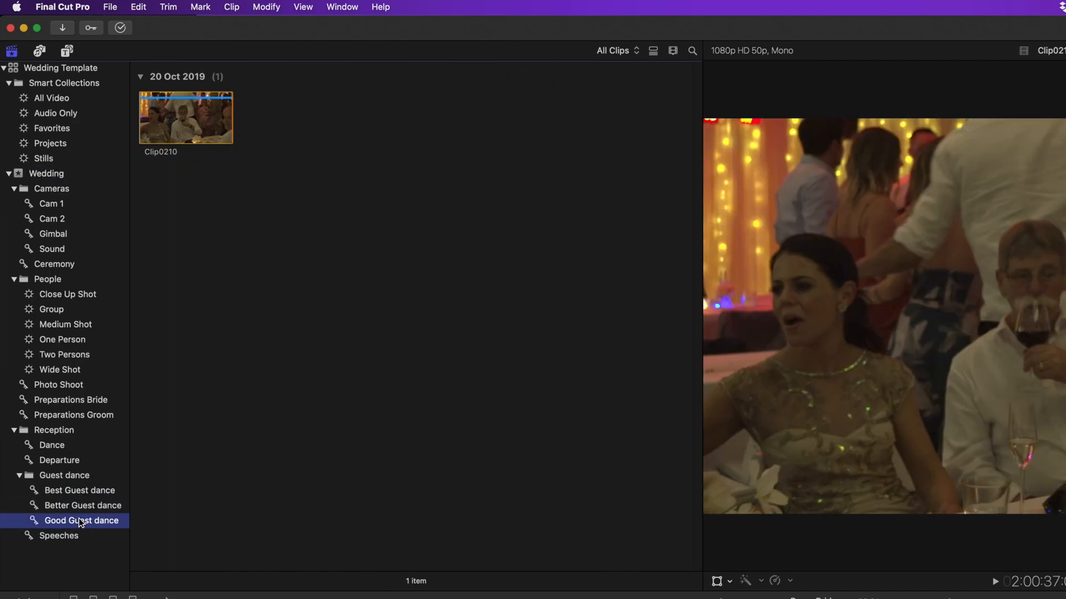
{"action": "mouse_move", "coordinate": [92, 510]}
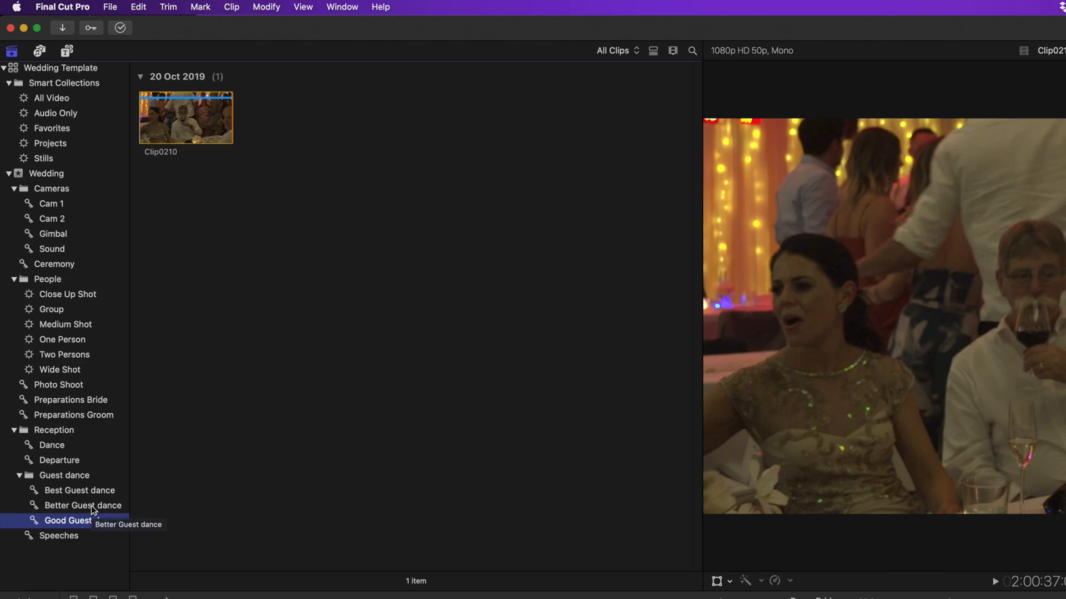
{"action": "left_click", "coordinate": [70, 490]}
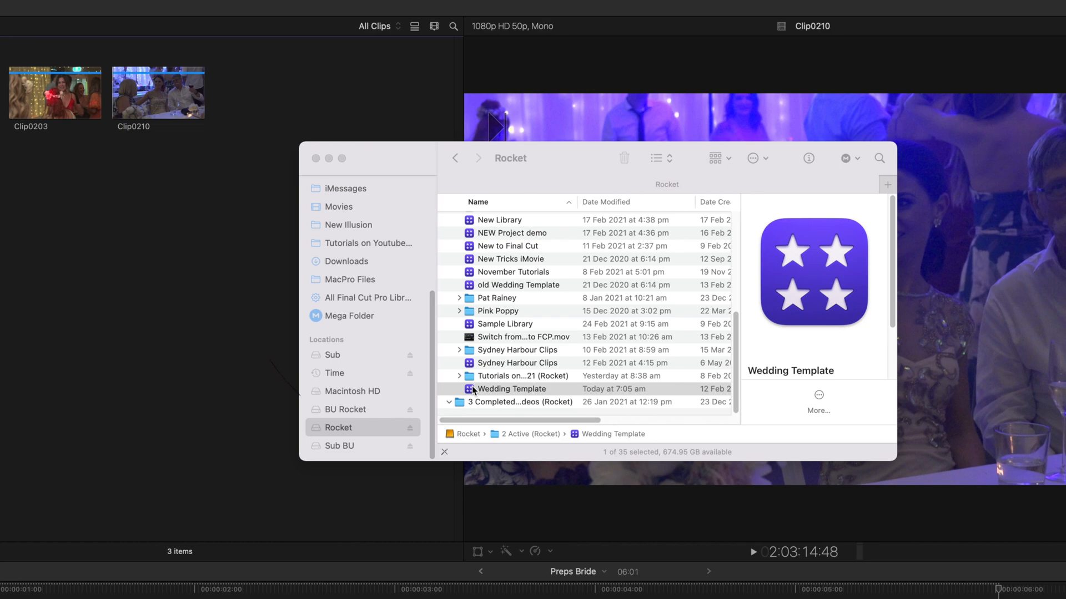
- Duplicate the Wedding Template library in Finder and rename the copy New Wedding
{"action": "right_click", "coordinate": [473, 389]}
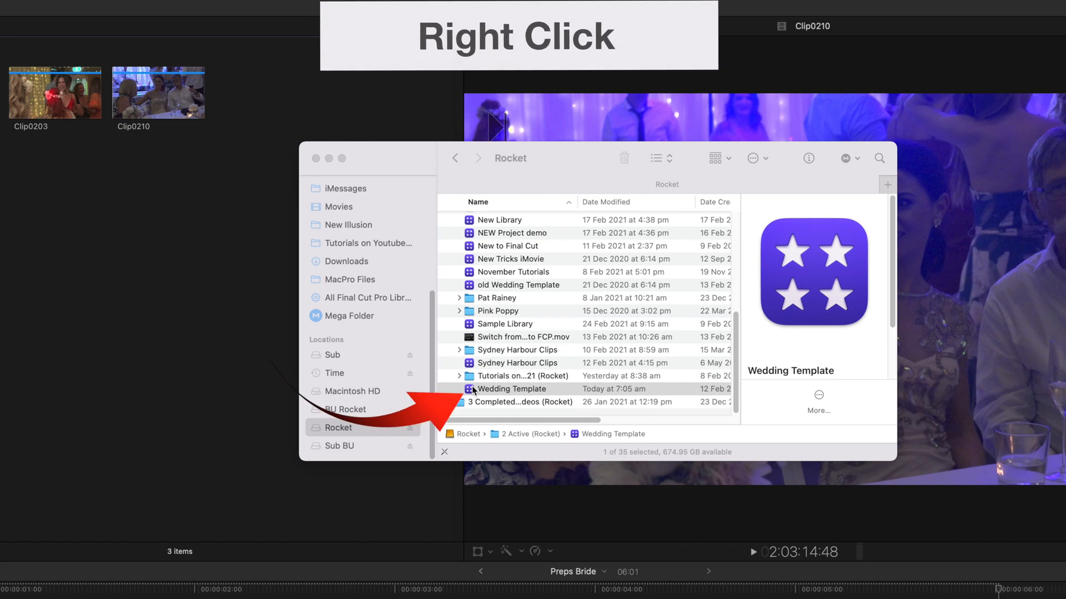
{"action": "right_click", "coordinate": [511, 389]}
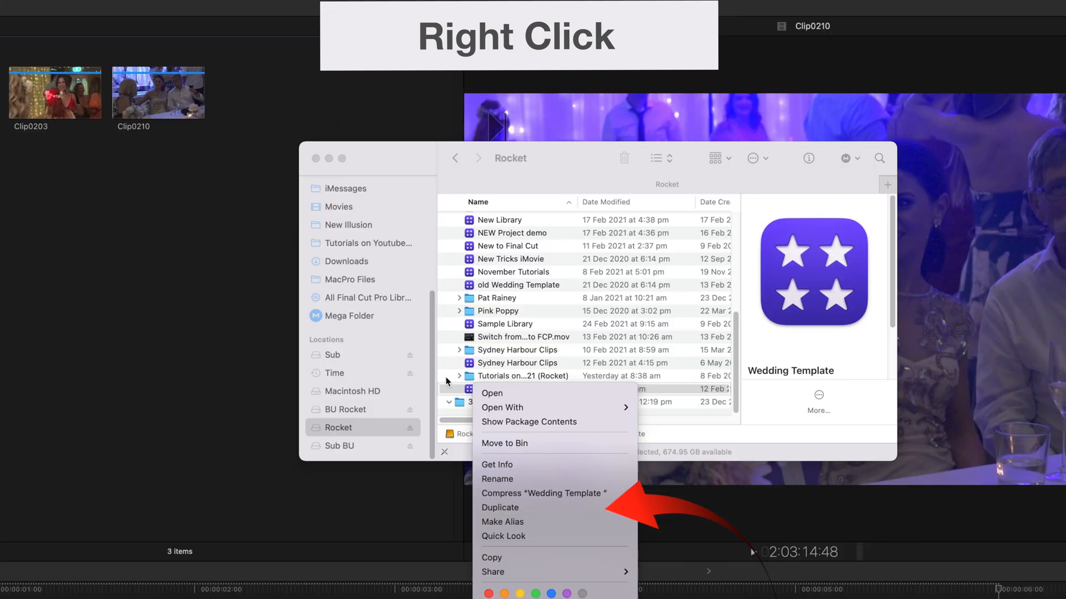
{"action": "mouse_move", "coordinate": [518, 508]}
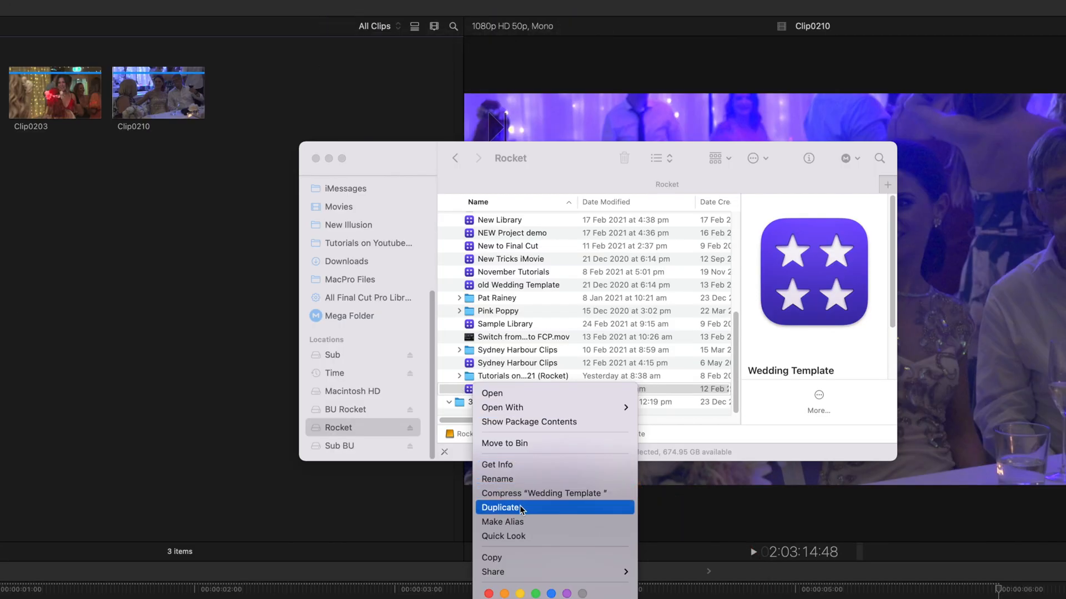
{"action": "left_click", "coordinate": [500, 508]}
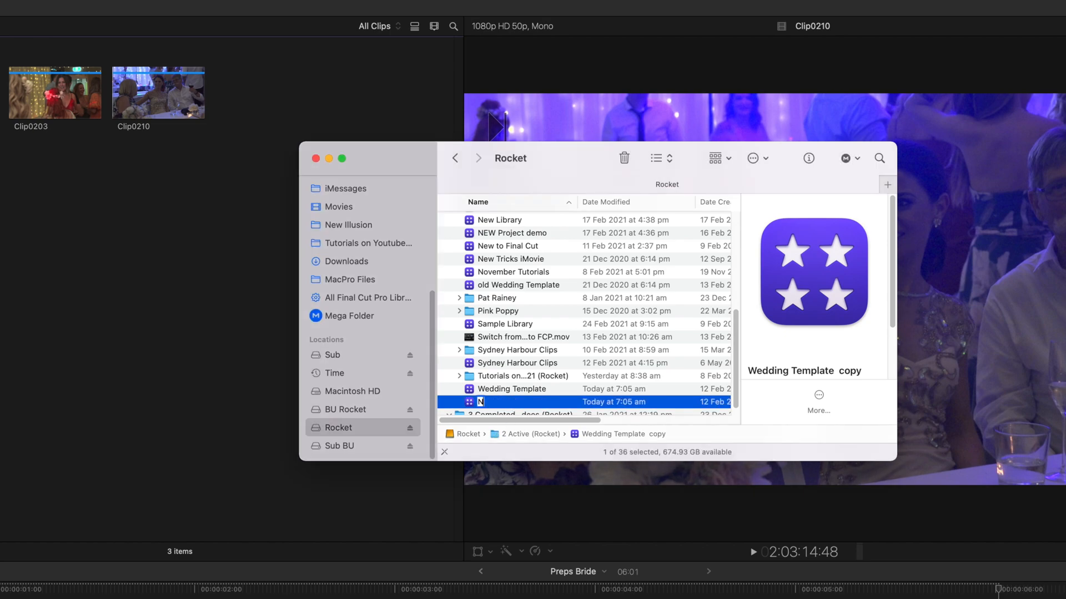
{"action": "type", "text": "New Wedding"}
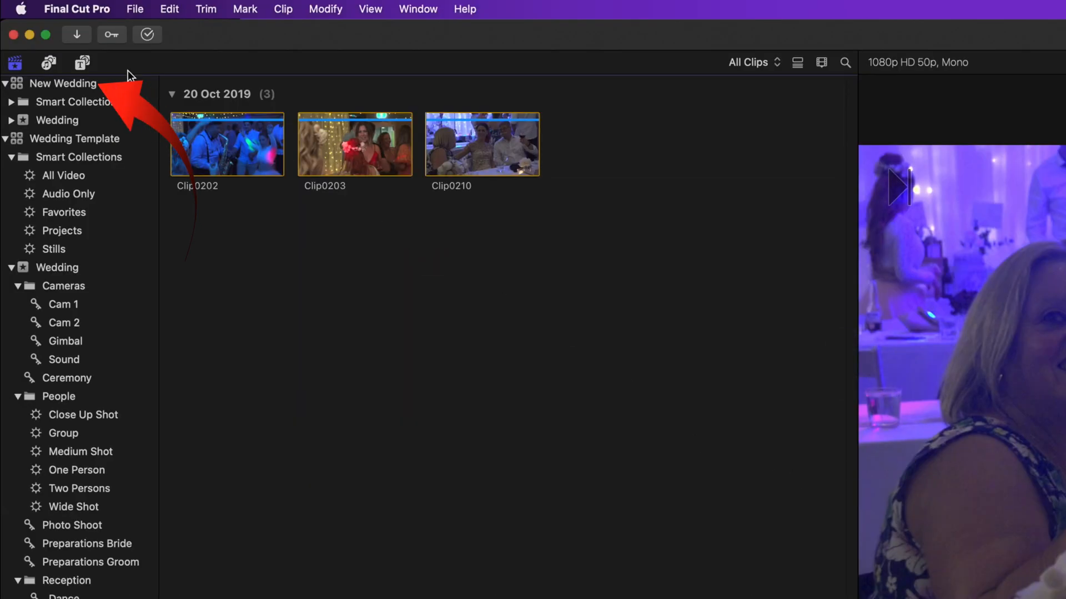
{"action": "mouse_move", "coordinate": [66, 83]}
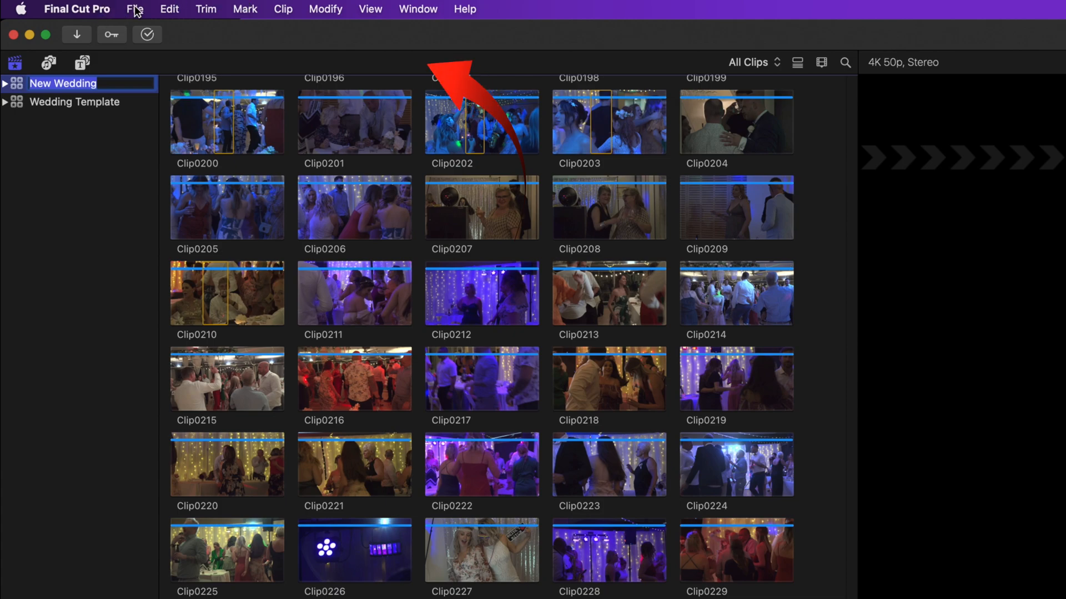
- Create a new empty library from the File menu
{"action": "left_click", "coordinate": [134, 10]}
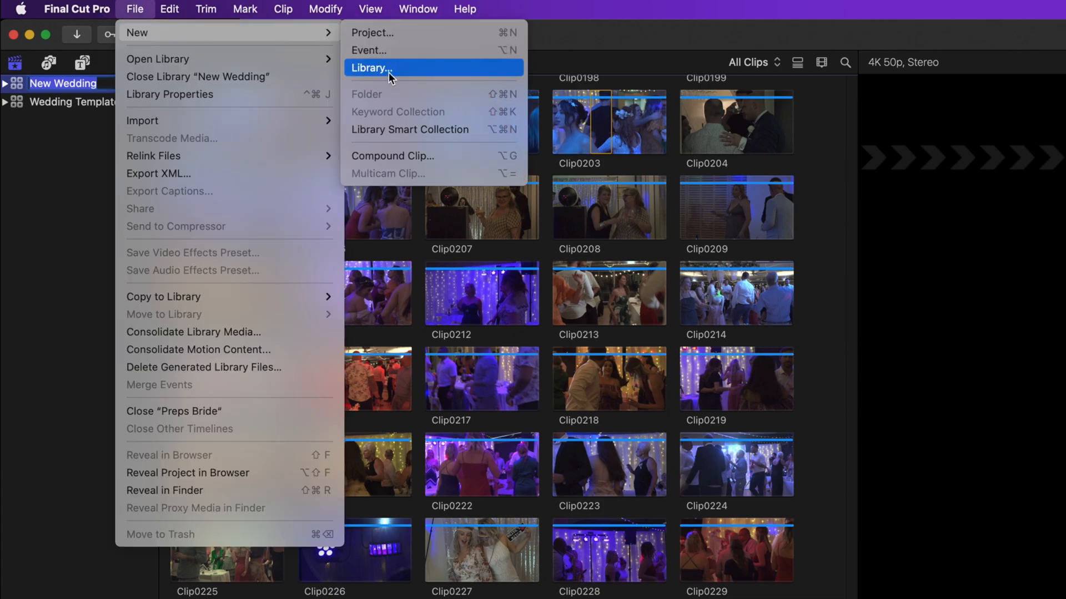
{"action": "left_click", "coordinate": [376, 67]}
{"action": "type", "text": "Weddi"}
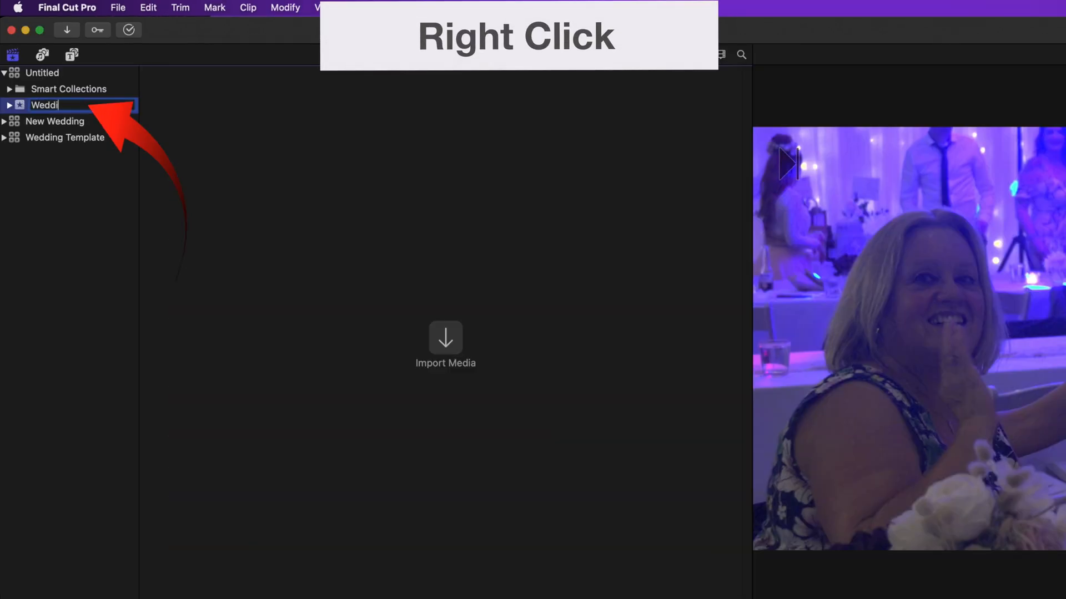
- Add keyword collections to the Wedding event, naming one Preps Bride
{"action": "right_click", "coordinate": [22, 106]}
{"action": "type", "text": "Ceremony"}
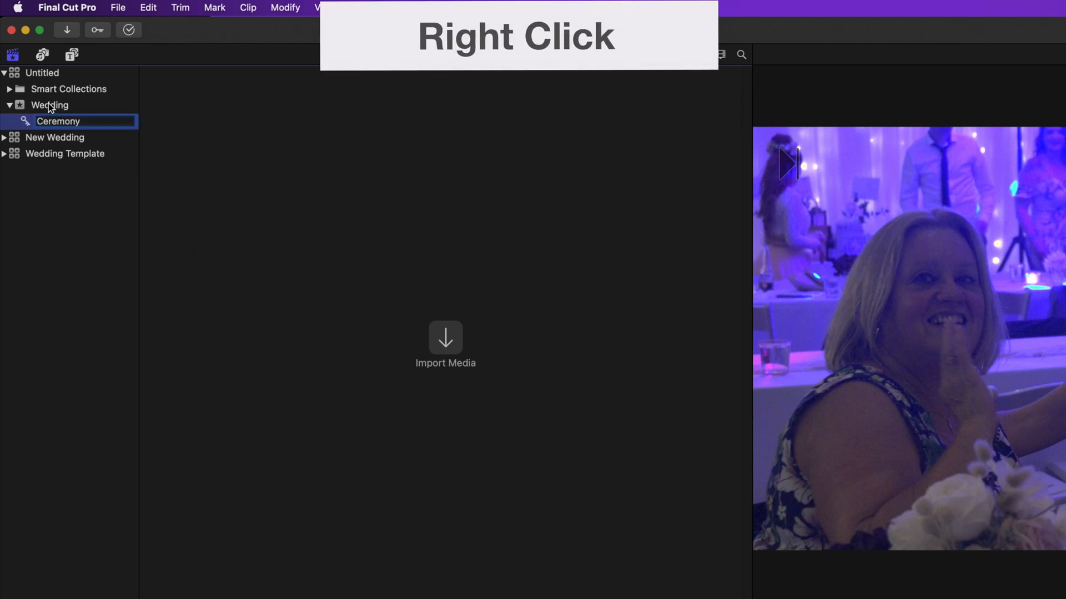
{"action": "right_click", "coordinate": [50, 105]}
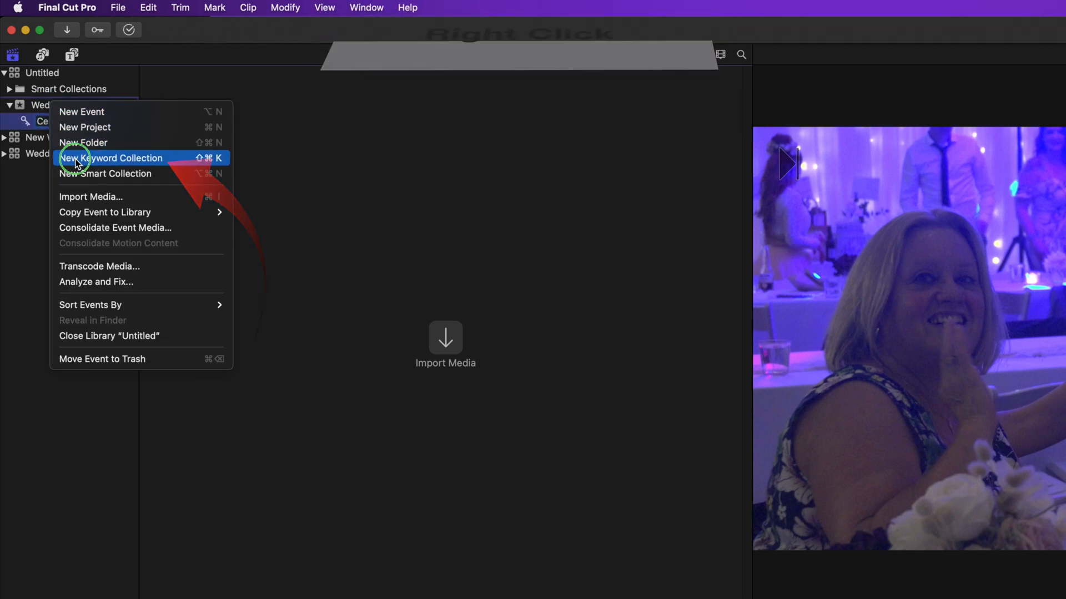
{"action": "left_click", "coordinate": [116, 158]}
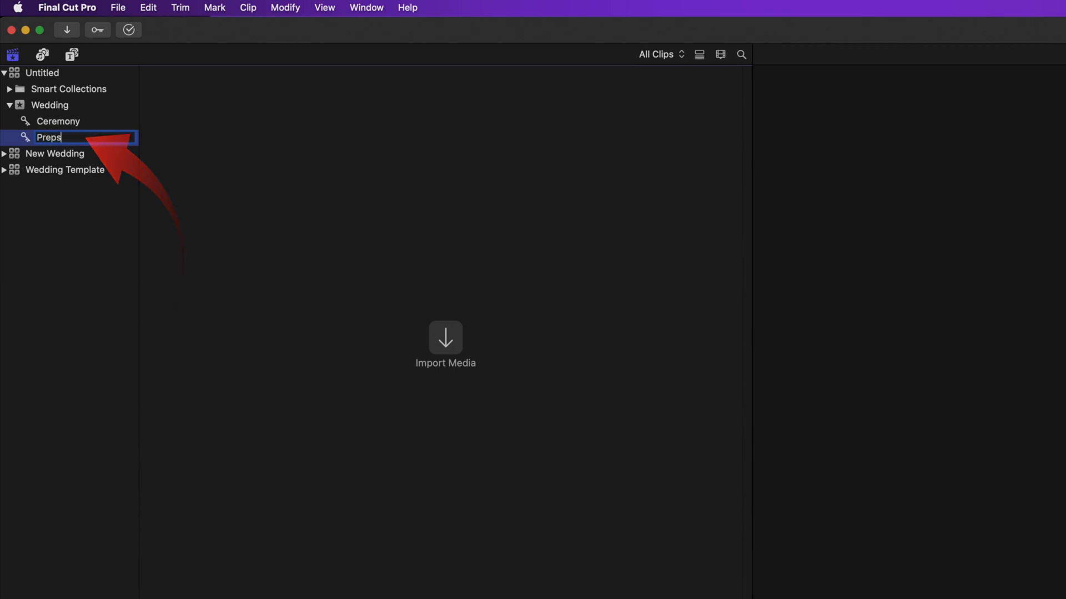
{"action": "type", "text": "Bride"}
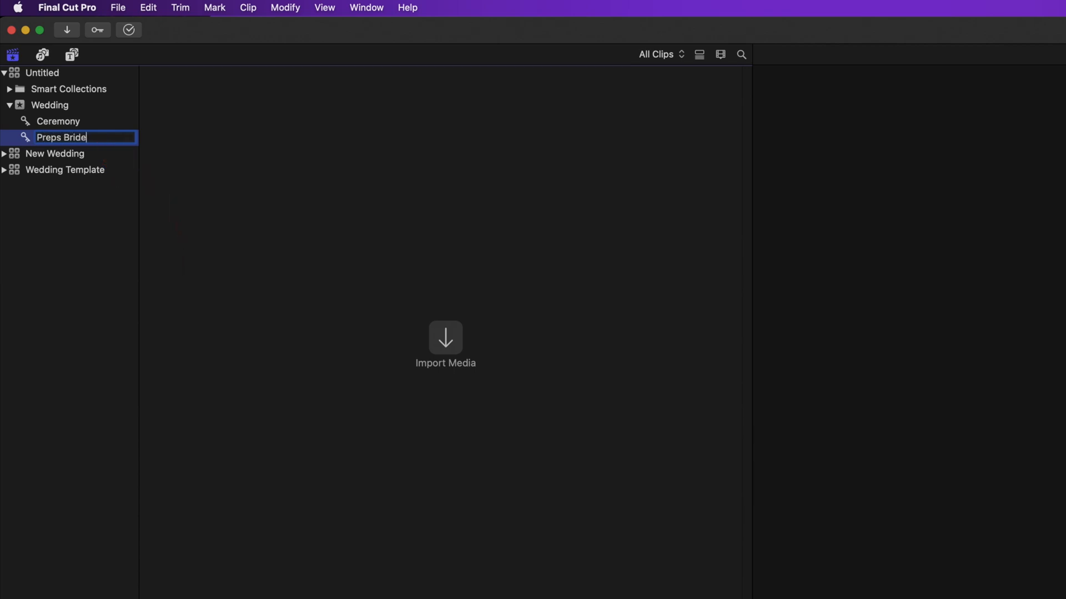
{"action": "mouse_move", "coordinate": [77, 187]}
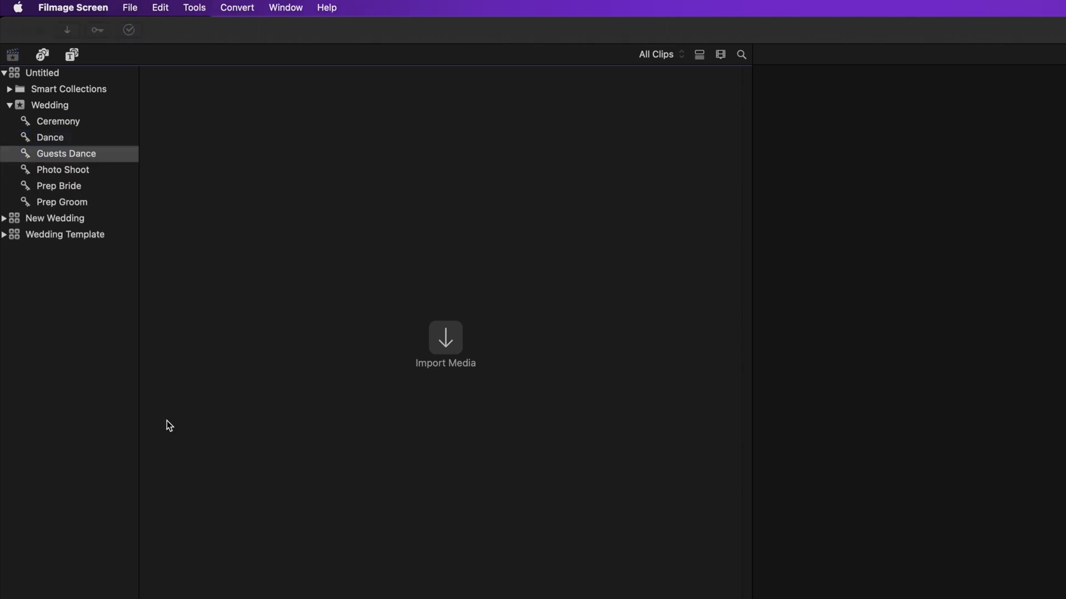
{"action": "mouse_move", "coordinate": [150, 402]}
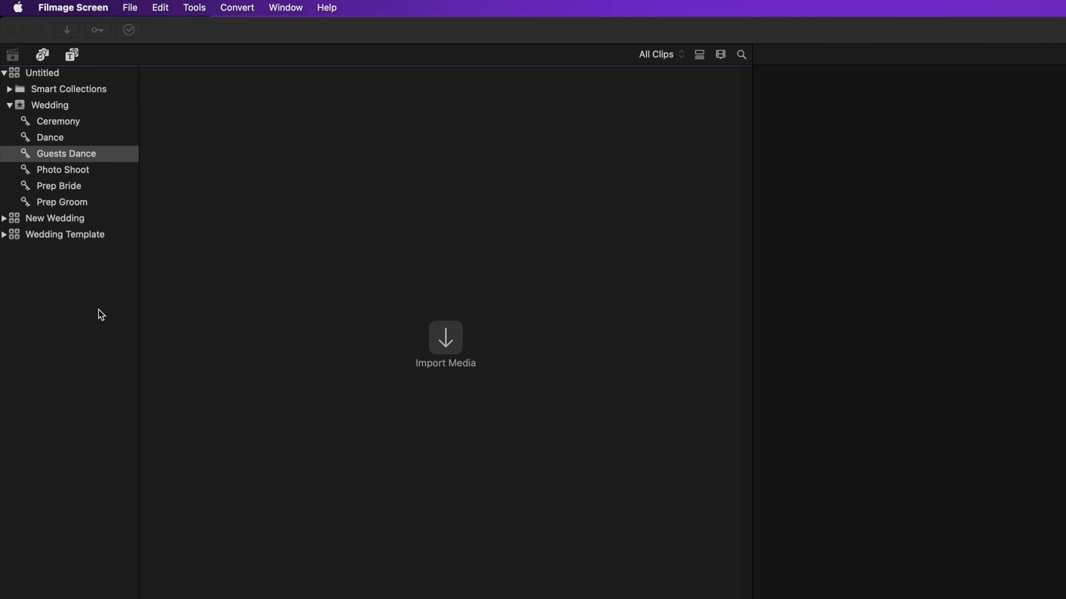
- Add a Reception folder to the Wedding event holding a Departure keyword collection
{"action": "right_click", "coordinate": [43, 108]}
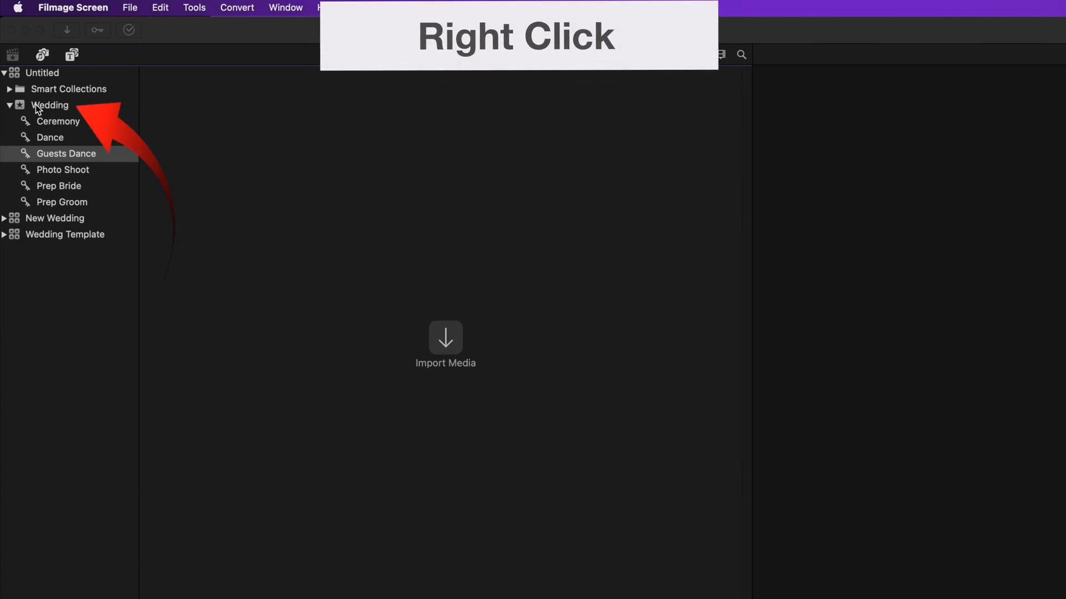
{"action": "right_click", "coordinate": [39, 105]}
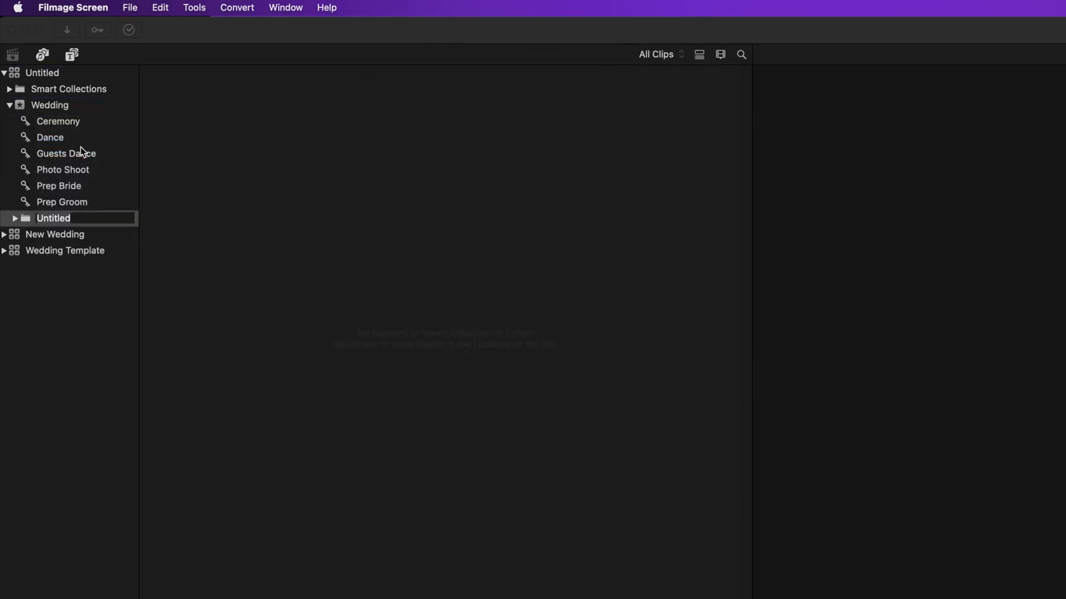
{"action": "right_click", "coordinate": [58, 218]}
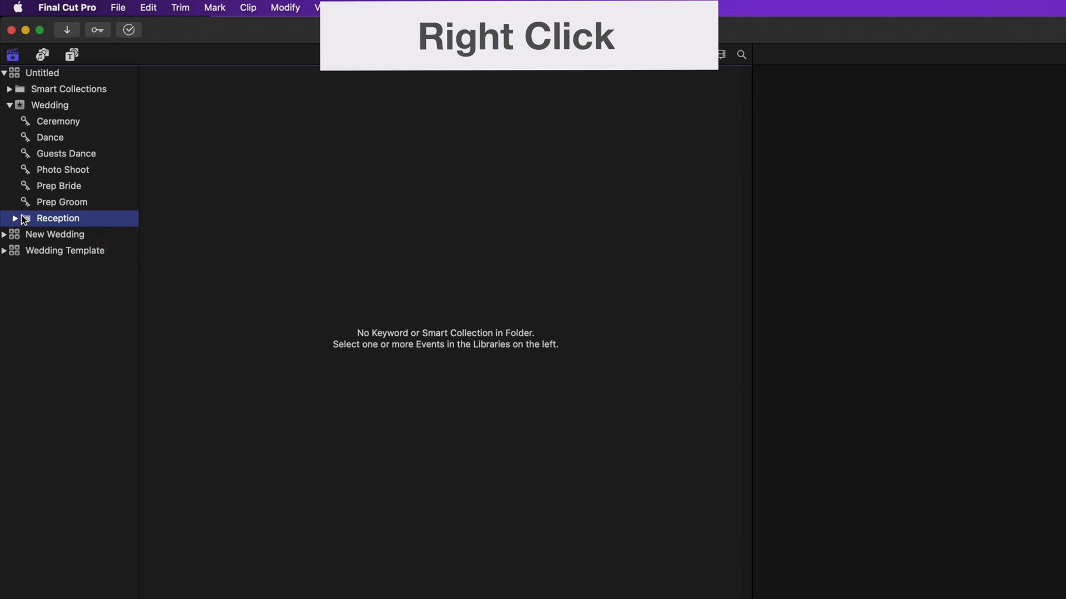
{"action": "right_click", "coordinate": [58, 218]}
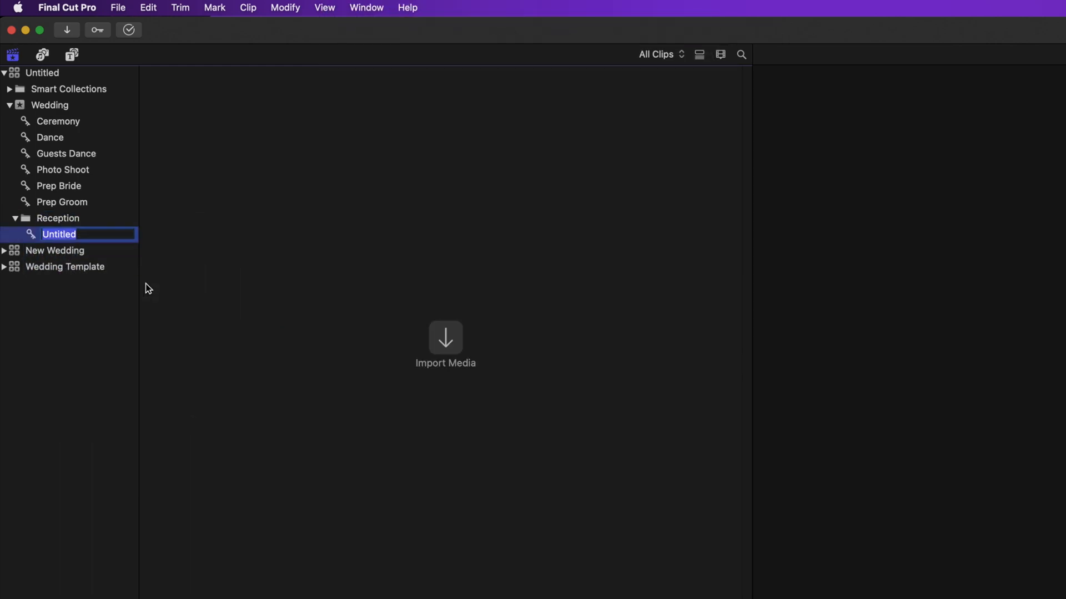
{"action": "mouse_move", "coordinate": [110, 260]}
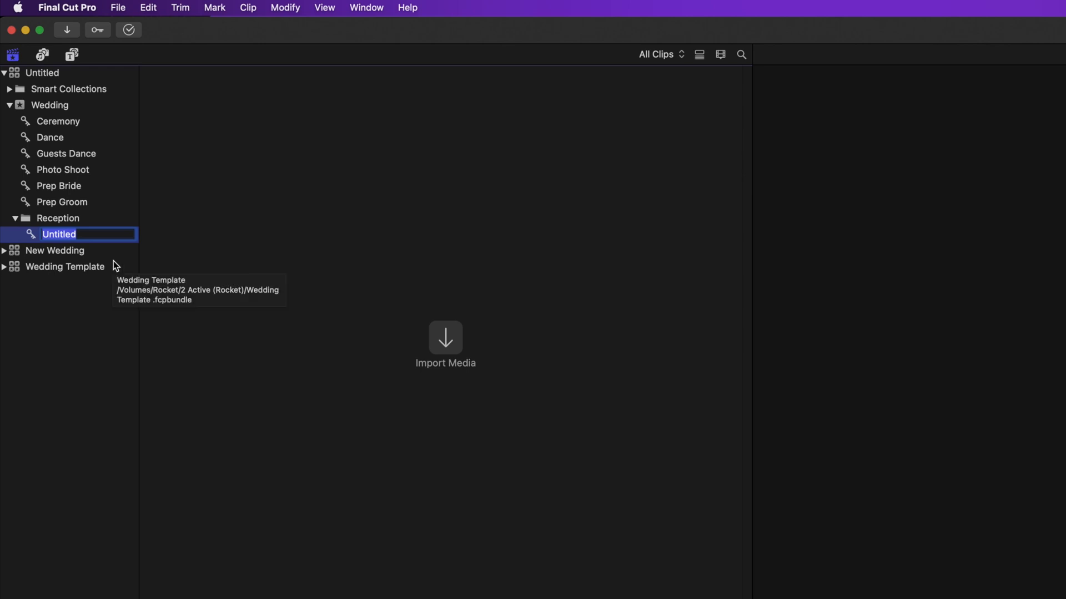
{"action": "type", "text": "Departure"}
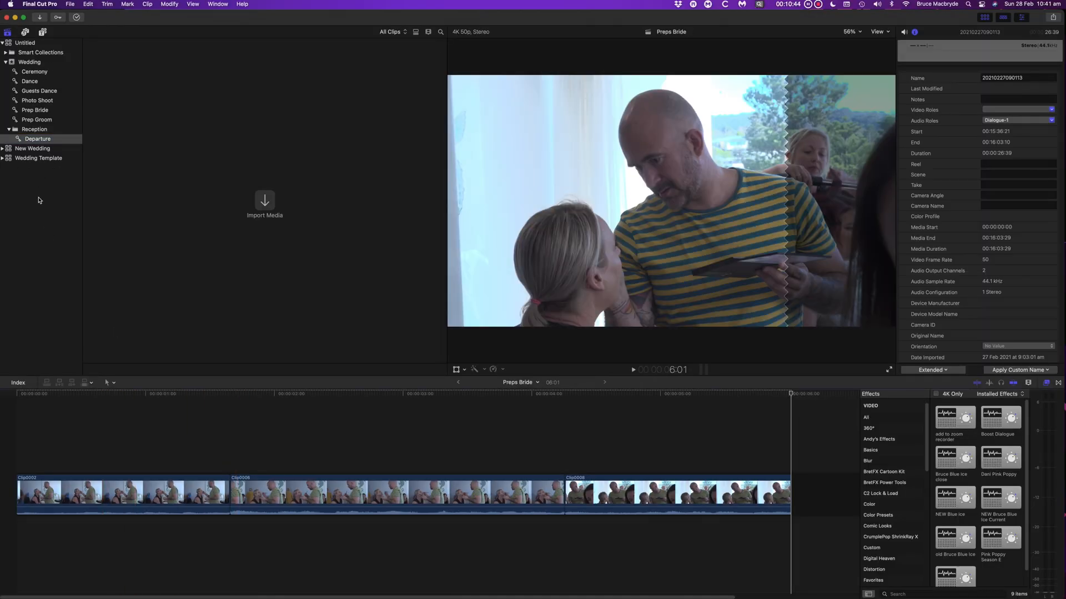
- Switch to the Wedding Template library, show All Video and expand its Wedding event
{"action": "left_click", "coordinate": [524, 428]}
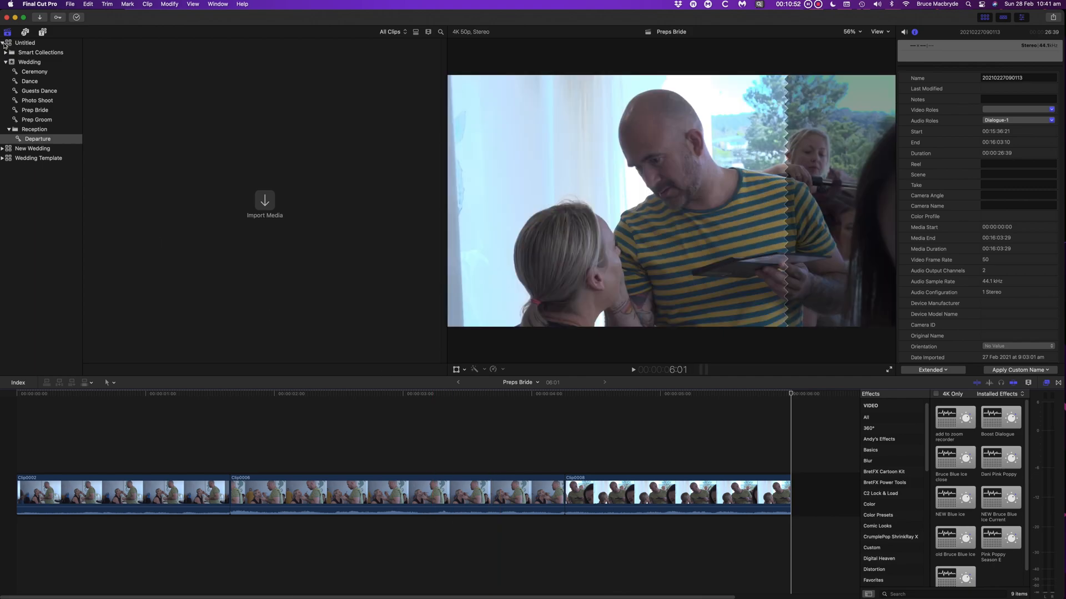
{"action": "left_click", "coordinate": [23, 43]}
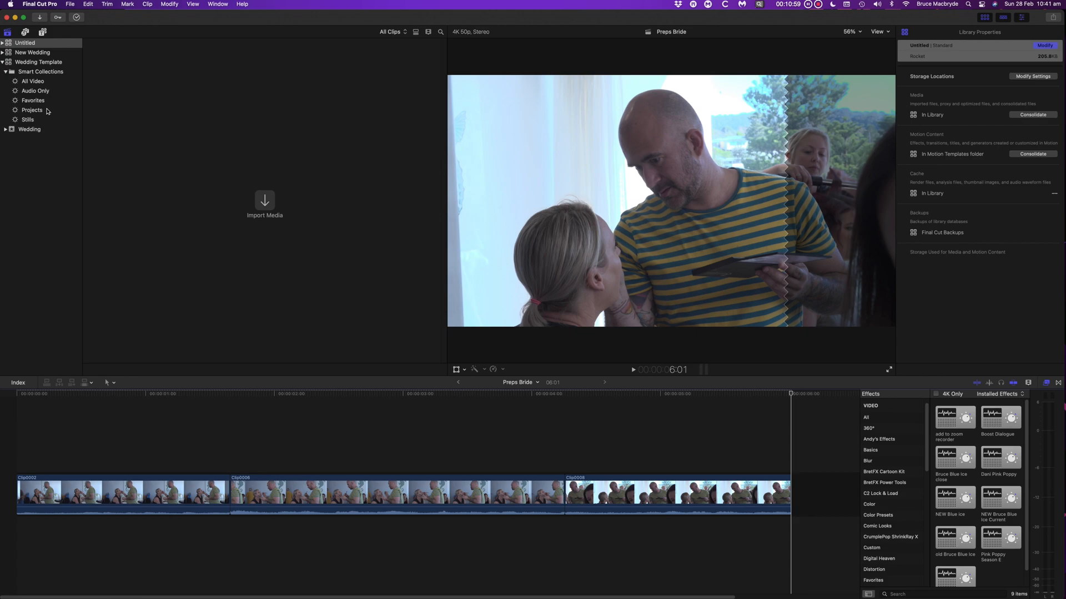
{"action": "left_click", "coordinate": [33, 81]}
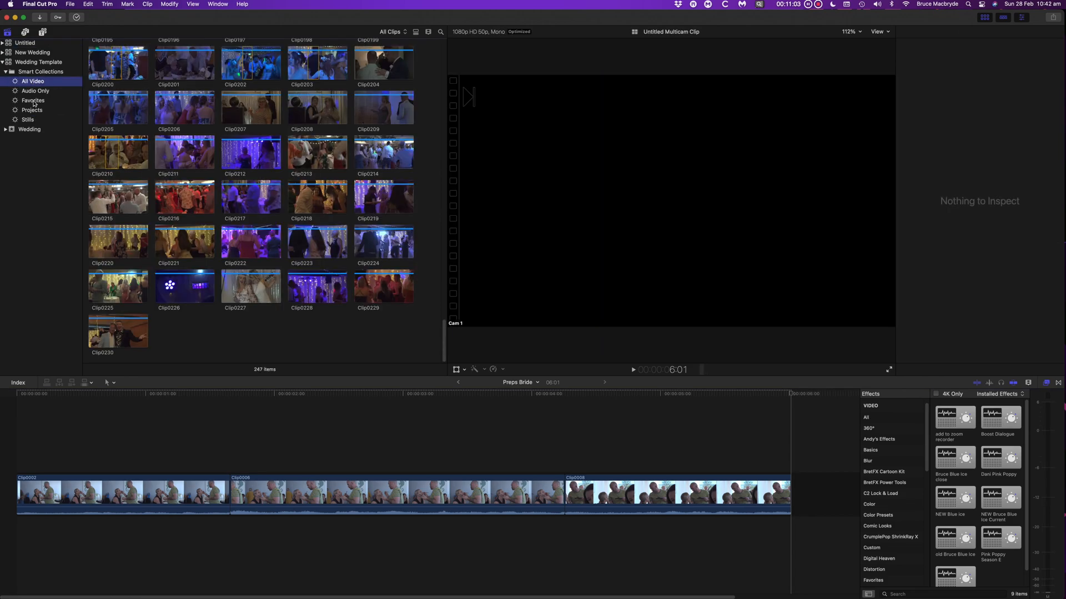
{"action": "left_click", "coordinate": [5, 129]}
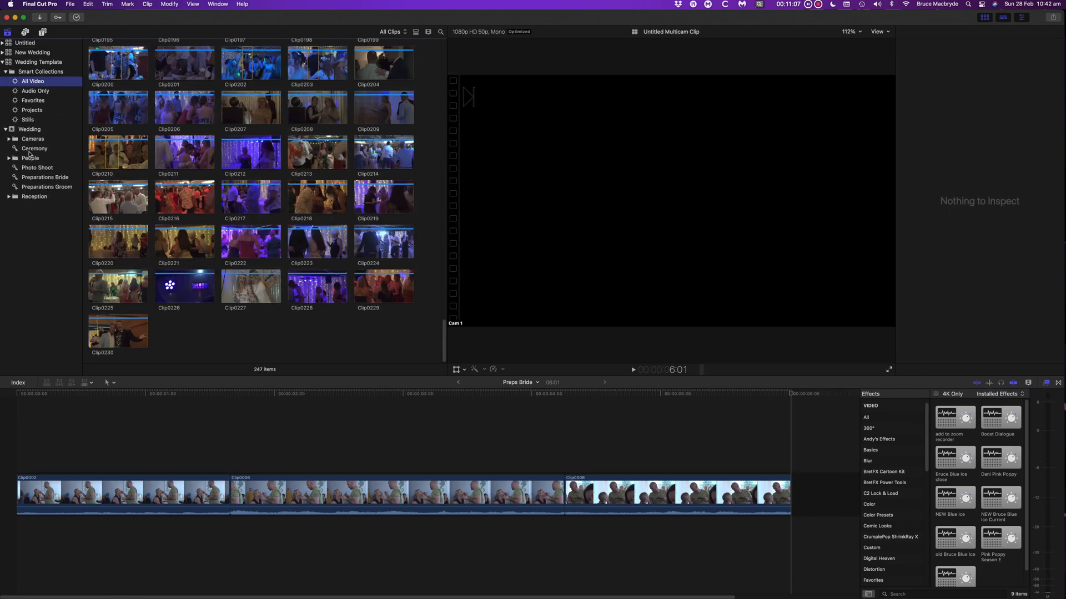
- Browse the Ceremony, Preparations Groom and Reception Speeches collections' clips
{"action": "left_click", "coordinate": [34, 148]}
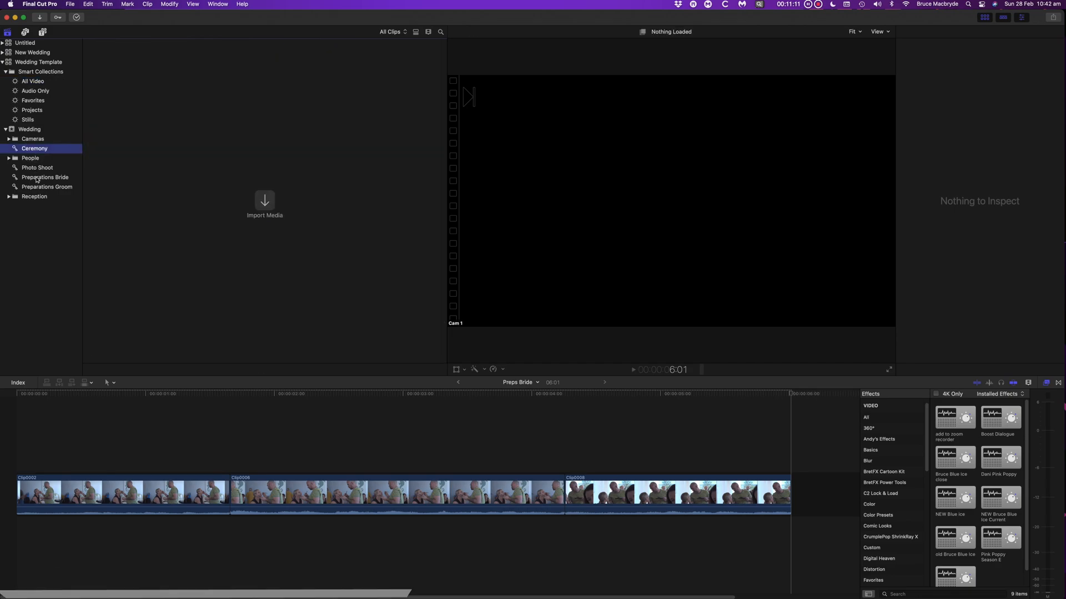
{"action": "left_click", "coordinate": [47, 187]}
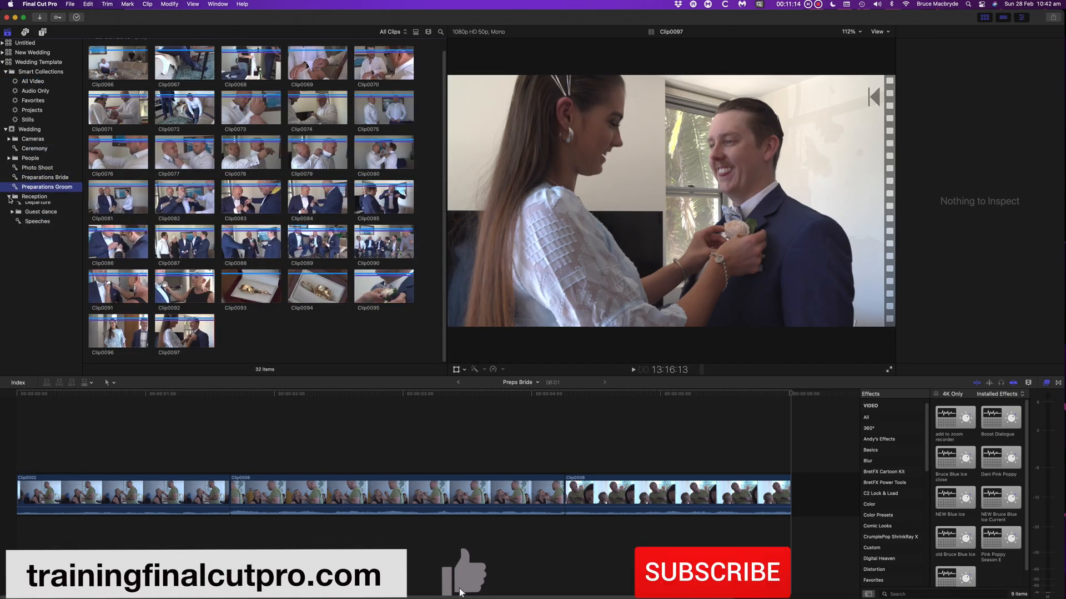
{"action": "left_click", "coordinate": [38, 234]}
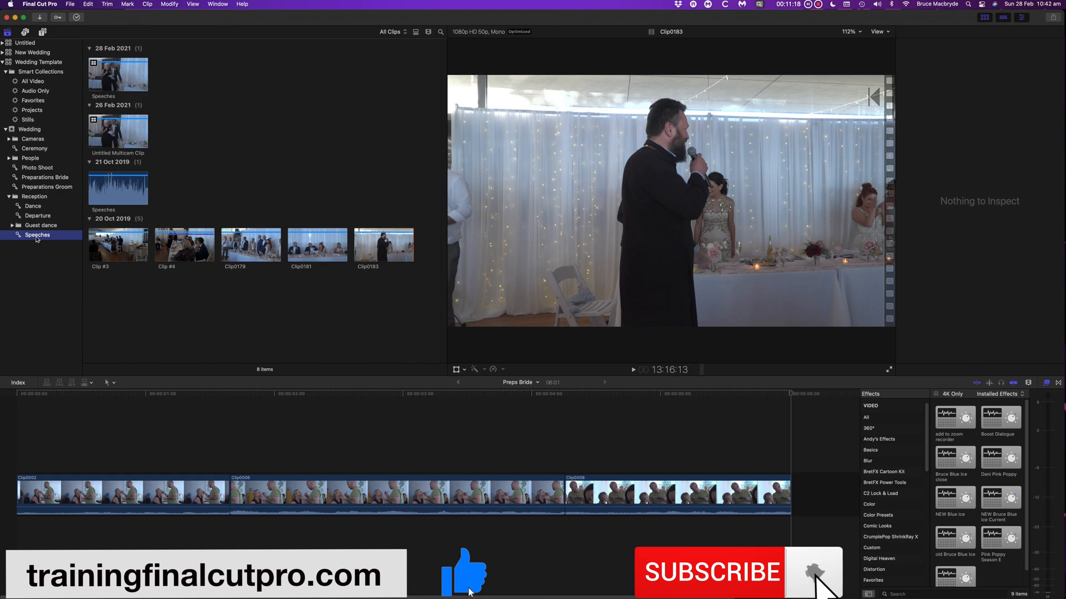